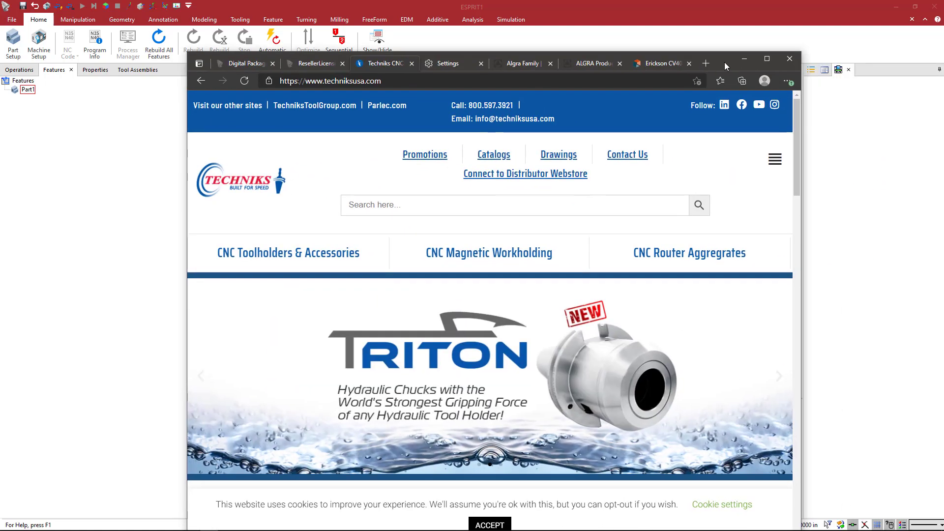
Step: Maximize Edge and browse the Techniks Drawings page listing CAT 40 collet chuck CAD files
left_click(766, 58)
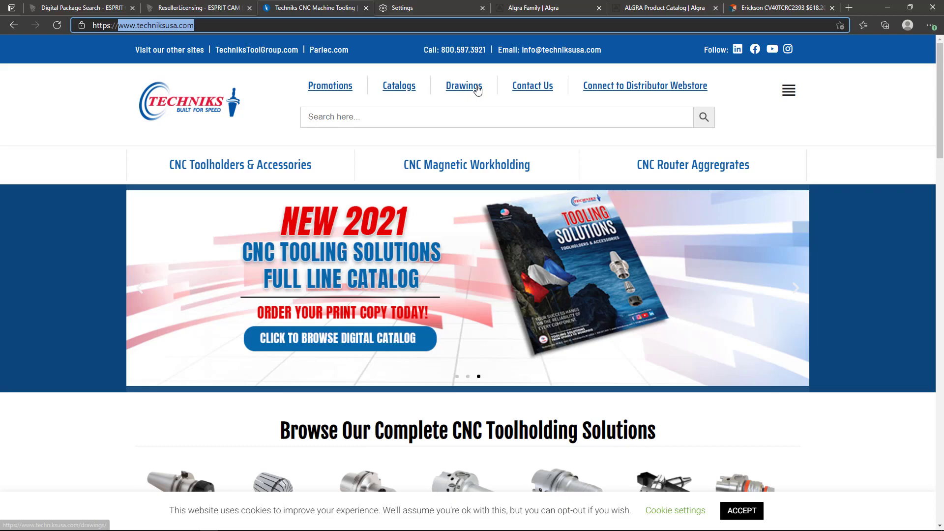
left_click(463, 84)
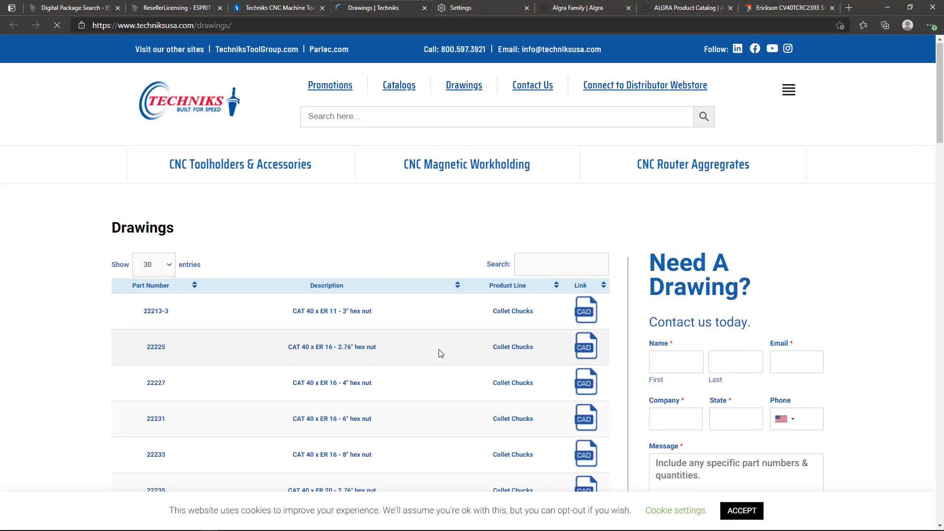
scroll("down", 3)
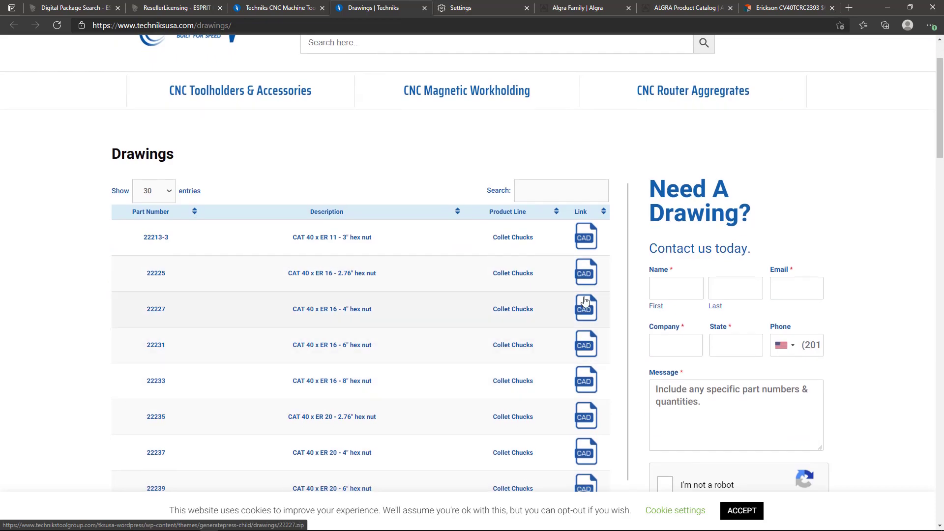
scroll("down", 3)
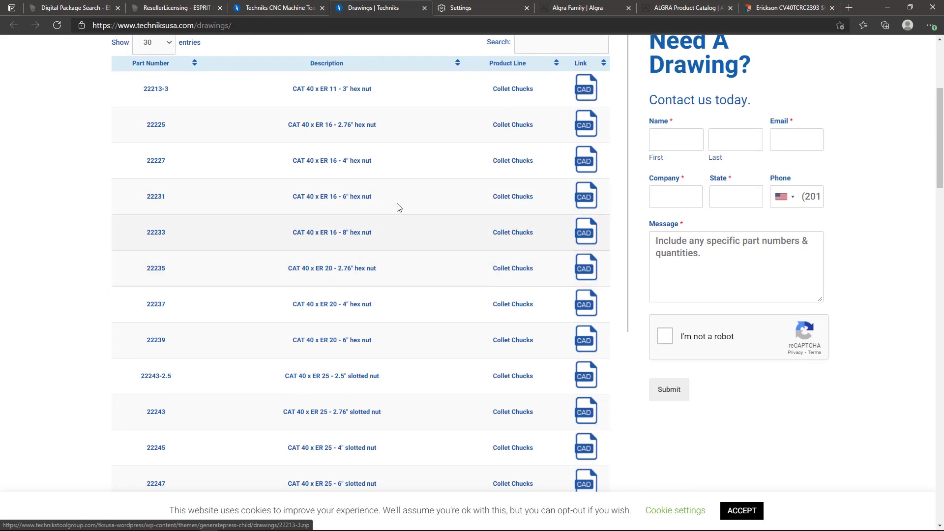
mouse_move(584, 197)
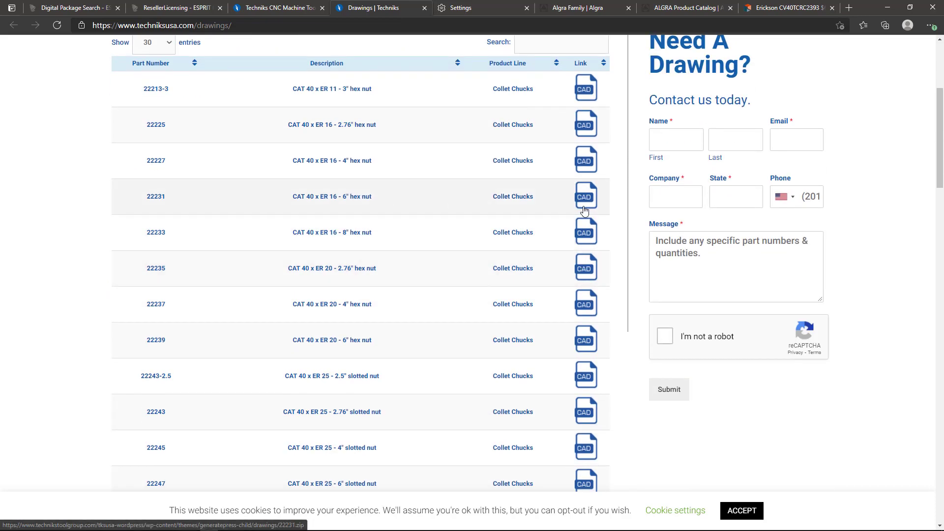
mouse_move(876, 58)
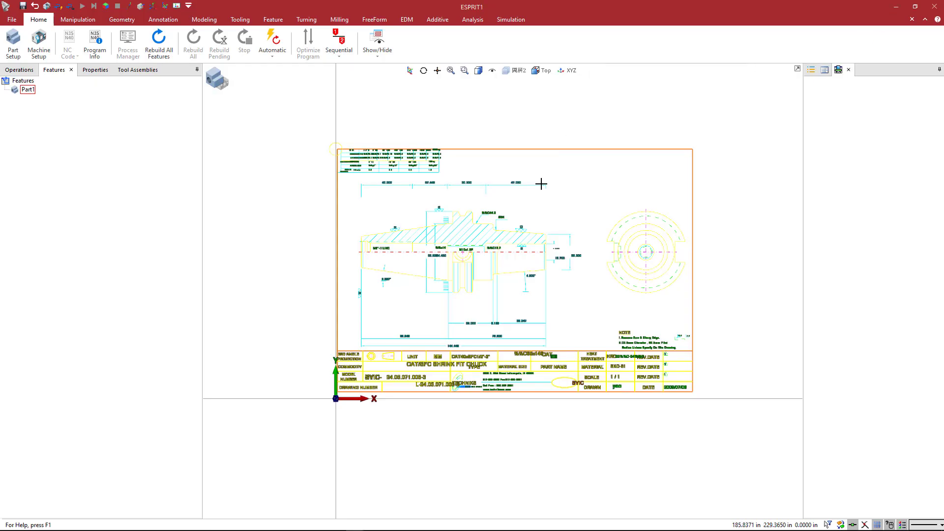
mouse_move(482, 241)
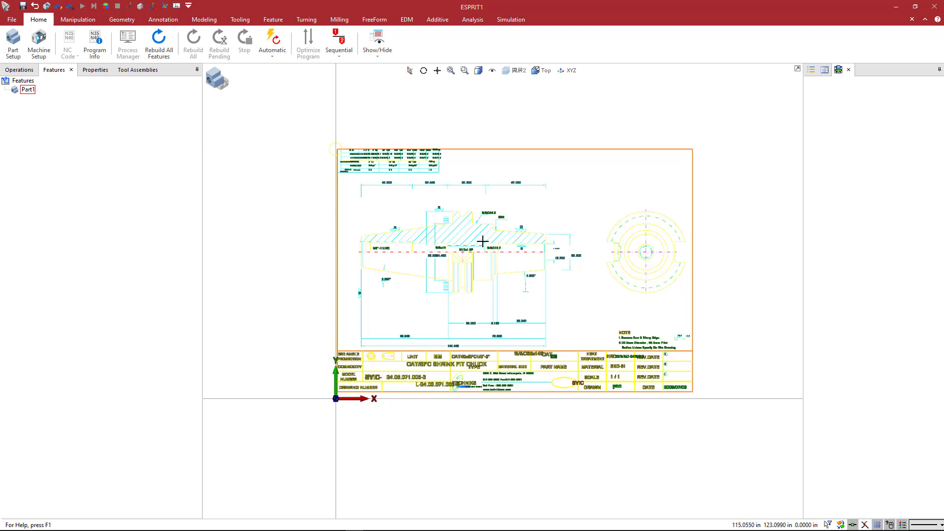
mouse_move(497, 283)
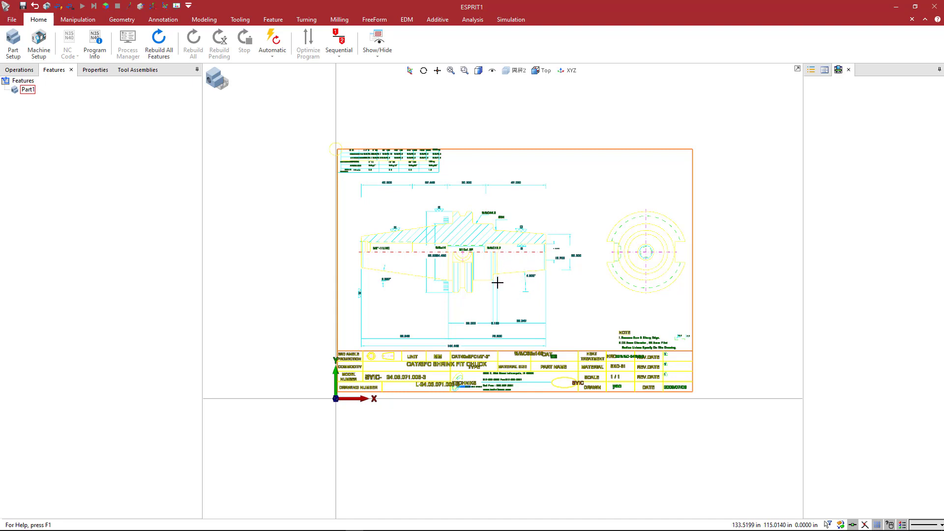
mouse_move(505, 283)
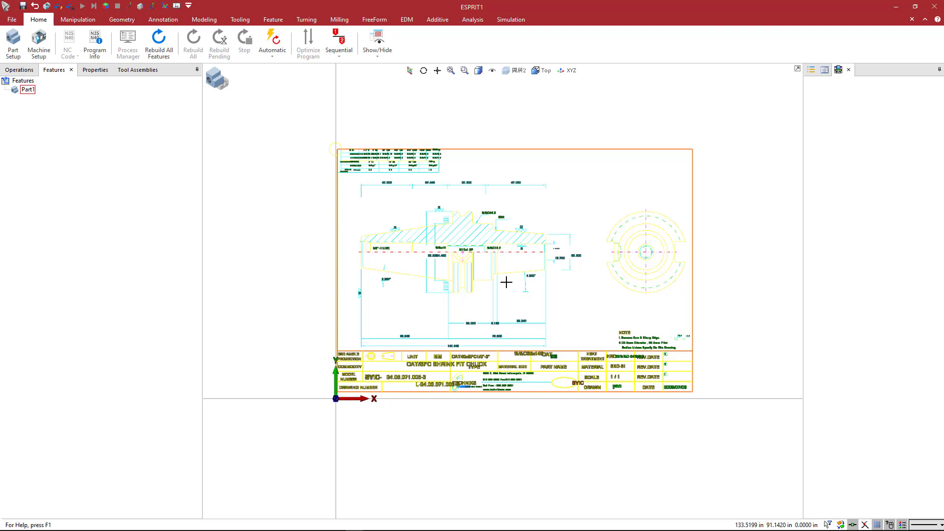
mouse_move(527, 223)
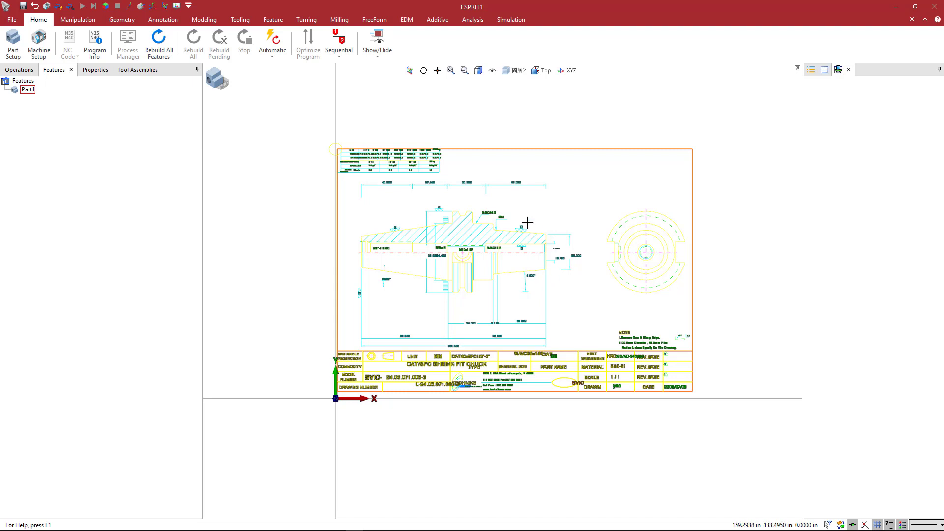
mouse_move(481, 314)
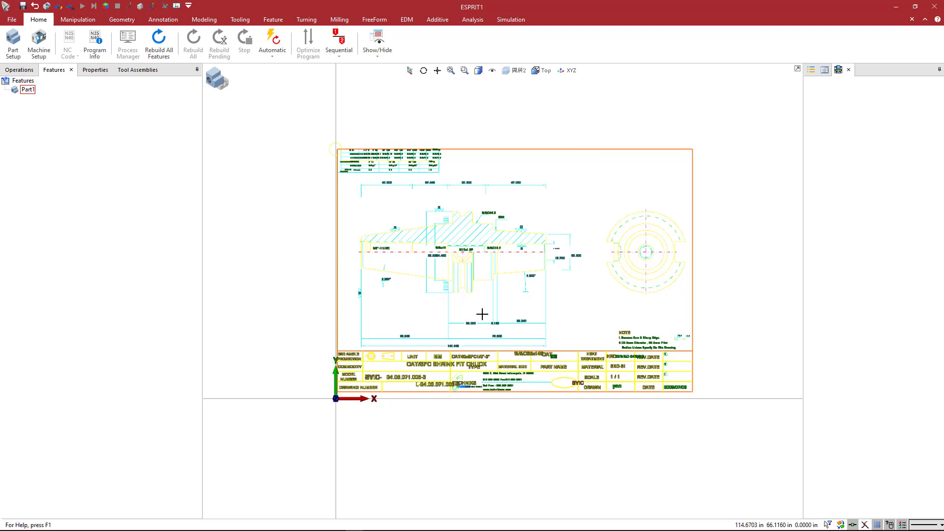
mouse_move(305, 250)
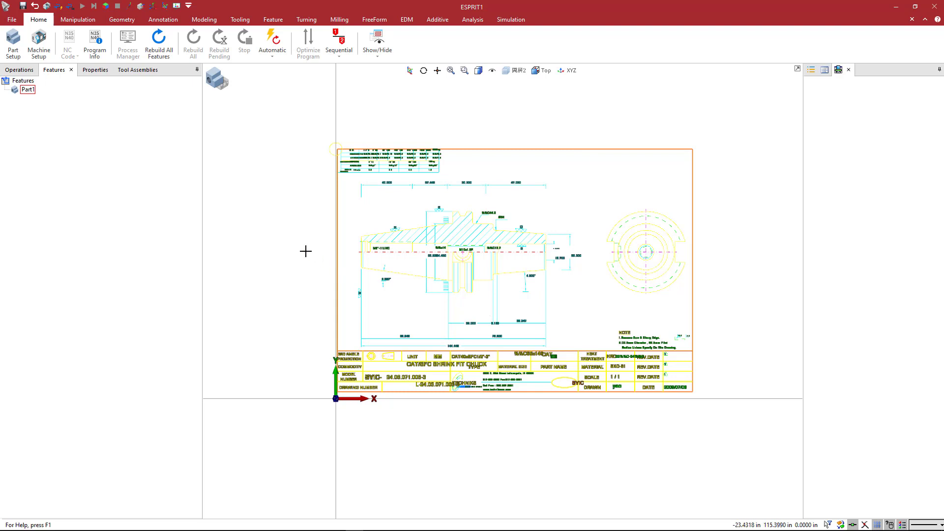
mouse_move(466, 227)
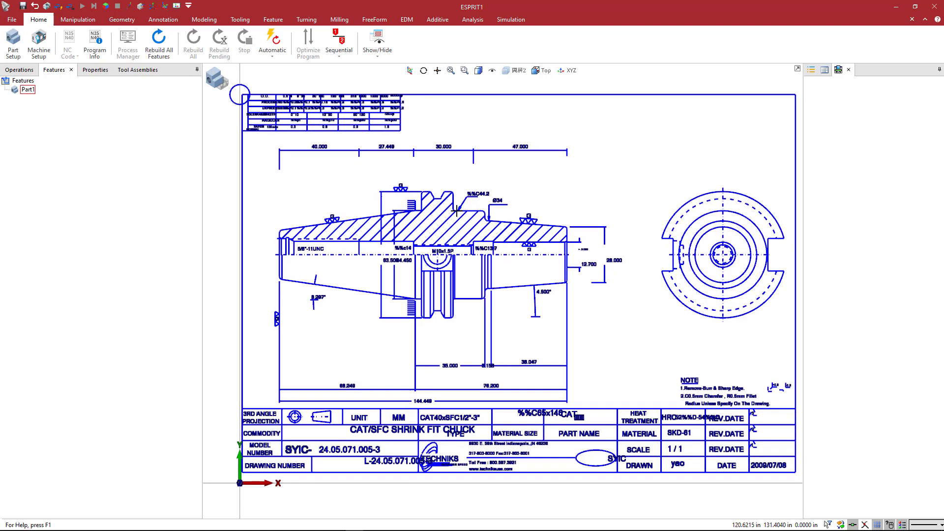
mouse_move(428, 193)
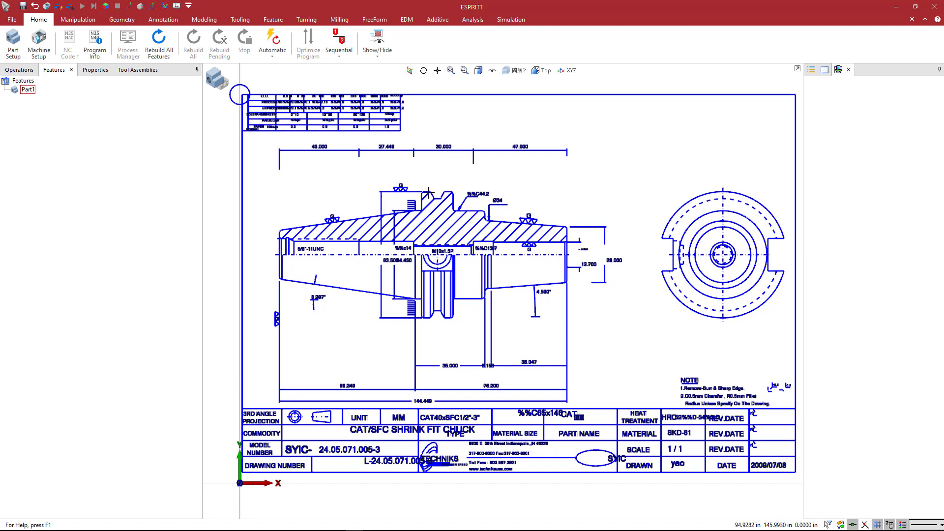
mouse_move(527, 225)
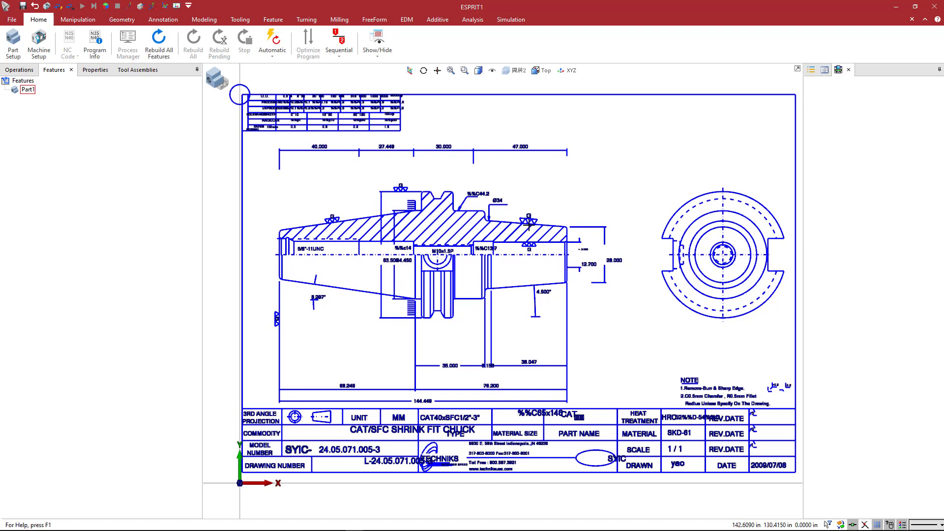
mouse_move(307, 224)
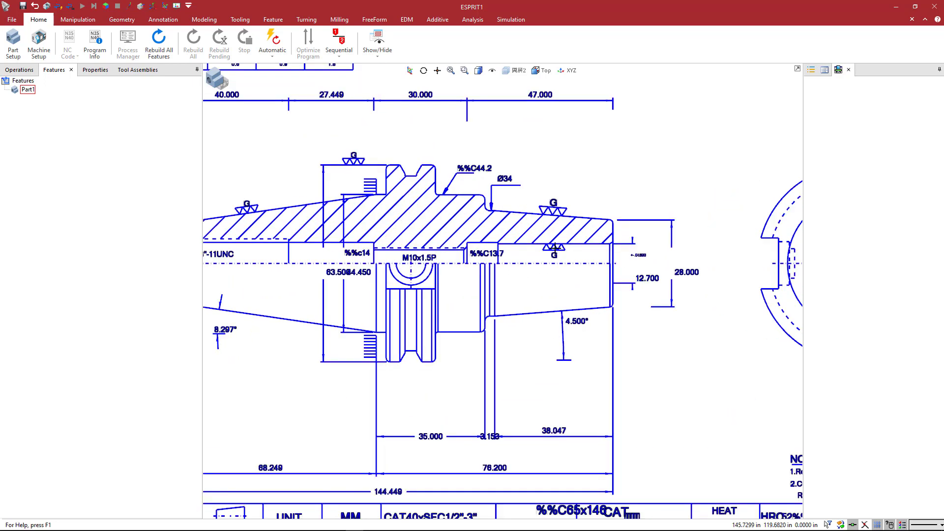
mouse_move(430, 163)
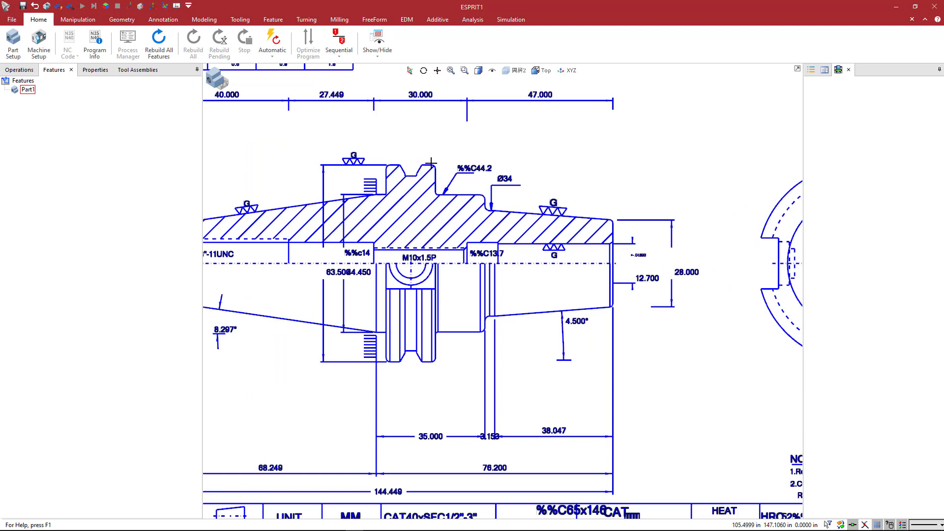
mouse_move(491, 213)
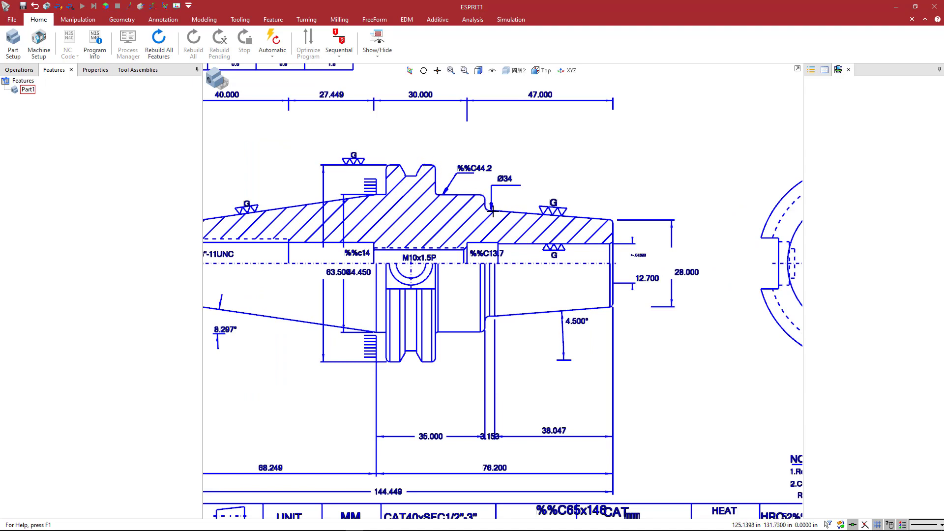
mouse_move(570, 177)
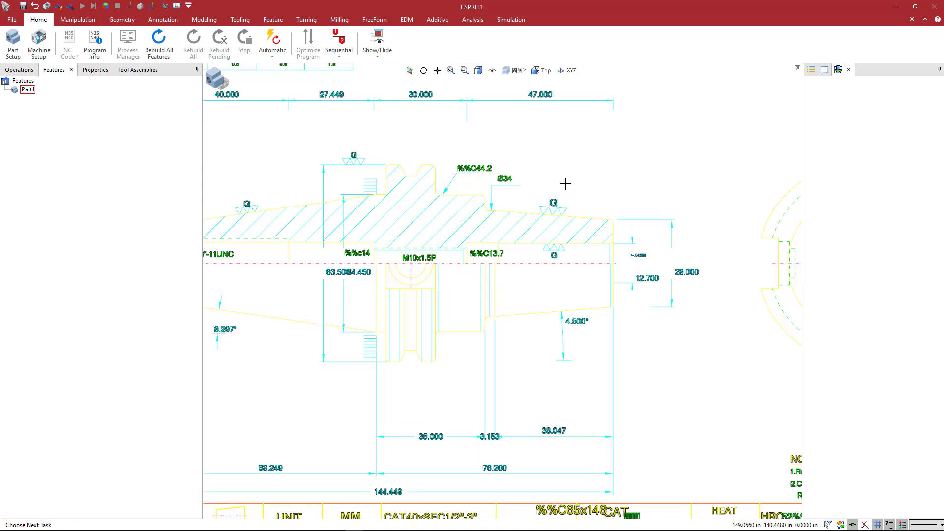
Step: Chain the holder's outer profile from the upper taper edge so the rest of the drawing can be removed
left_click(527, 213)
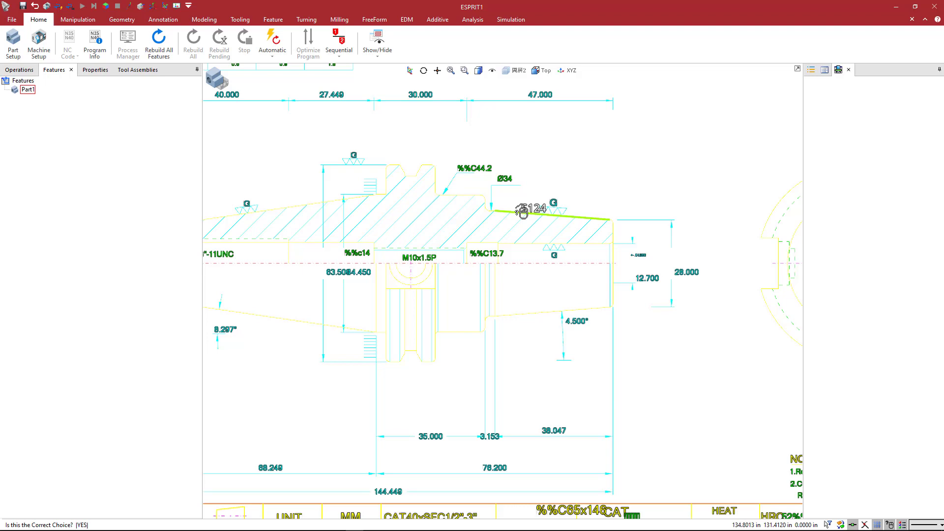
left_click(524, 212)
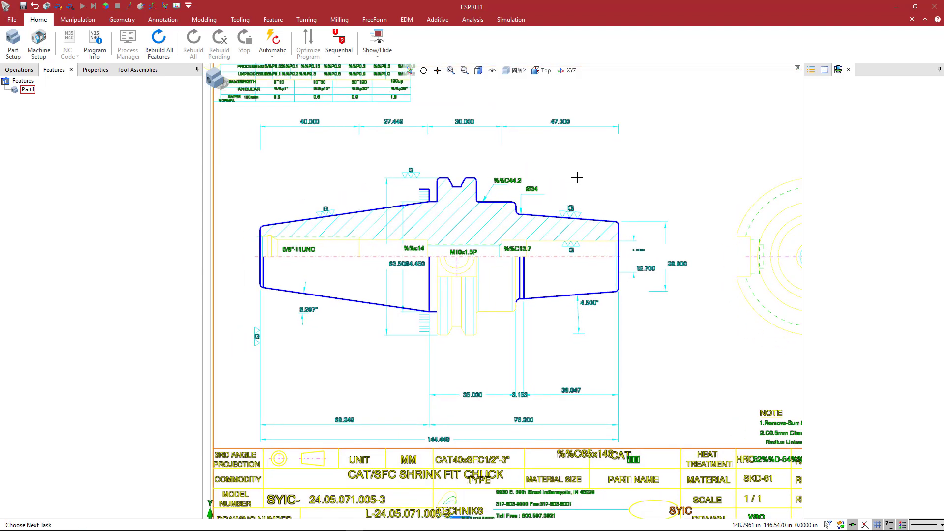
mouse_move(533, 221)
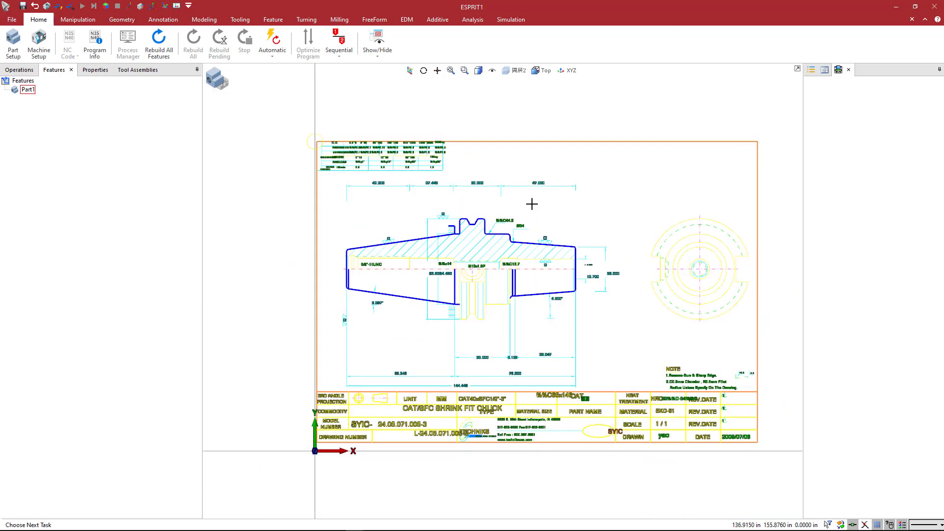
mouse_move(633, 275)
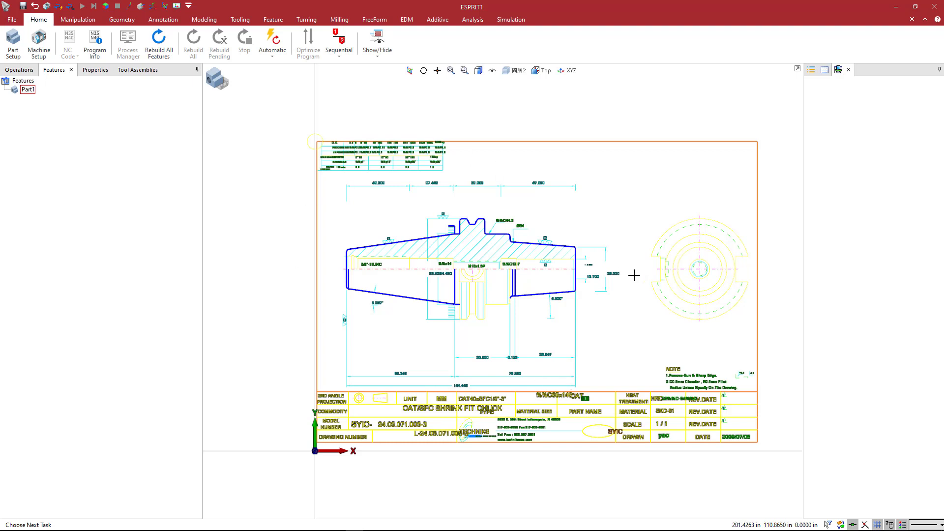
mouse_move(559, 141)
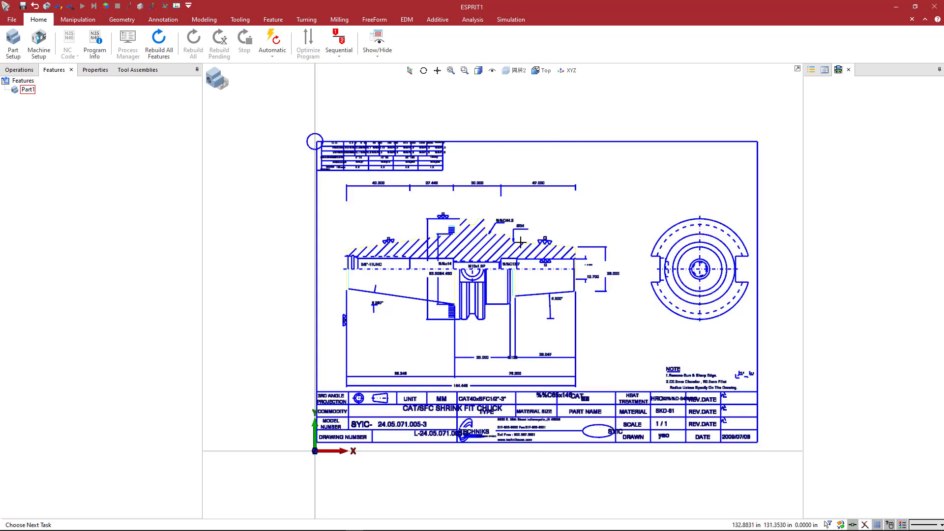
mouse_move(457, 230)
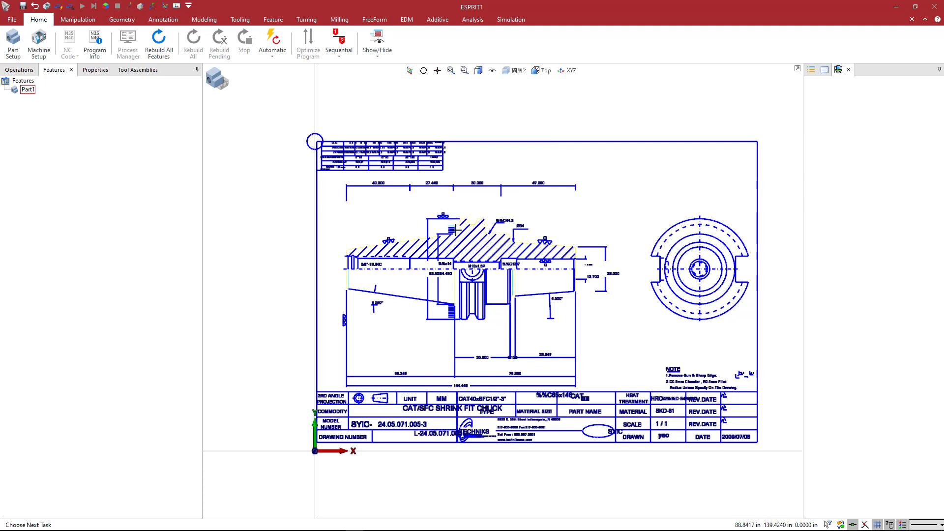
scroll("up", 3)
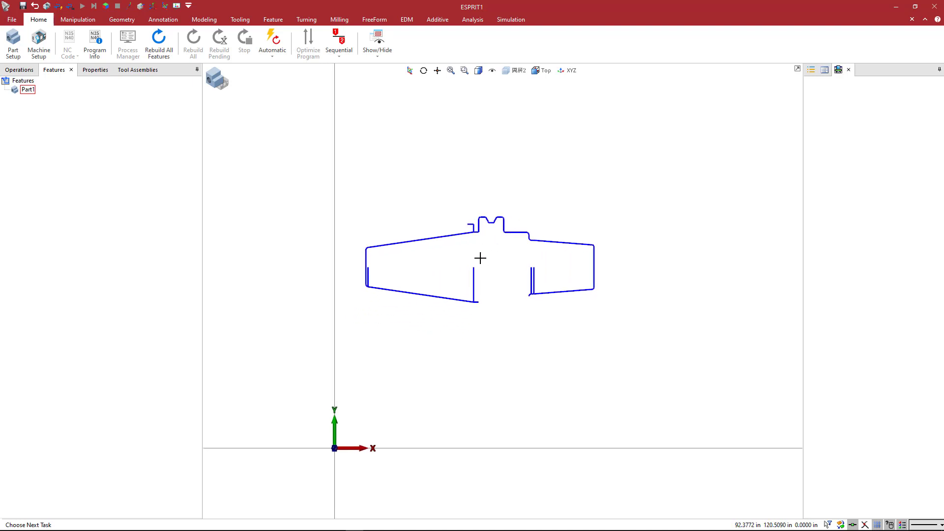
mouse_move(492, 264)
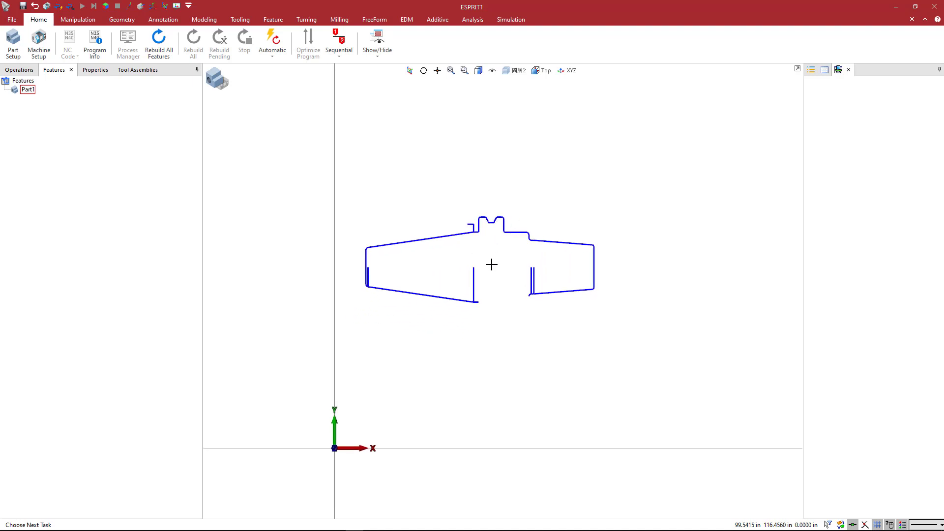
mouse_move(538, 207)
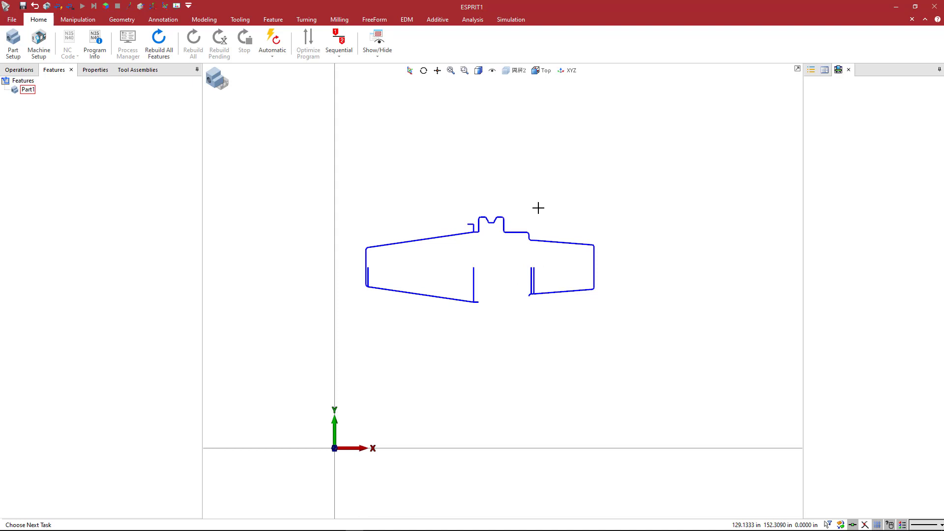
mouse_move(326, 186)
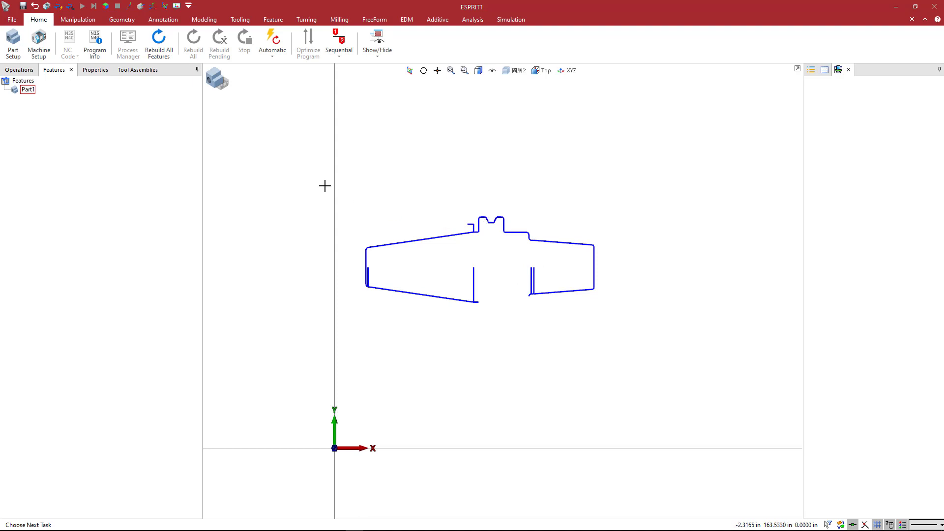
Step: Recolour the holder profile outline from blue to black via its colour property
left_click(87, 70)
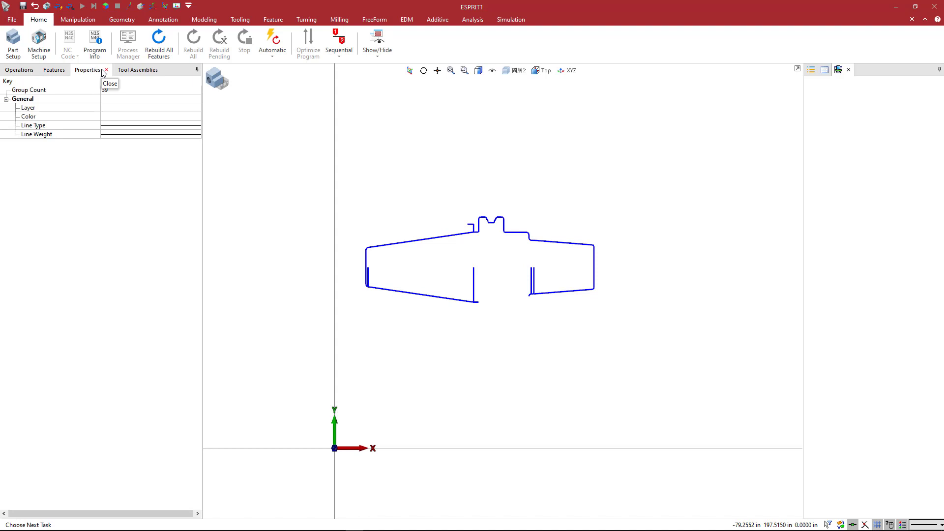
mouse_move(88, 69)
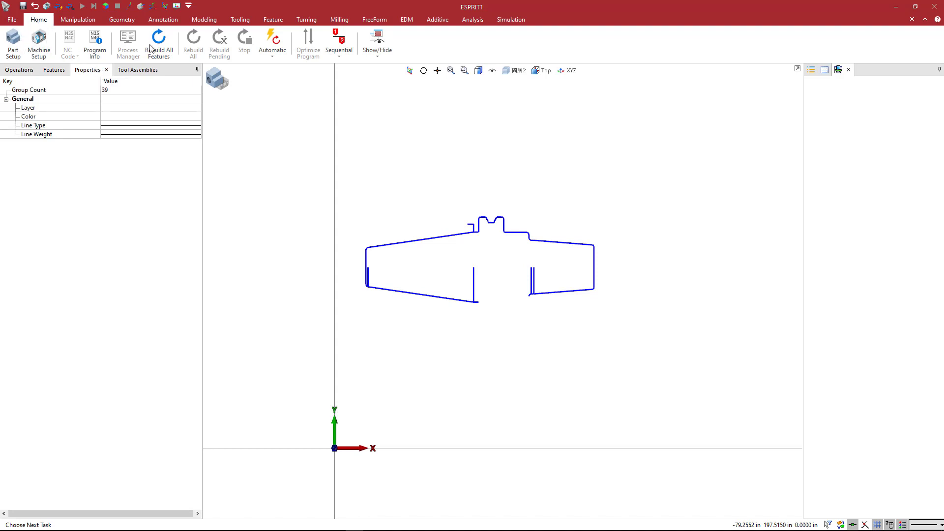
left_click(376, 42)
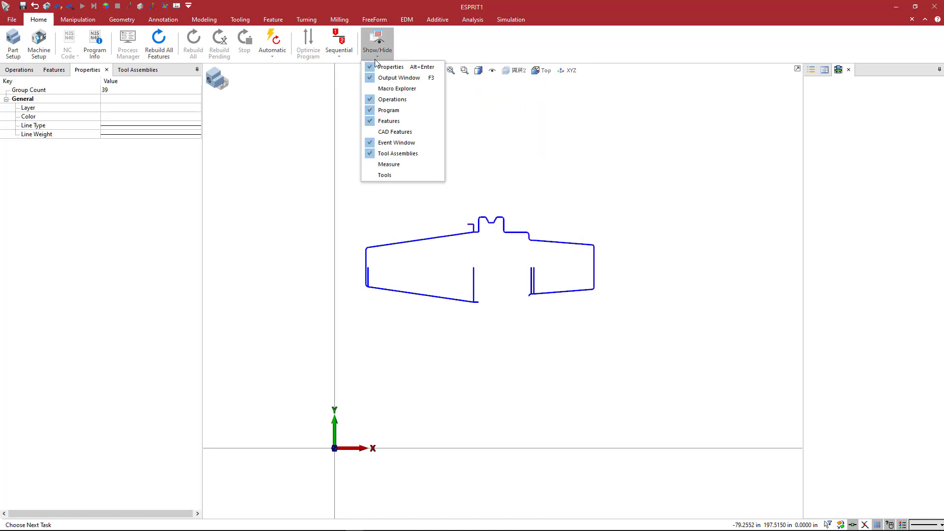
mouse_move(398, 77)
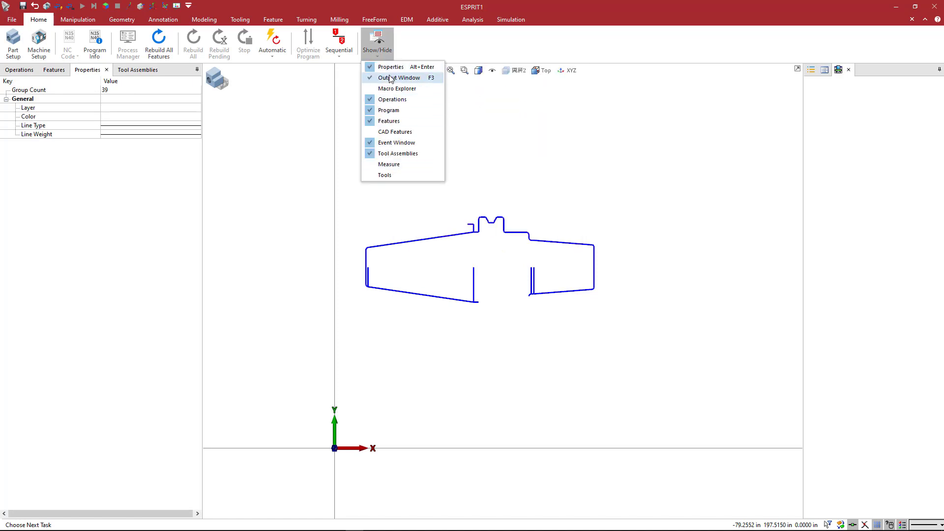
mouse_move(390, 67)
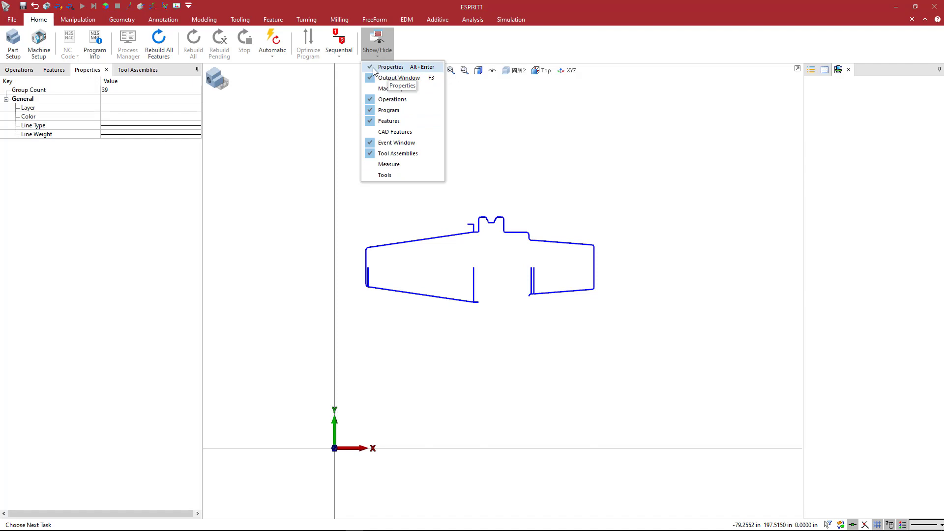
mouse_move(408, 77)
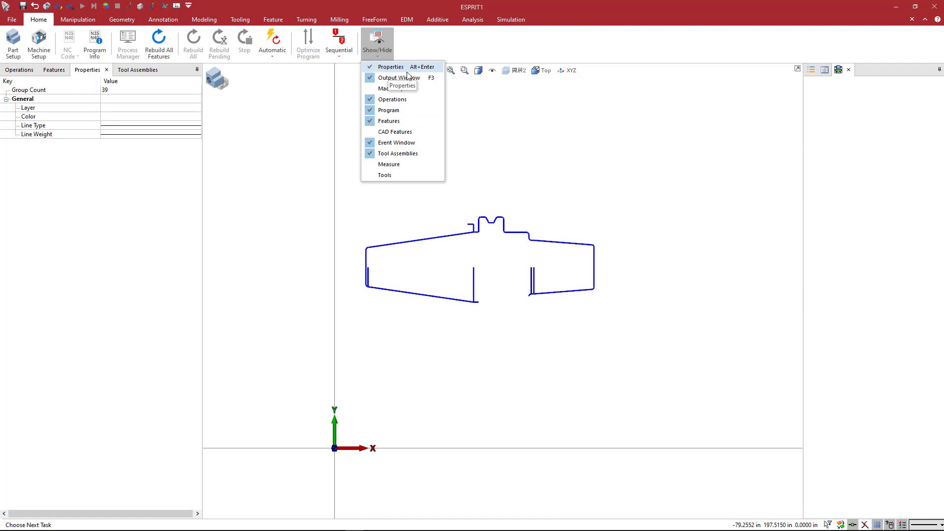
mouse_move(155, 198)
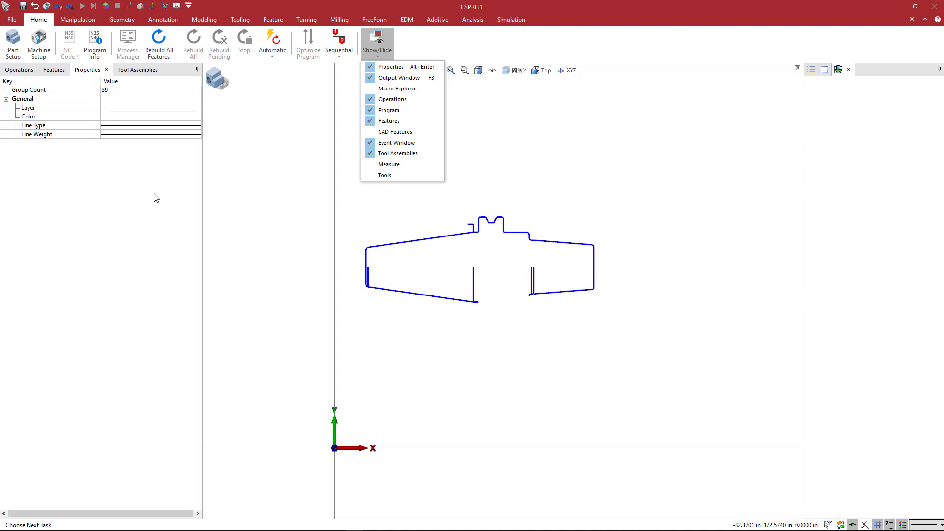
left_click(111, 110)
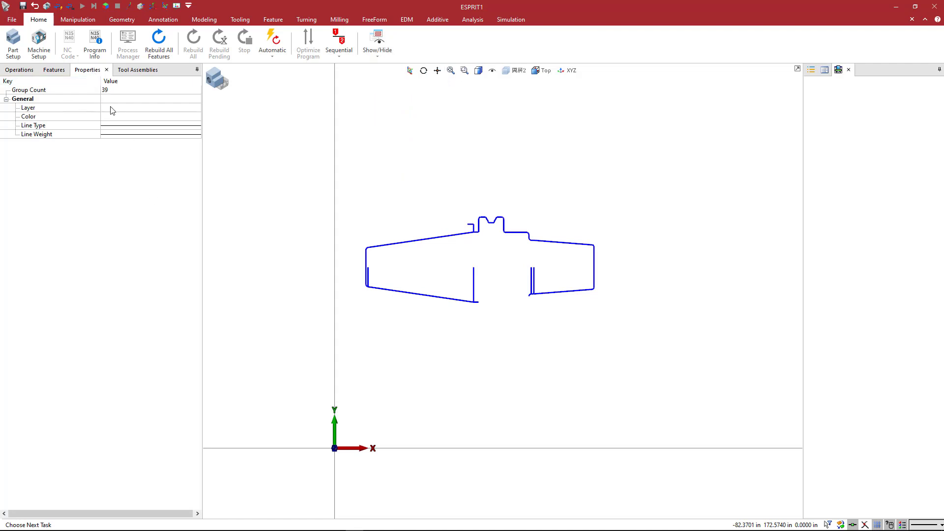
left_click(48, 116)
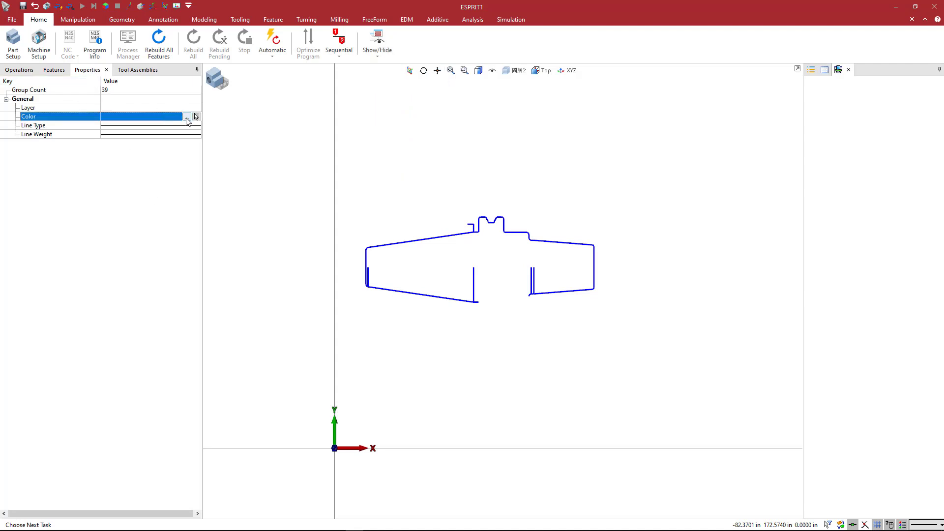
left_click(187, 116)
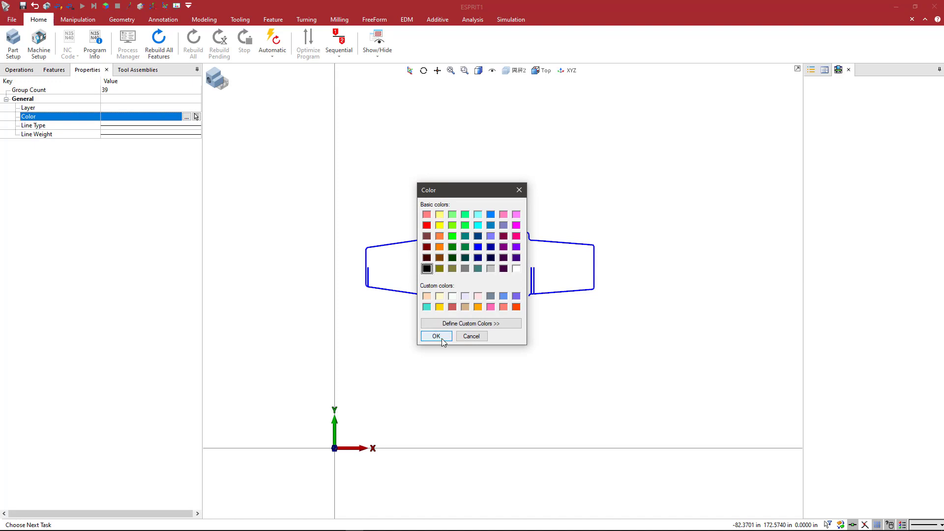
left_click(436, 336)
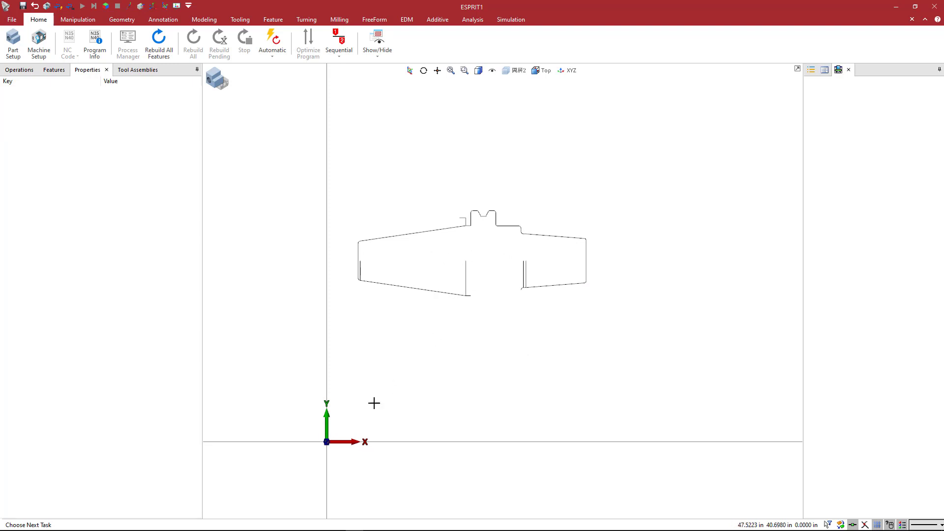
mouse_move(487, 281)
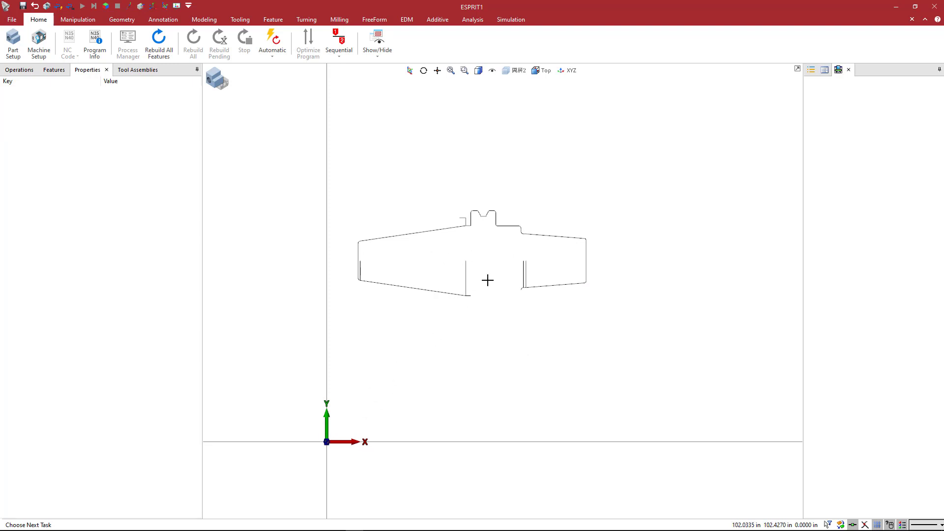
mouse_move(473, 214)
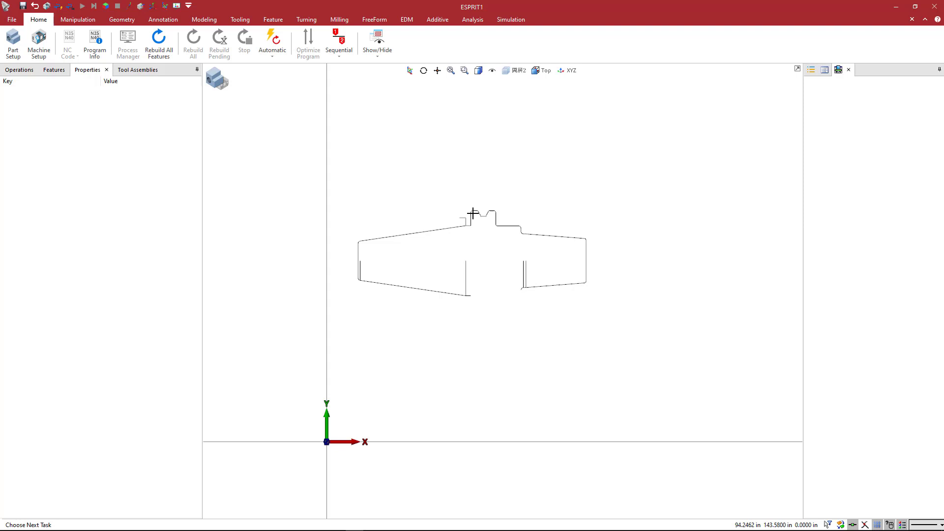
mouse_move(343, 430)
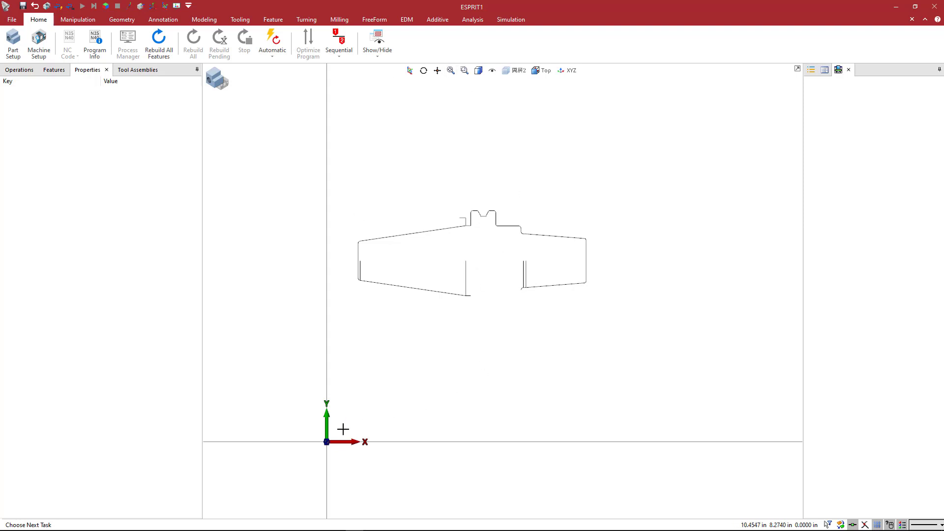
mouse_move(476, 259)
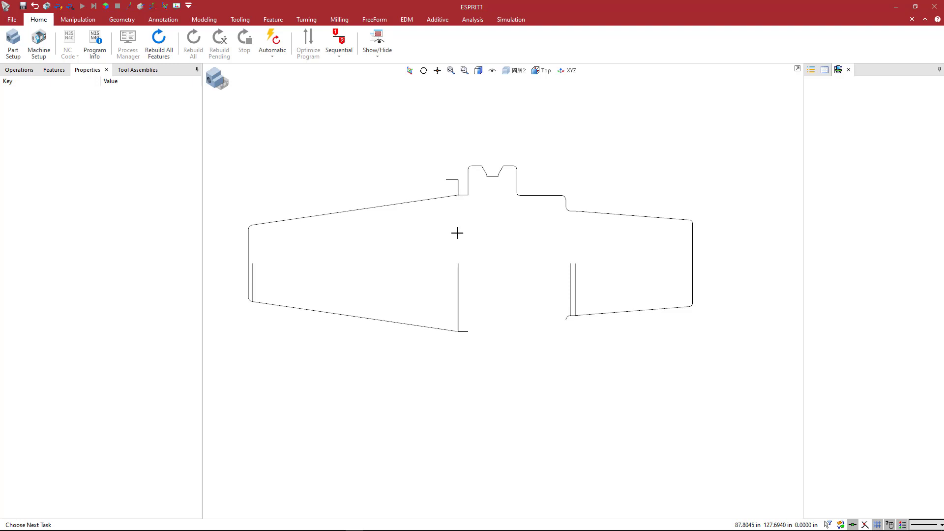
mouse_move(459, 293)
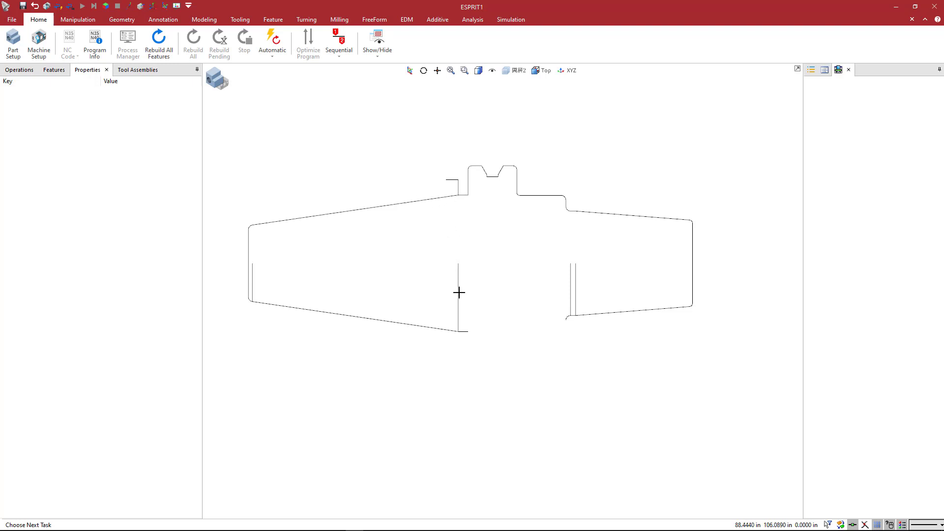
Step: Move the work origin onto the midpoint of the profile's middle vertical line
left_click(462, 292)
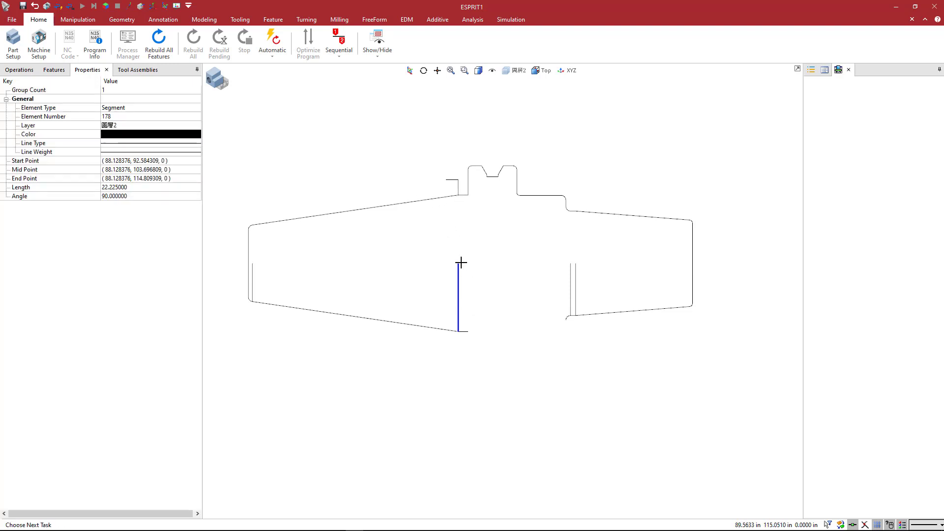
mouse_move(454, 261)
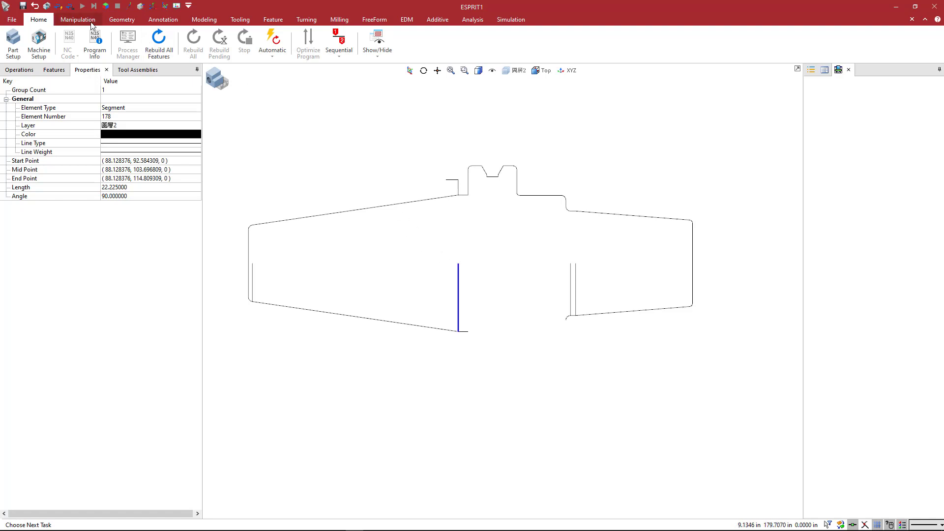
left_click(77, 20)
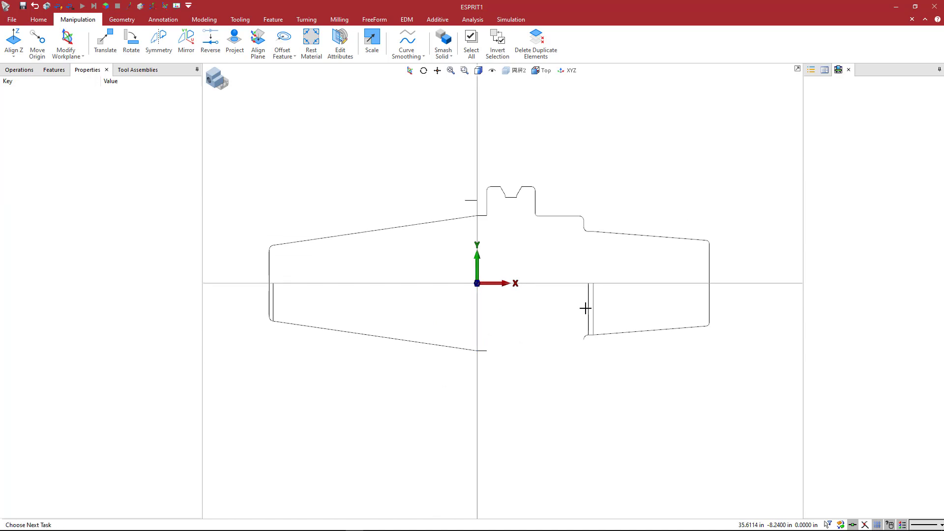
Step: Delete the lower half of the holder profile below the centre axis
left_click(270, 265)
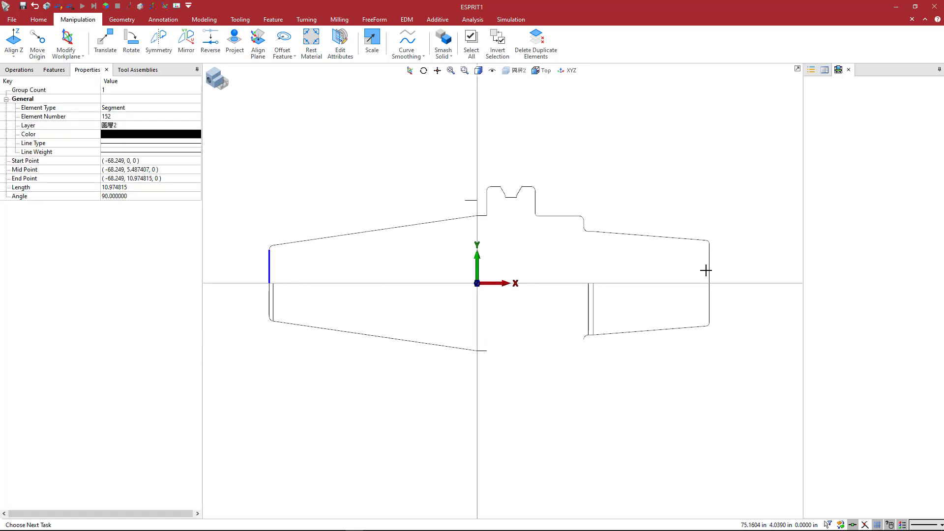
left_click(709, 261)
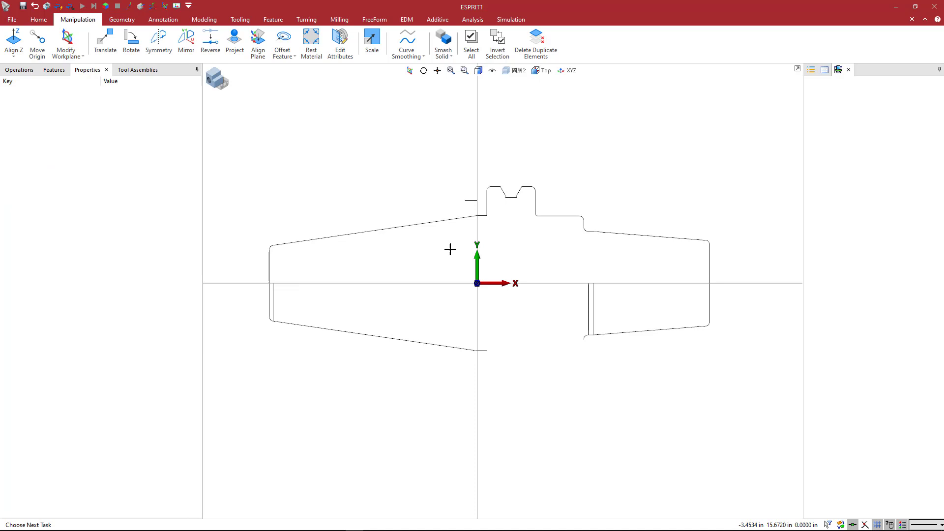
mouse_move(351, 232)
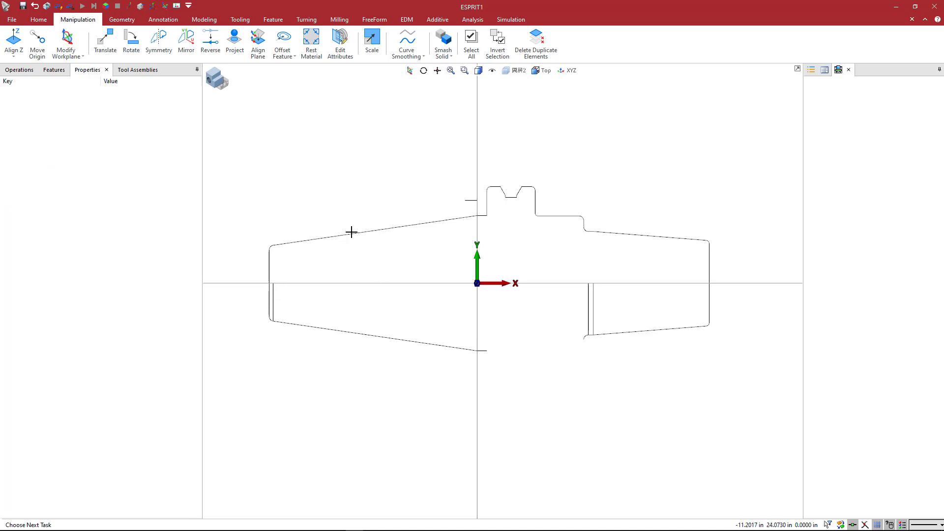
mouse_move(231, 290)
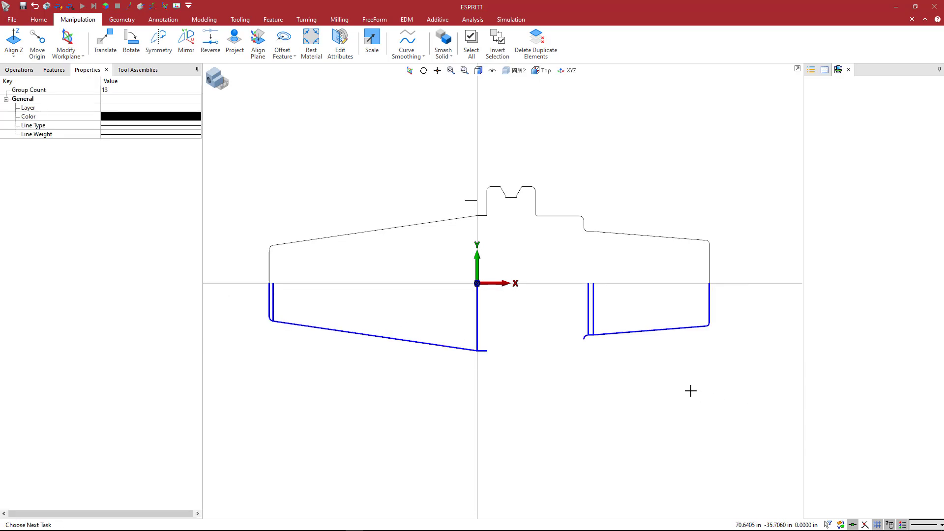
right_click(690, 390)
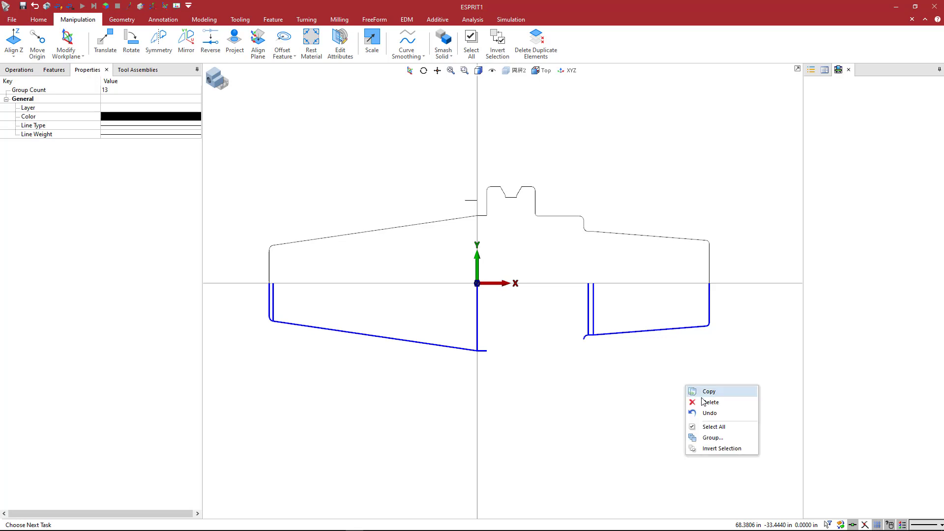
left_click(711, 402)
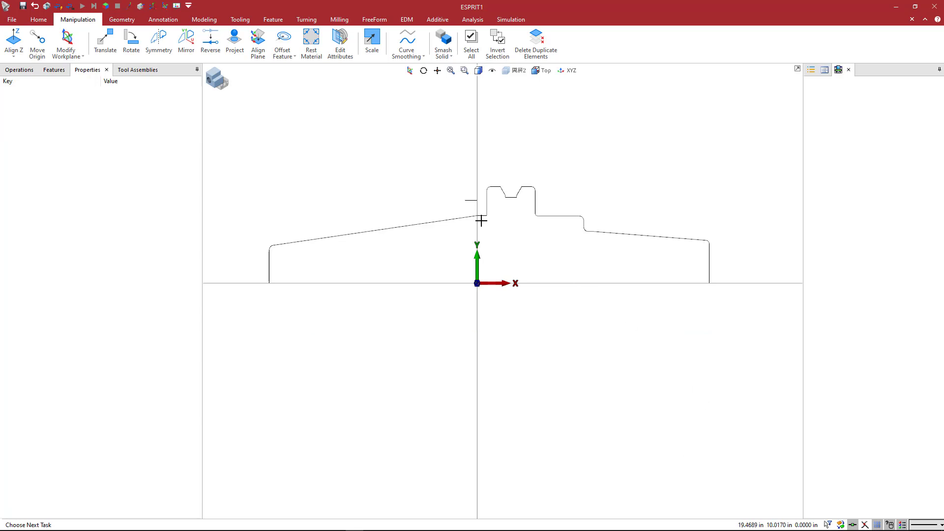
Step: Remove the stray short line left above the upper half-profile
left_click(473, 206)
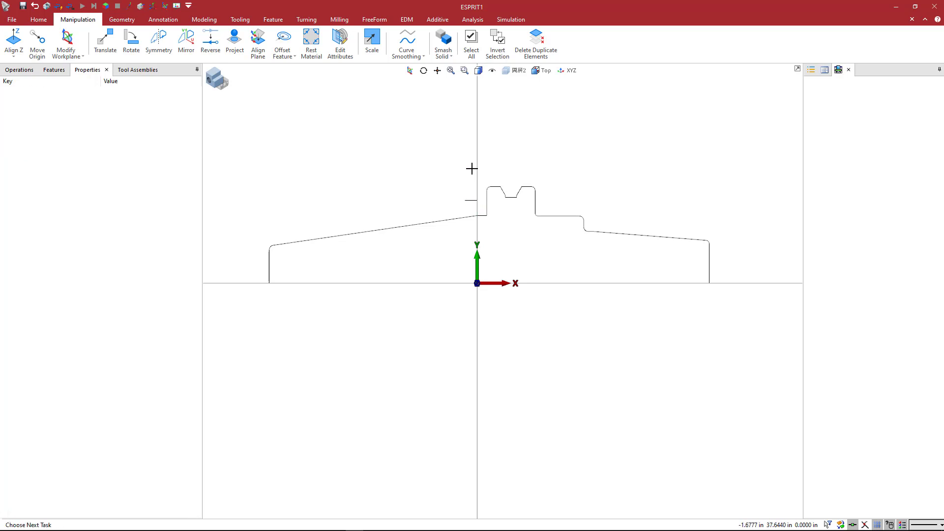
left_click(471, 196)
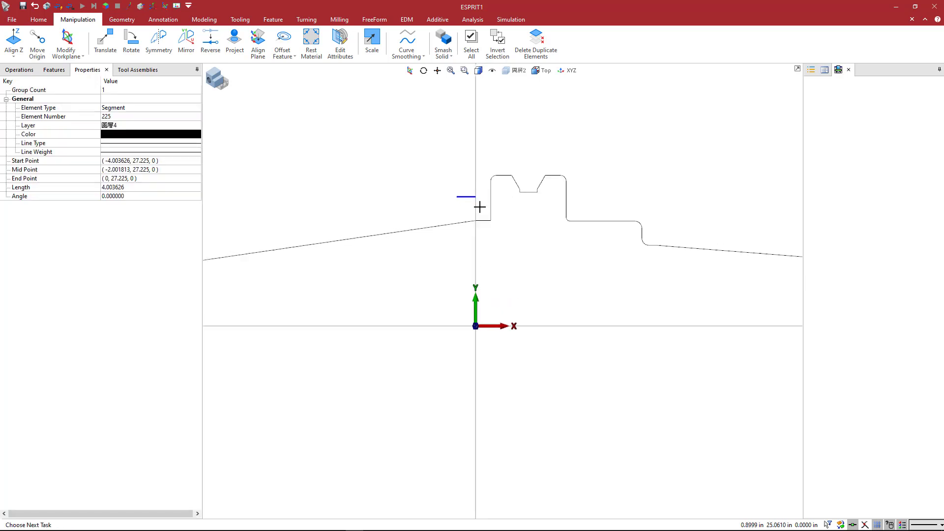
left_click(494, 199)
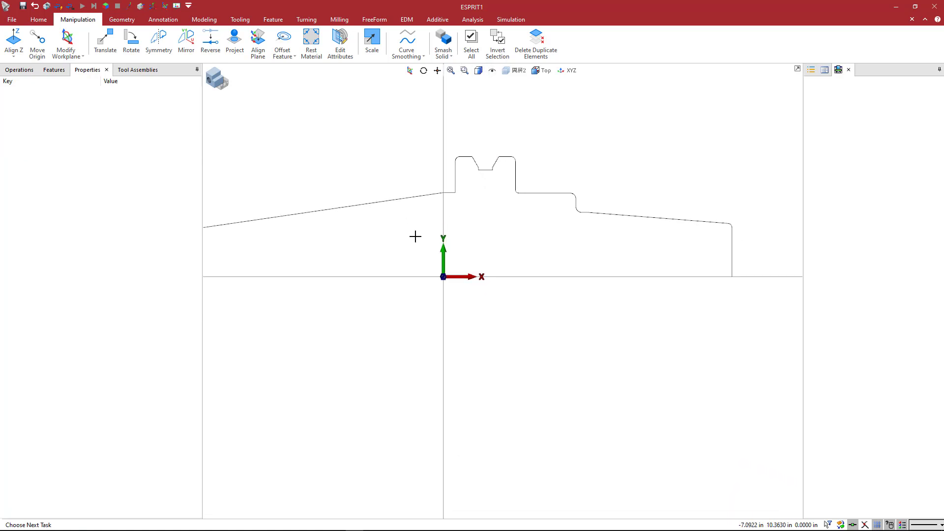
mouse_move(415, 237)
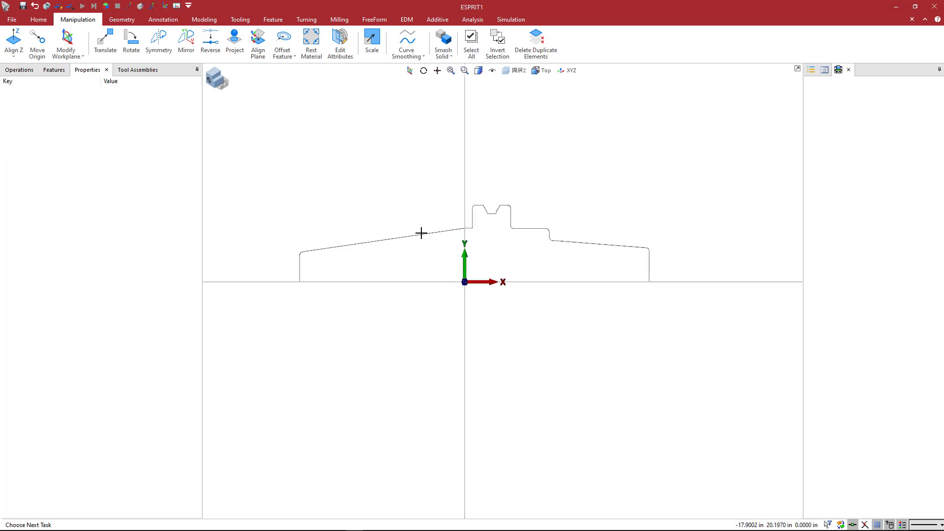
mouse_move(452, 248)
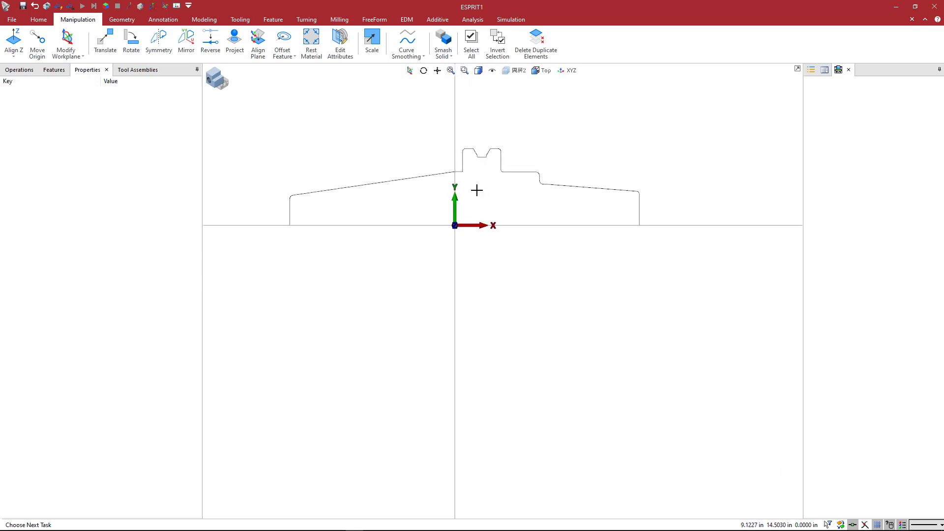
mouse_move(541, 203)
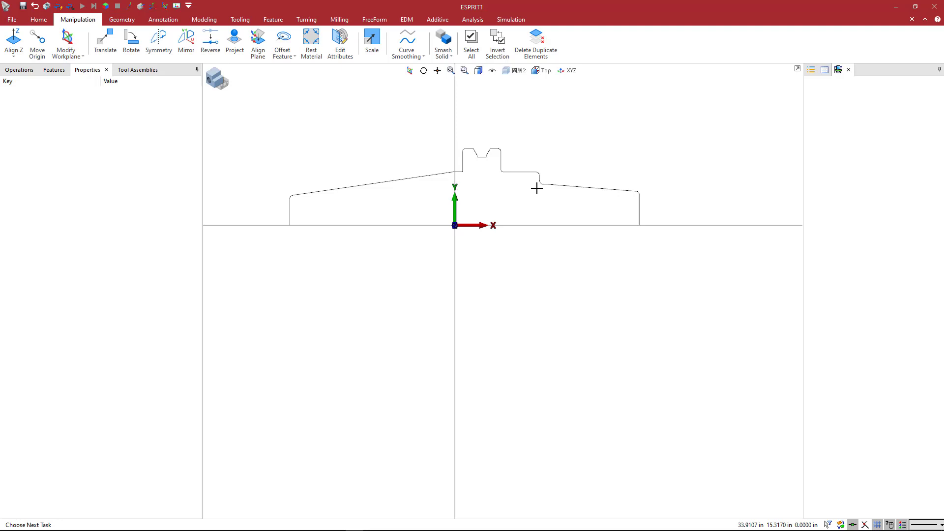
mouse_move(536, 197)
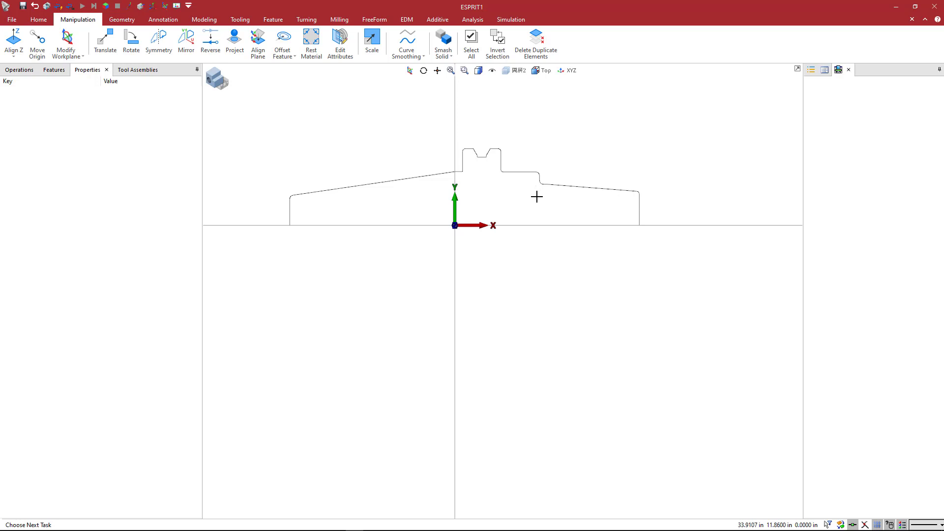
mouse_move(640, 225)
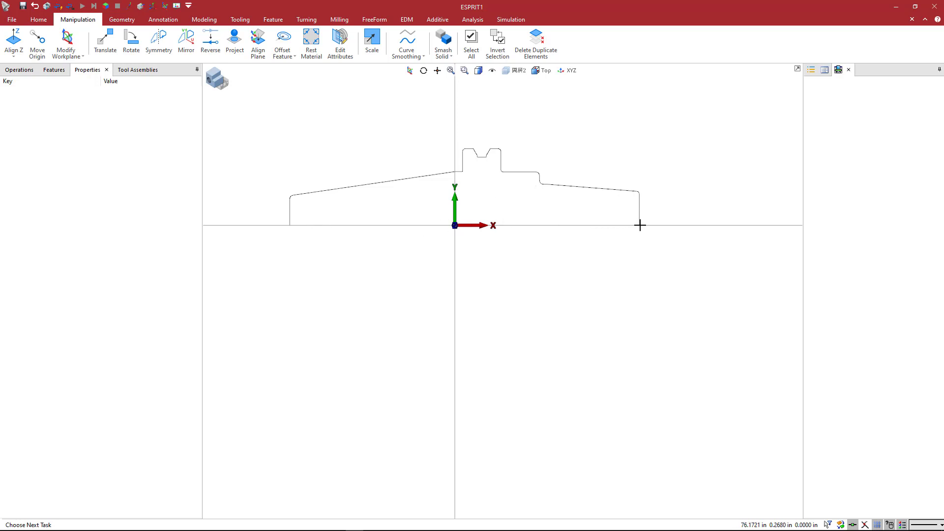
mouse_move(626, 229)
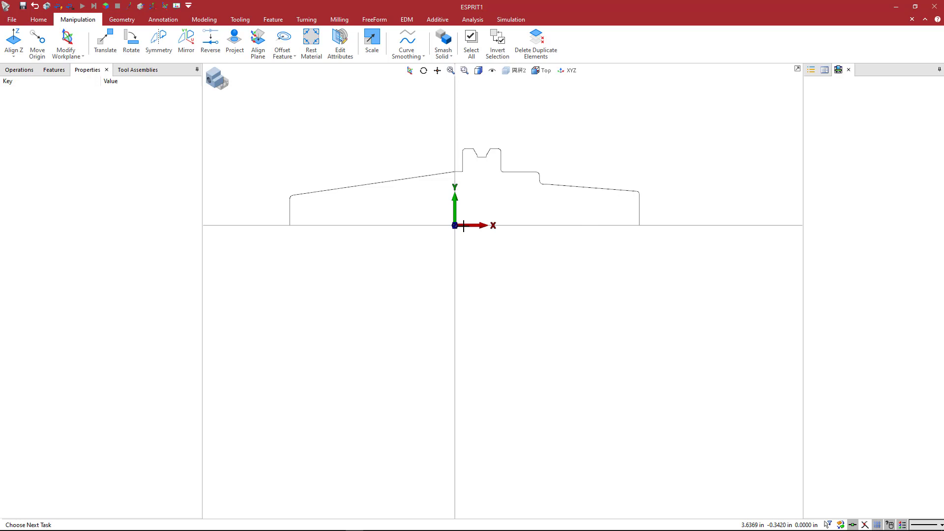
mouse_move(190, 60)
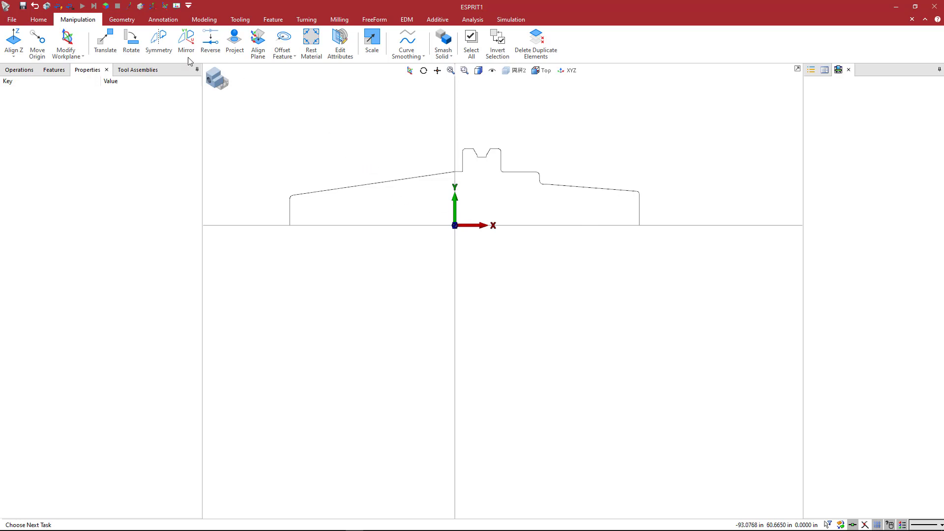
Step: Start a Segment to close the half-profile along the axis between its ends
left_click(122, 20)
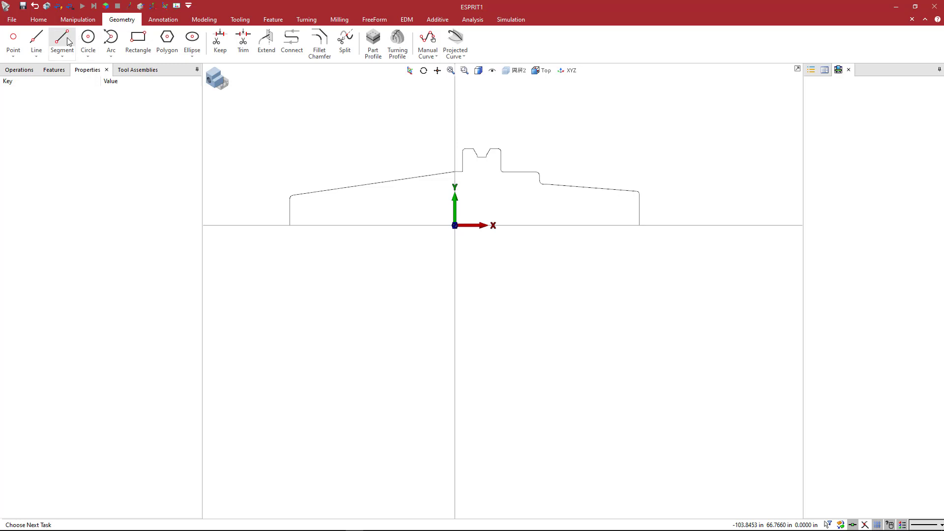
left_click(61, 43)
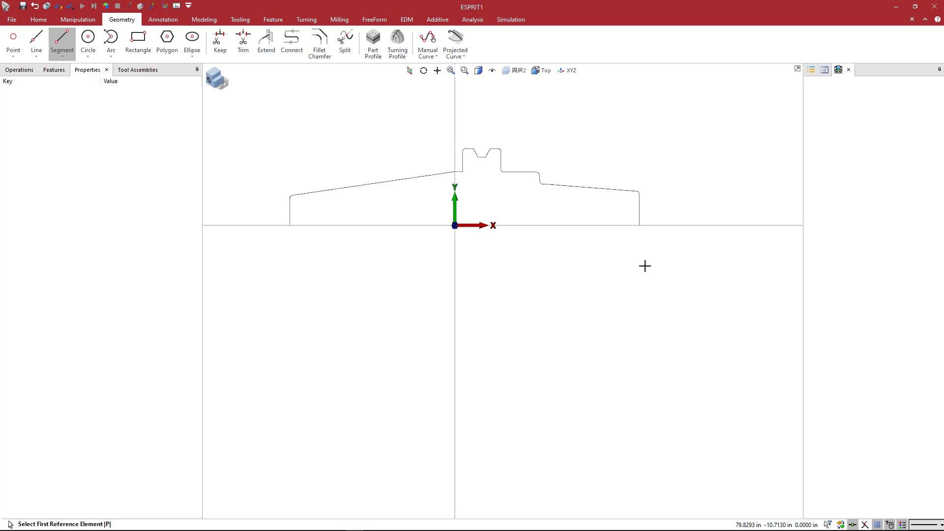
mouse_move(642, 266)
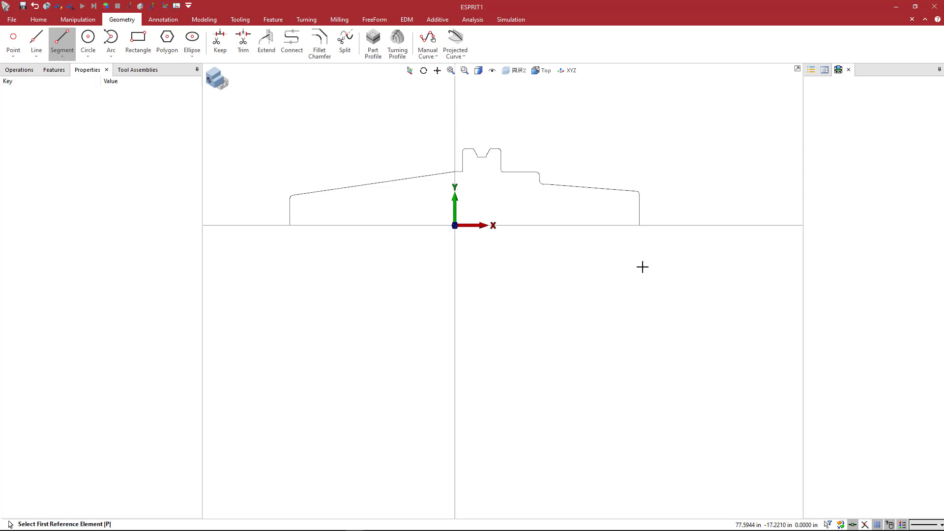
mouse_move(494, 288)
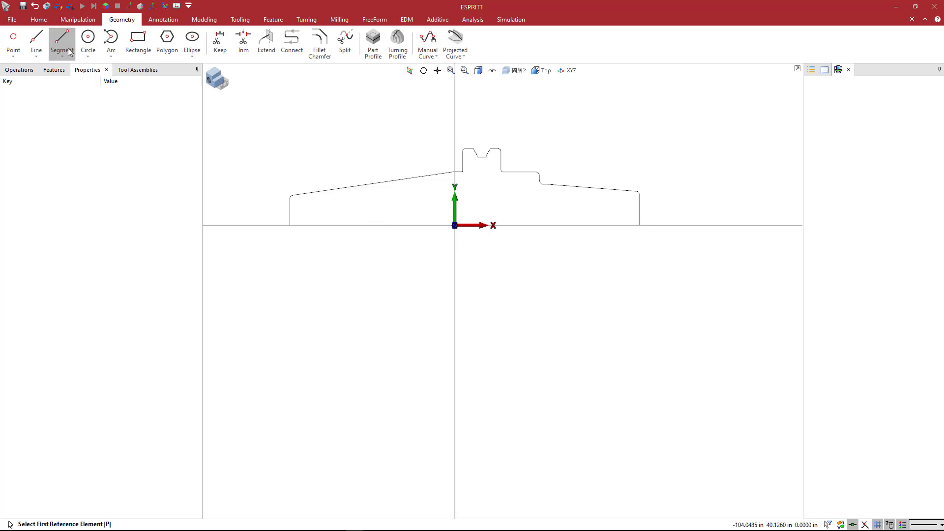
mouse_move(79, 519)
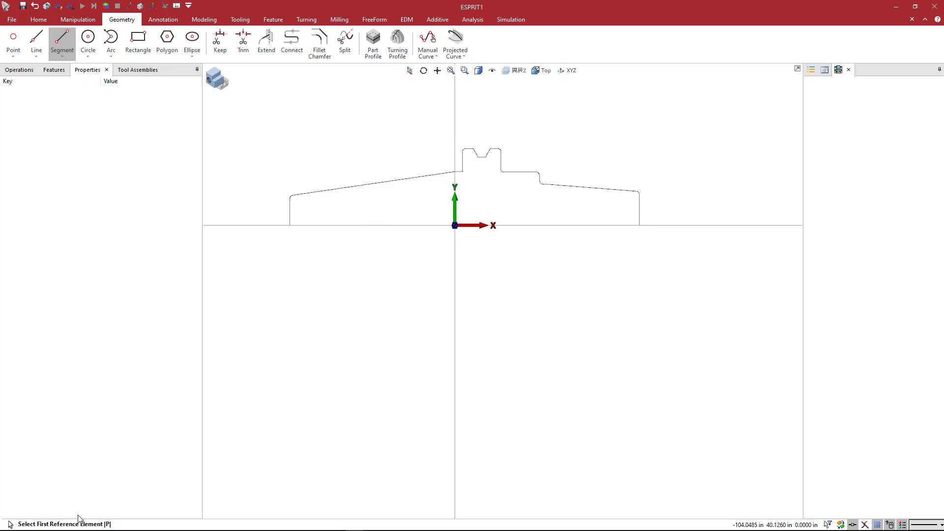
mouse_move(237, 443)
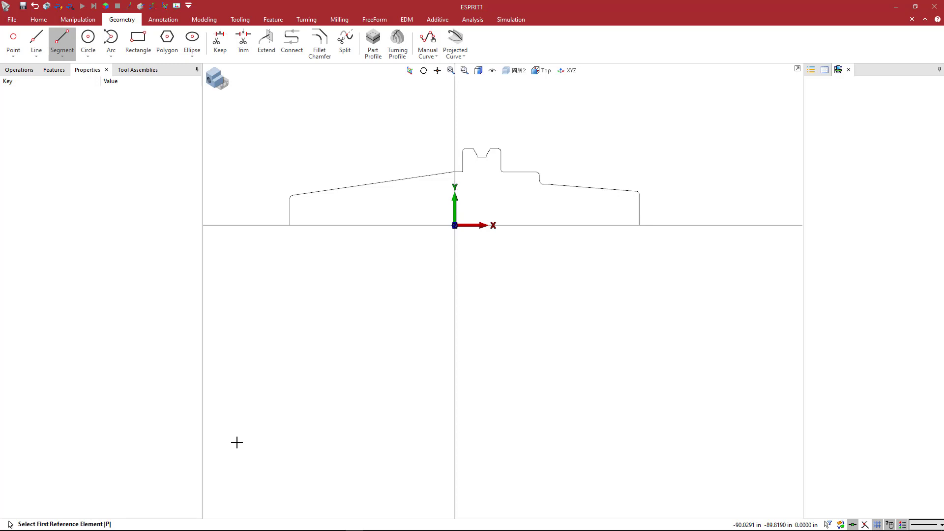
mouse_move(266, 459)
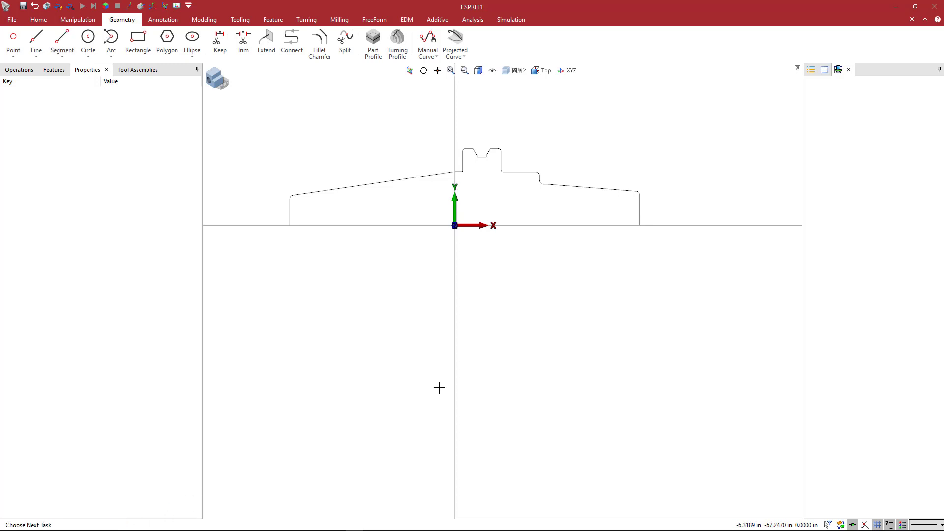
mouse_move(336, 334)
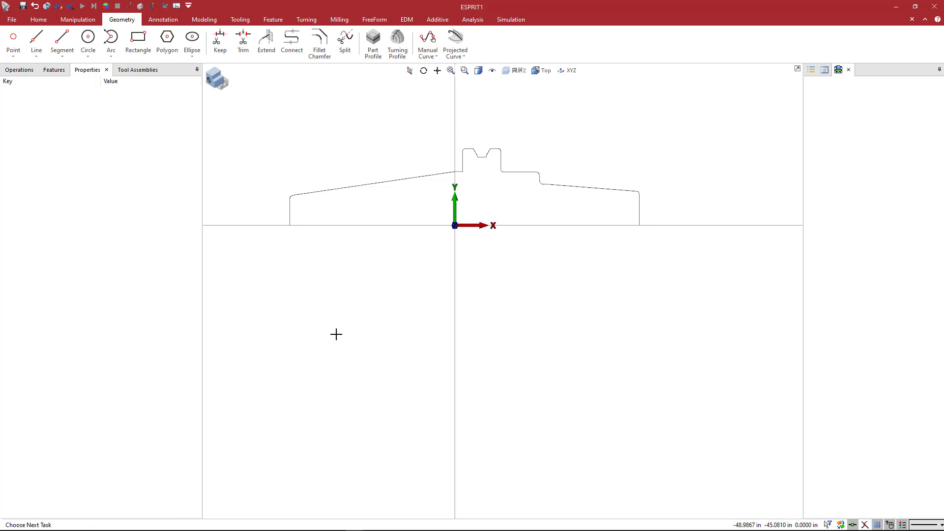
mouse_move(402, 247)
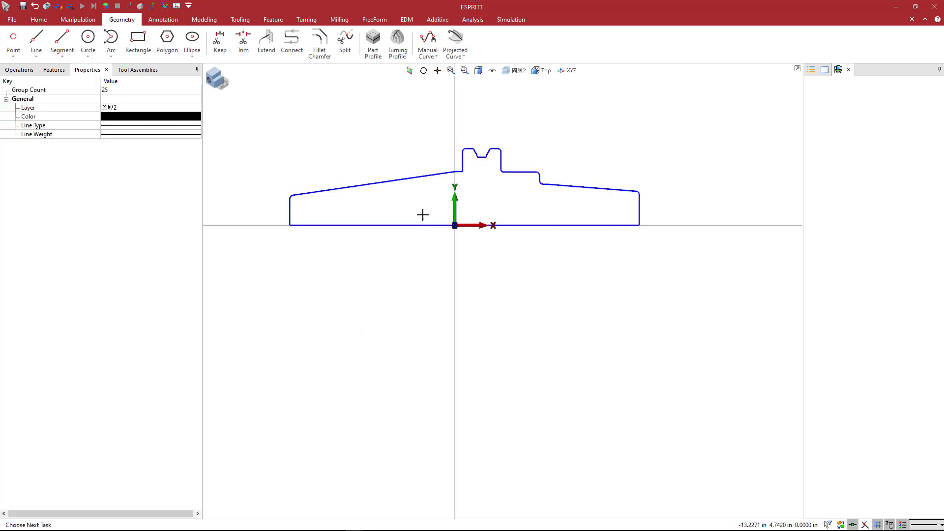
mouse_move(420, 242)
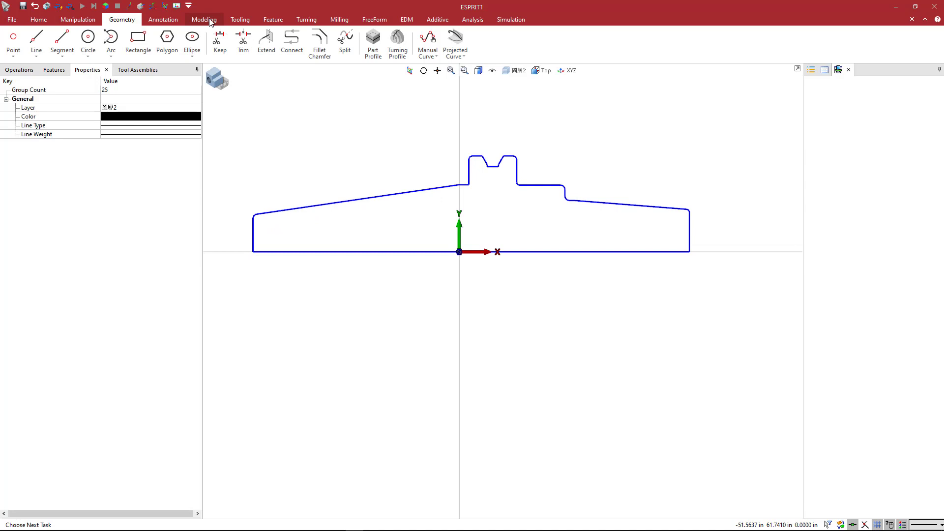
Step: Revolve the closed profile 360 degrees about the X axis into a solid holder body
left_click(204, 20)
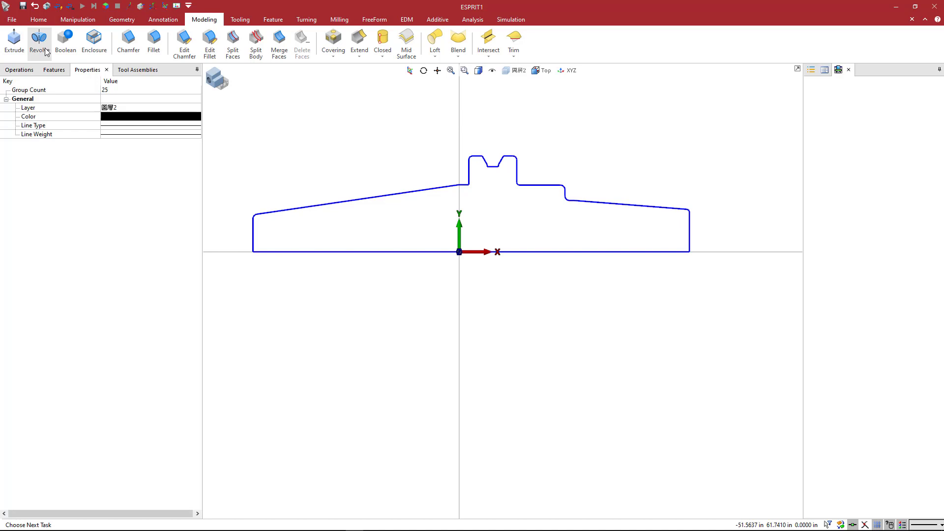
mouse_move(39, 42)
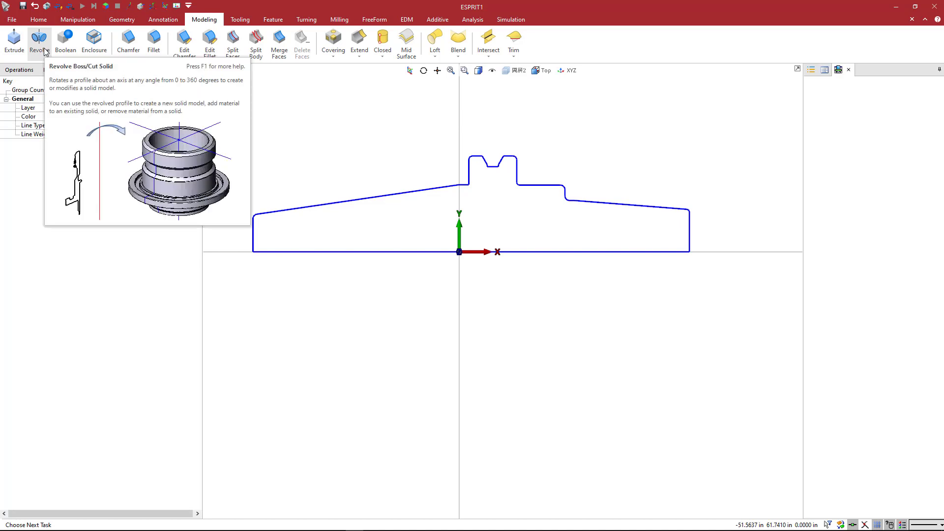
left_click(38, 42)
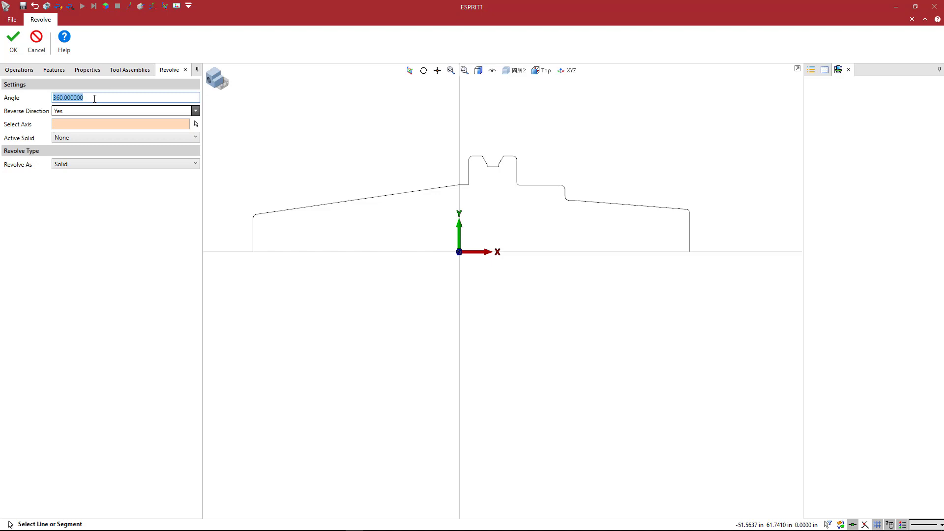
mouse_move(46, 103)
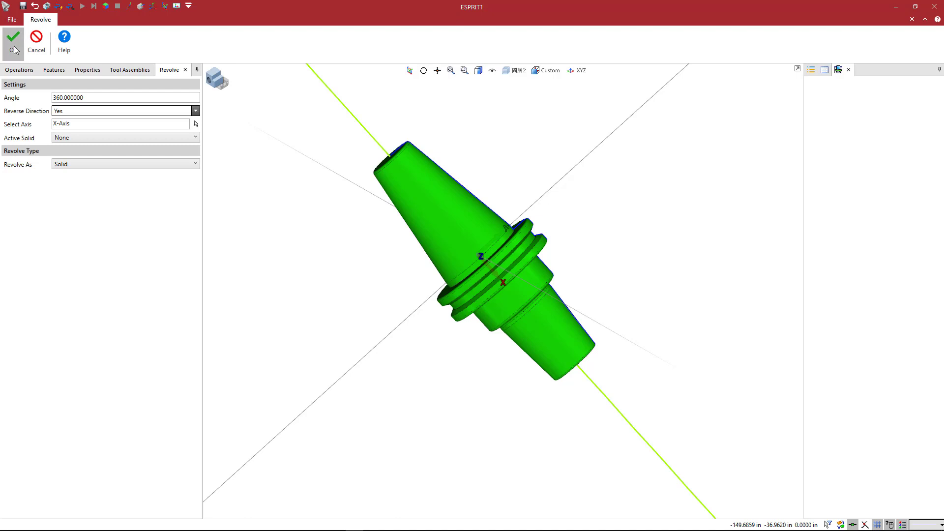
left_click(12, 38)
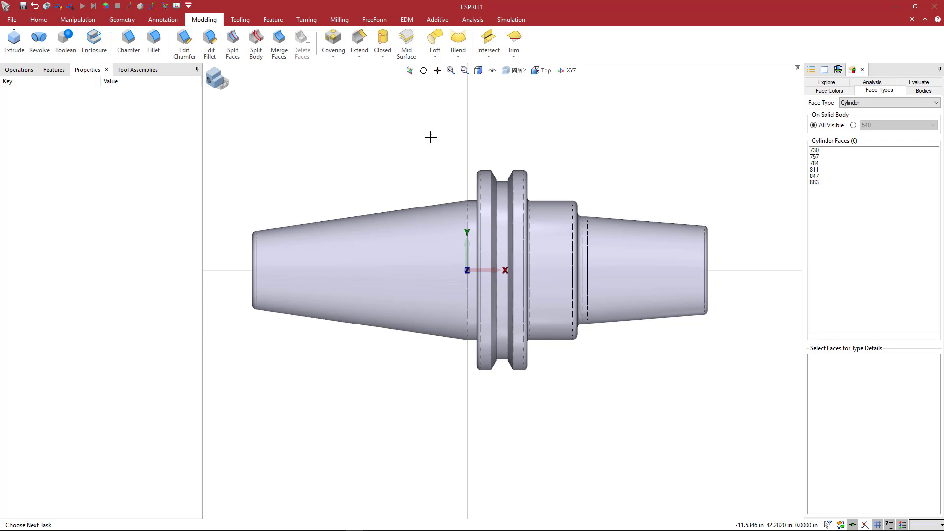
mouse_move(523, 116)
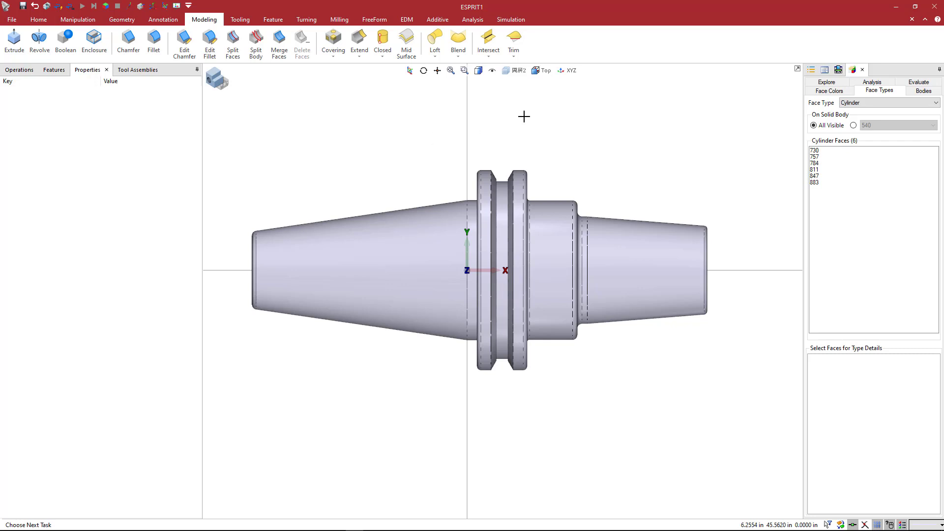
left_click(544, 71)
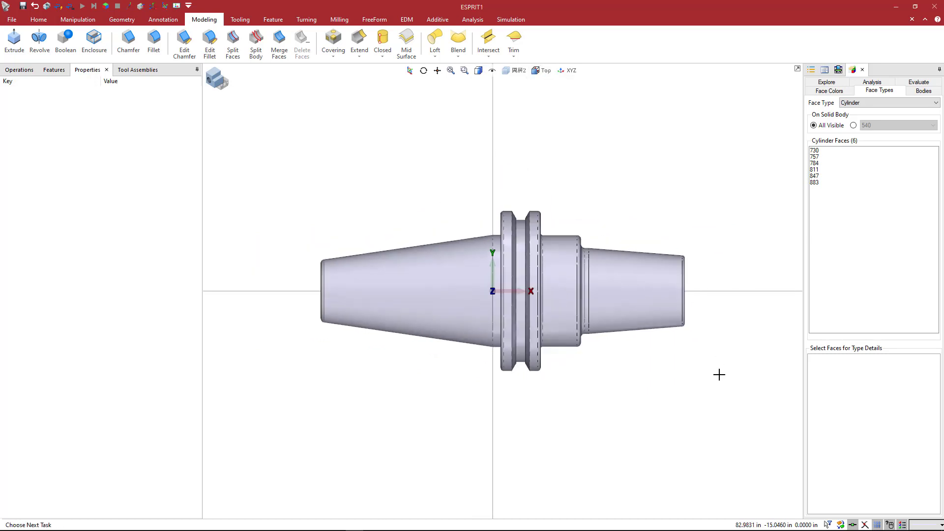
mouse_move(740, 516)
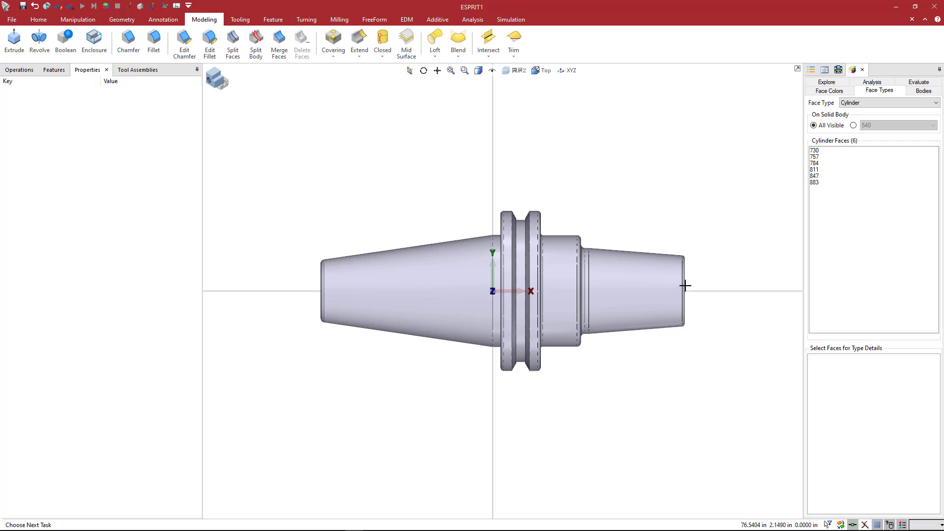
mouse_move(685, 291)
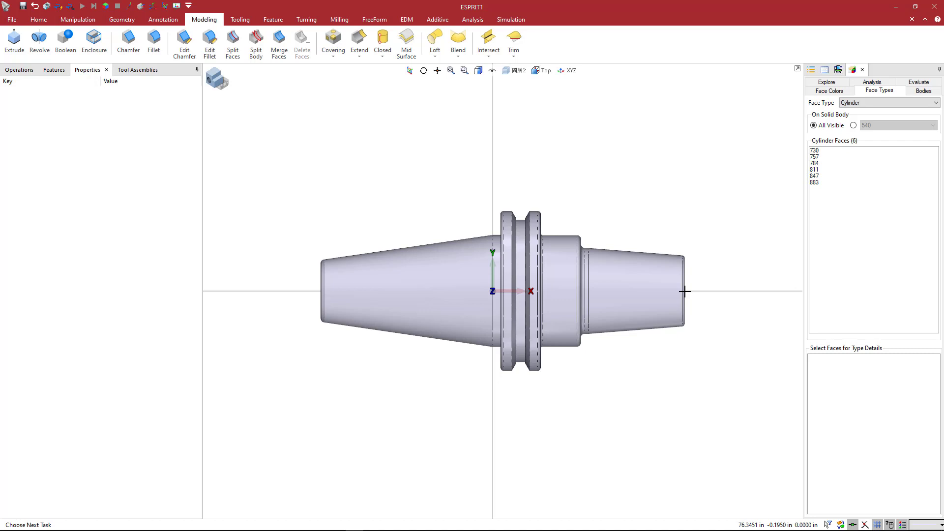
mouse_move(548, 272)
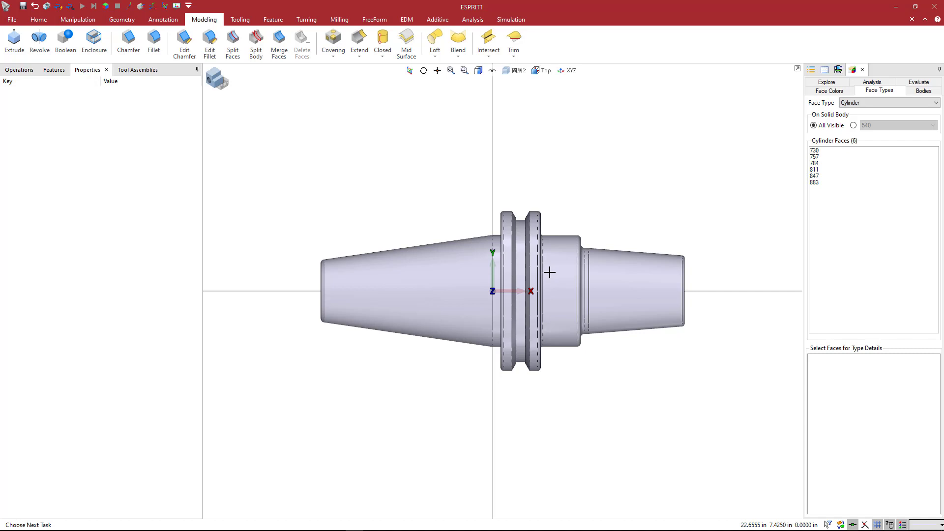
mouse_move(537, 258)
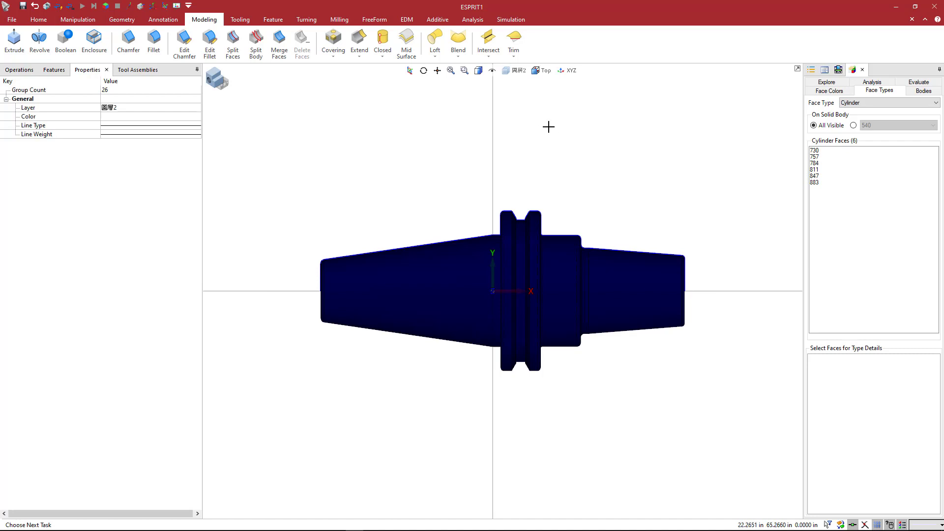
Step: Scale the holder uniformly by 1/25.4 about the origin with Move, converting mm to inches
right_click(548, 127)
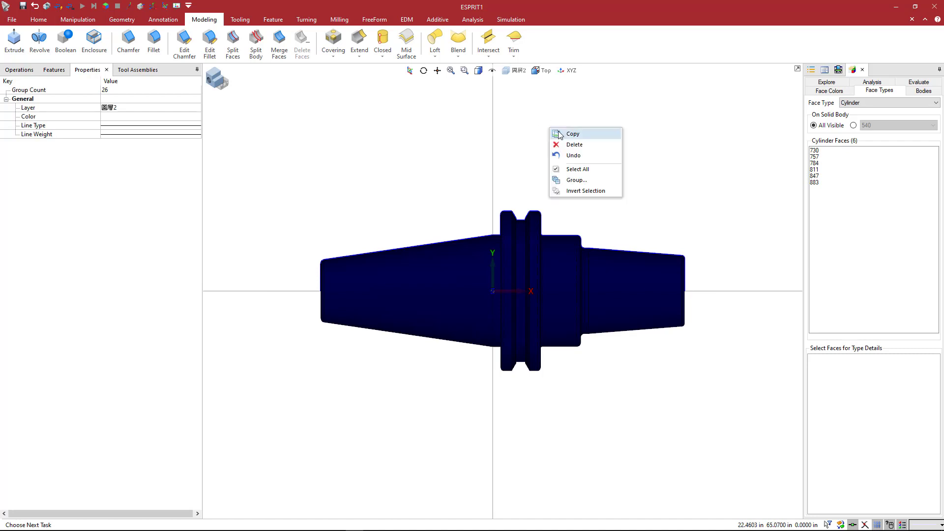
left_click(572, 134)
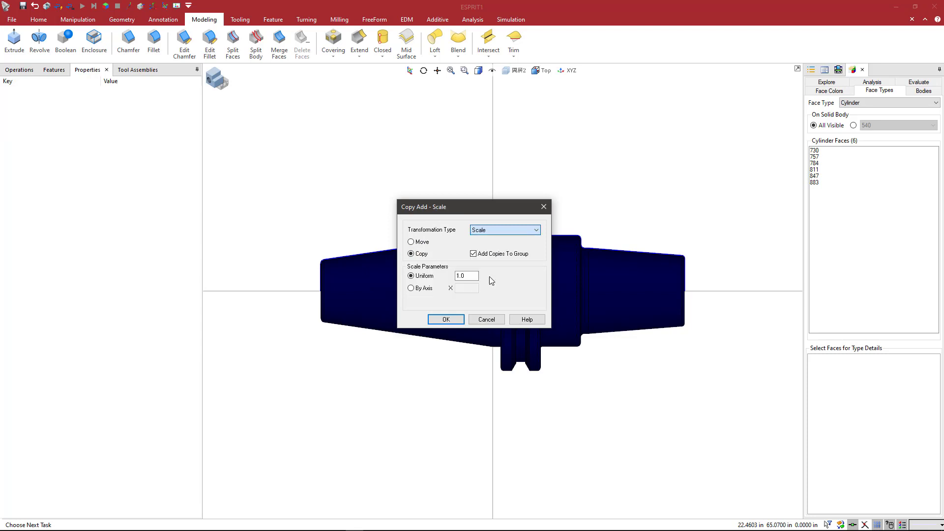
left_click(411, 242)
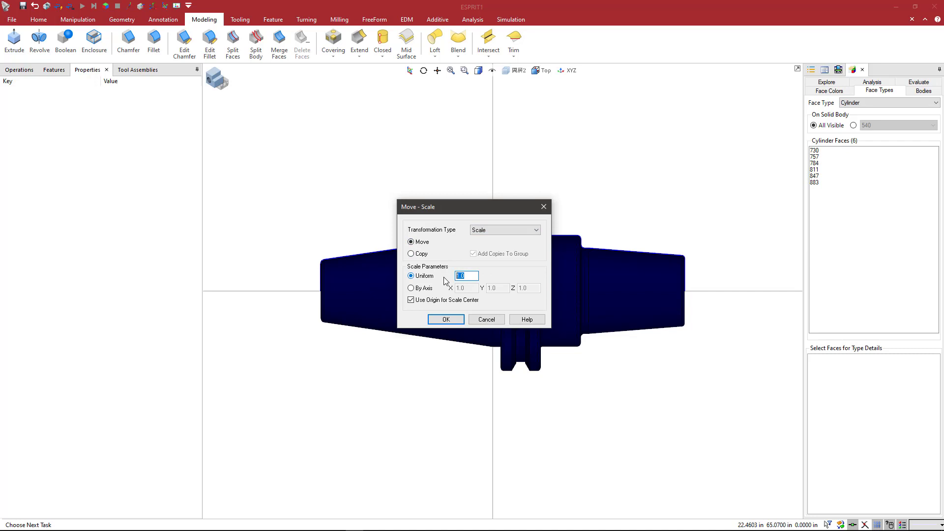
type("1.")
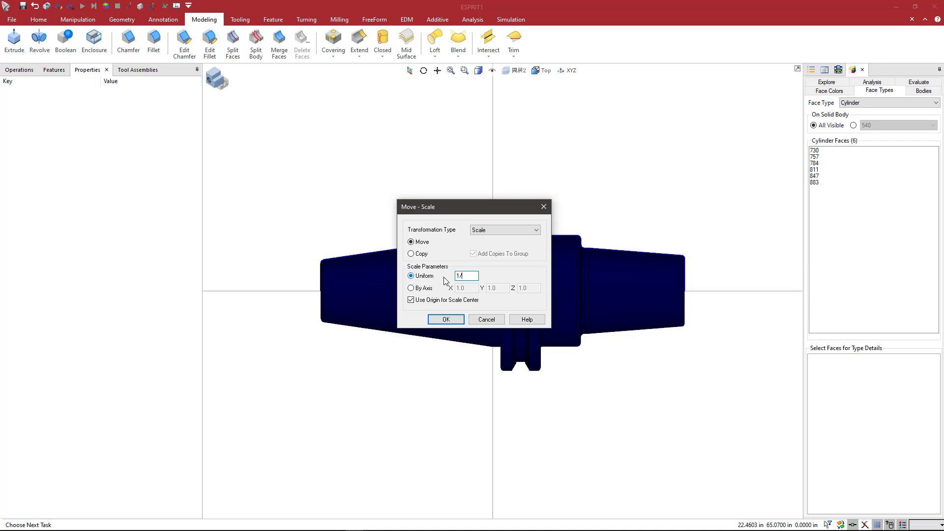
type("/25.4")
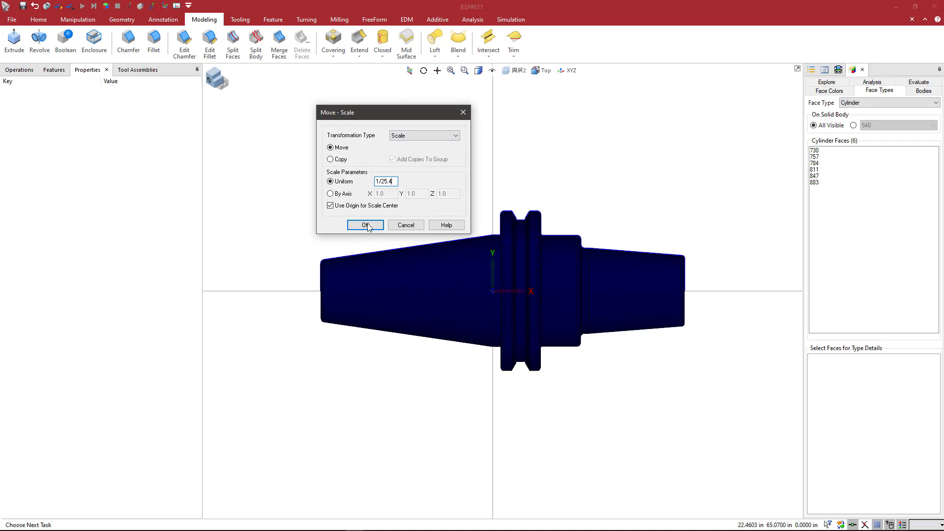
left_click(364, 225)
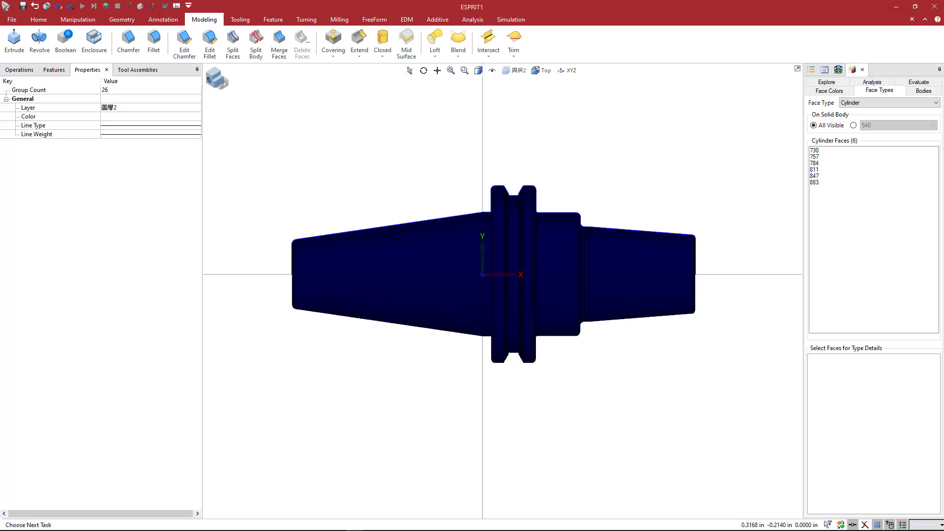
mouse_move(697, 273)
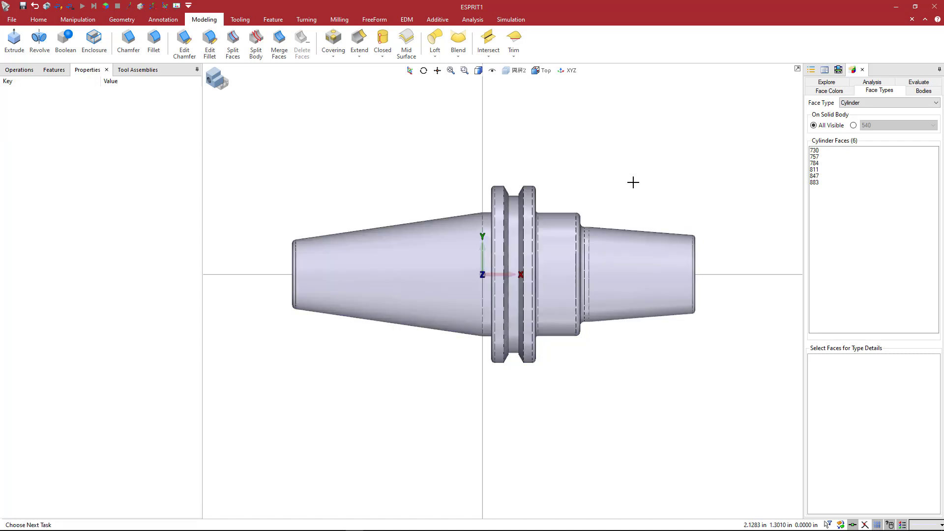
mouse_move(464, 203)
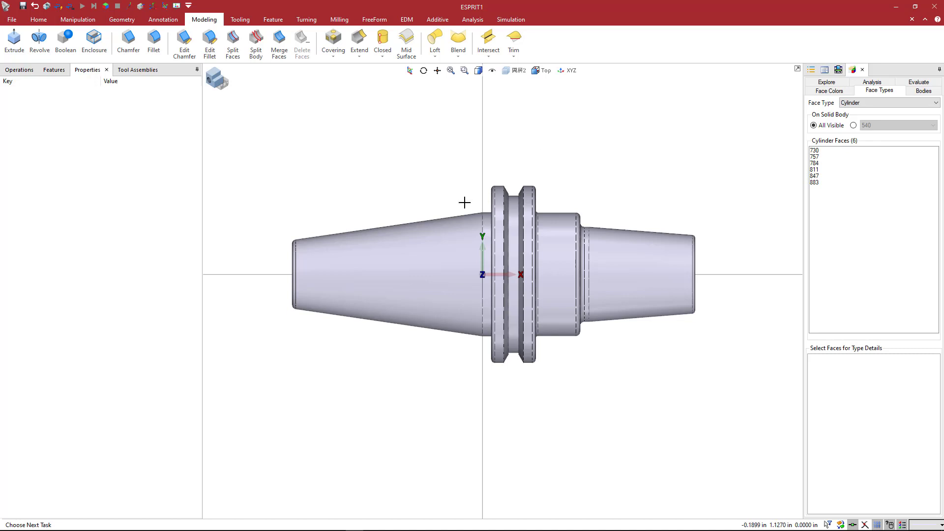
mouse_move(560, 201)
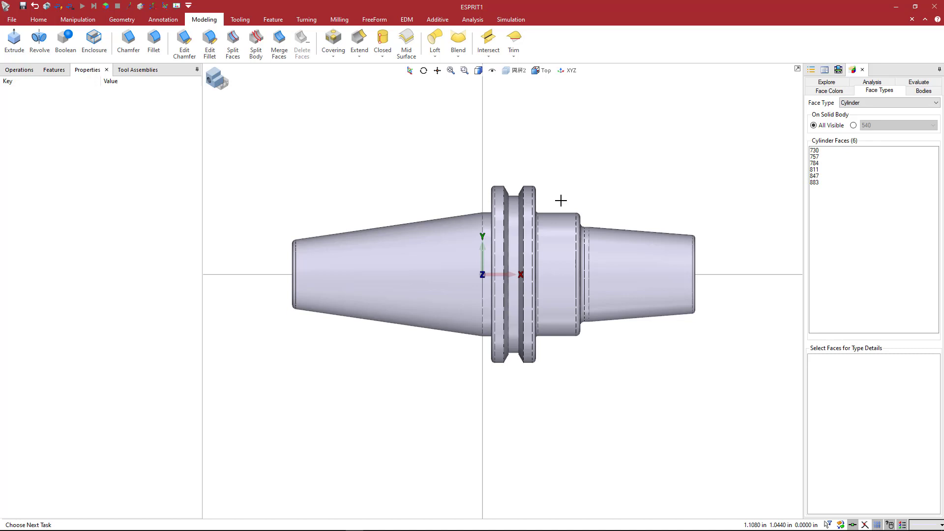
mouse_move(553, 200)
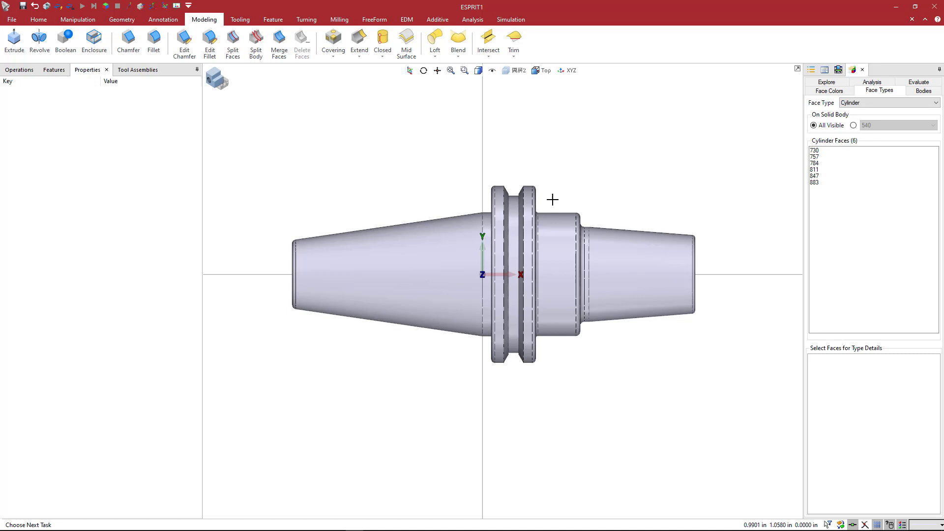
mouse_move(550, 275)
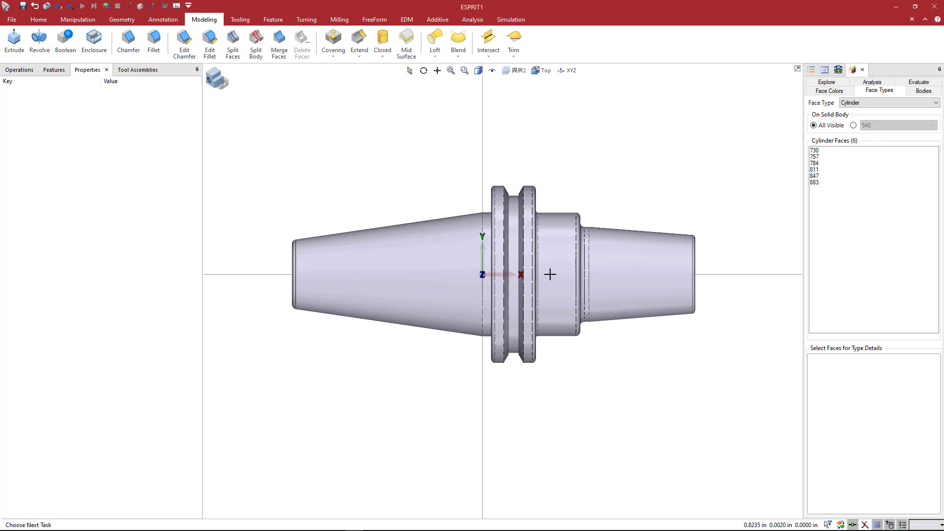
mouse_move(716, 271)
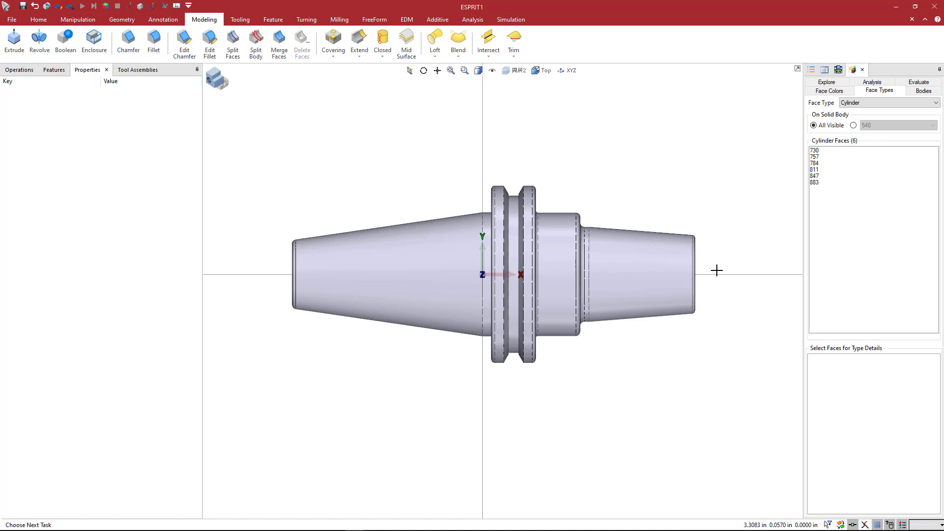
Step: Select all holder geometry from the Manipulation tools and view it at an angled 3D orientation
left_click(78, 20)
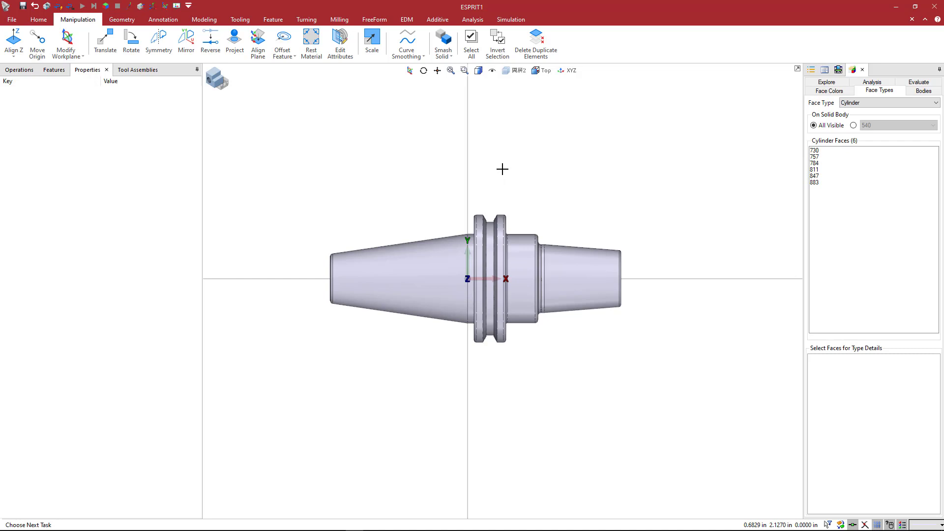
right_click(501, 169)
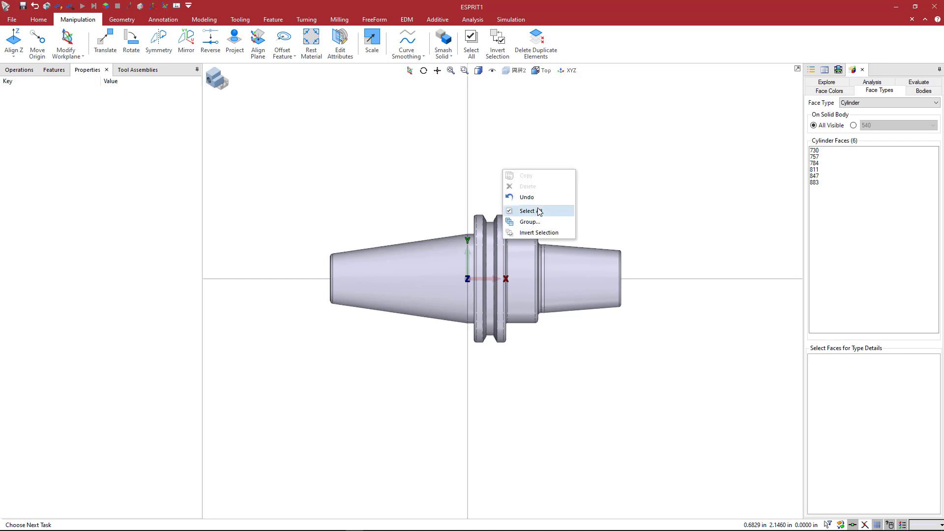
left_click(526, 210)
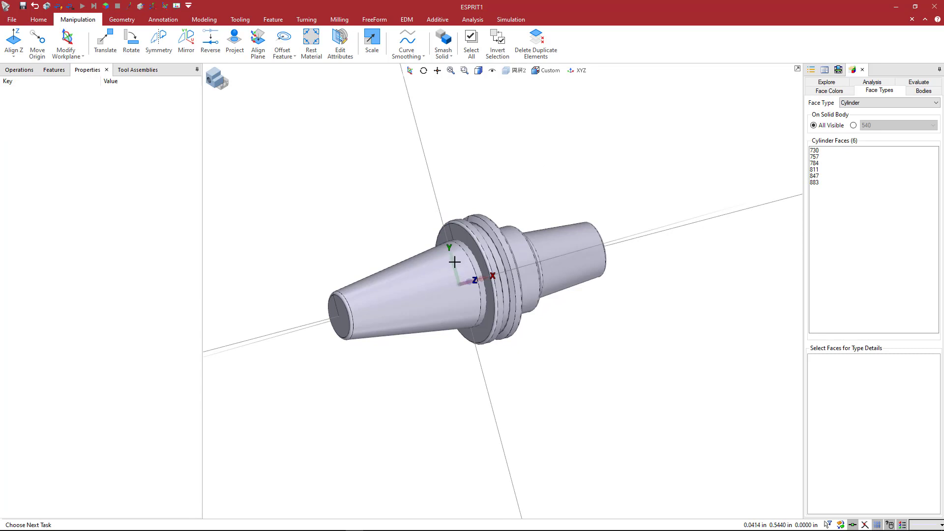
mouse_move(473, 249)
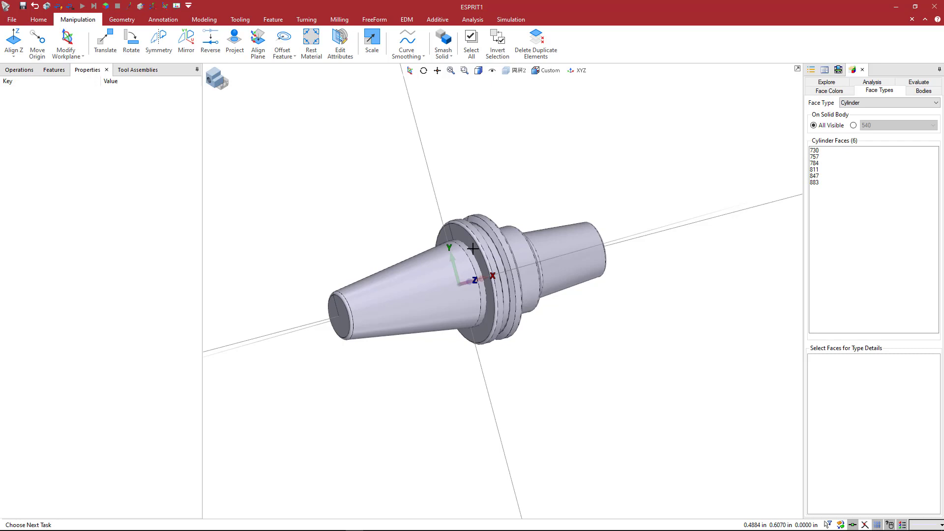
mouse_move(457, 266)
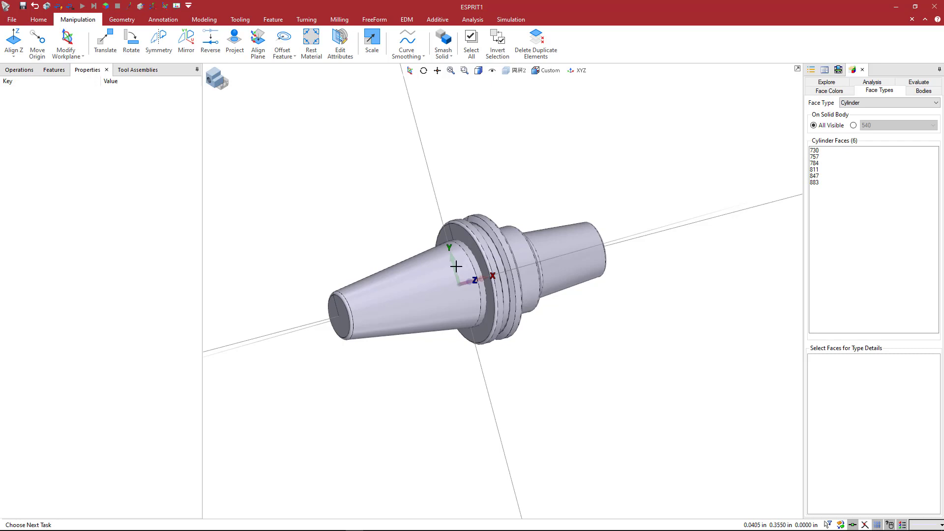
mouse_move(459, 267)
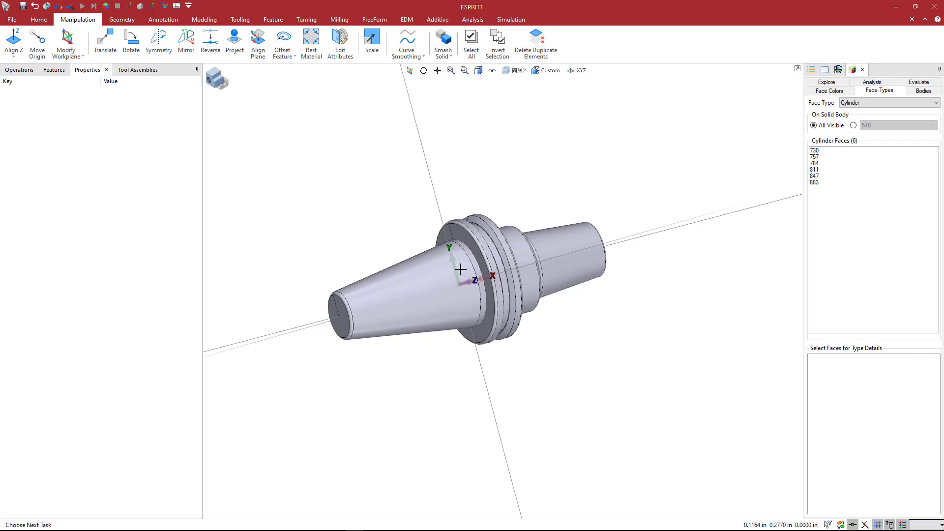
mouse_move(457, 274)
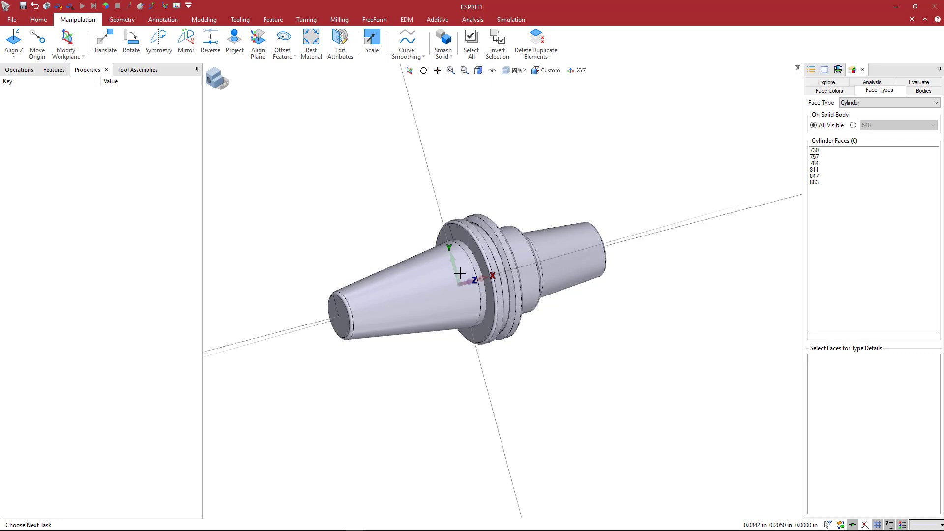
mouse_move(460, 274)
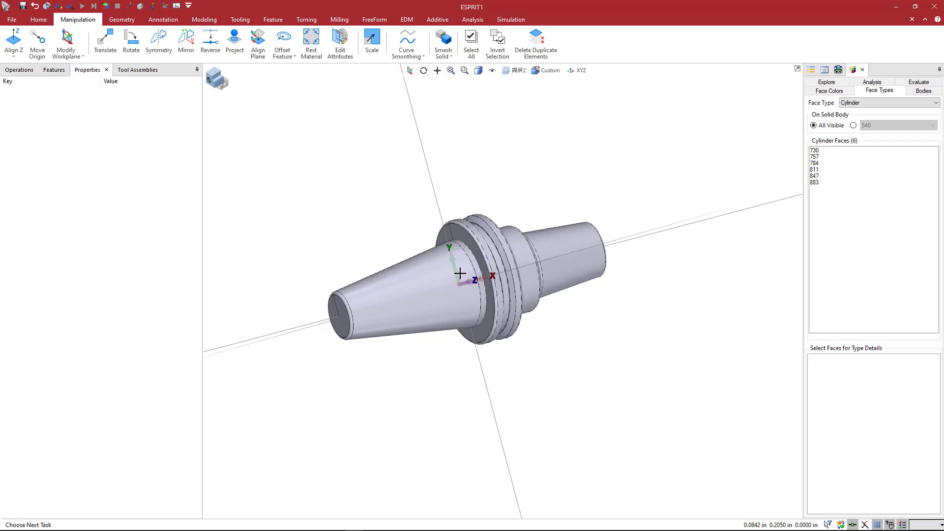
mouse_move(575, 138)
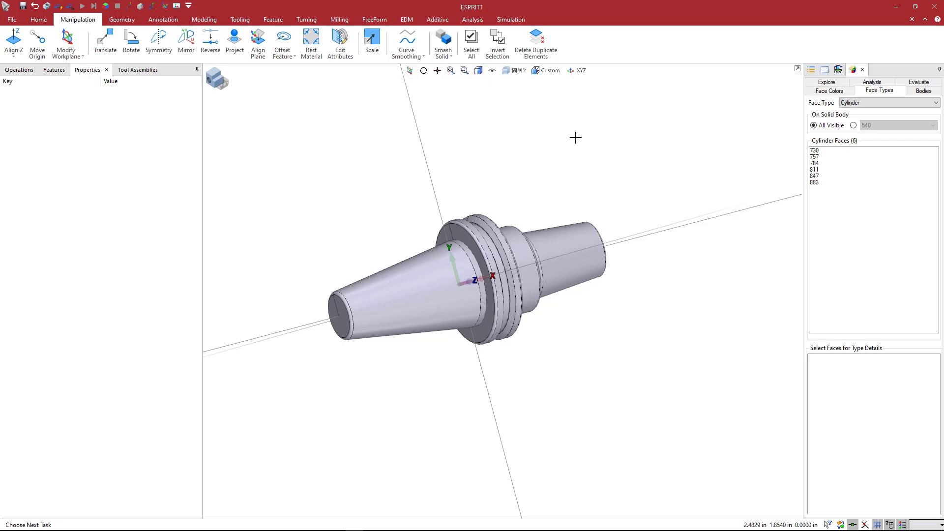
Step: Undo the last change, then rotate the holder 90 degrees so its length runs along Z
right_click(575, 138)
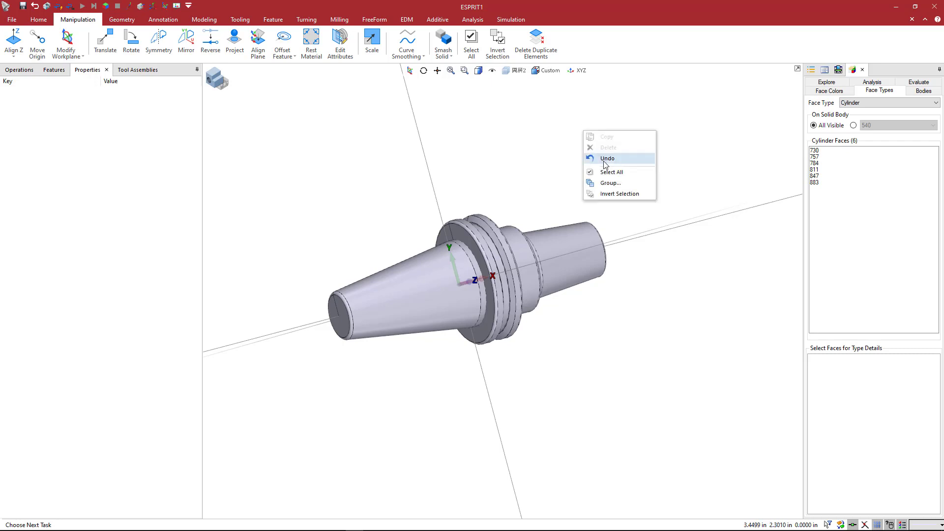
left_click(611, 171)
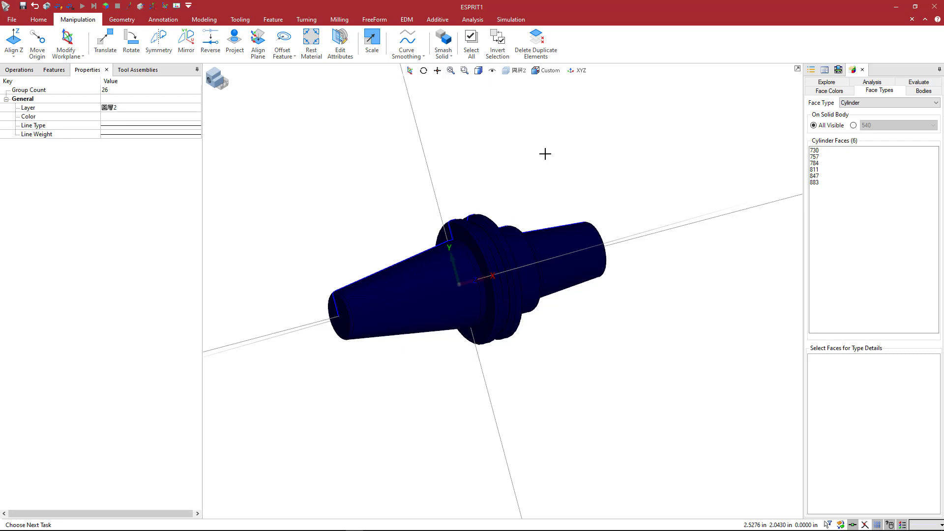
mouse_move(558, 168)
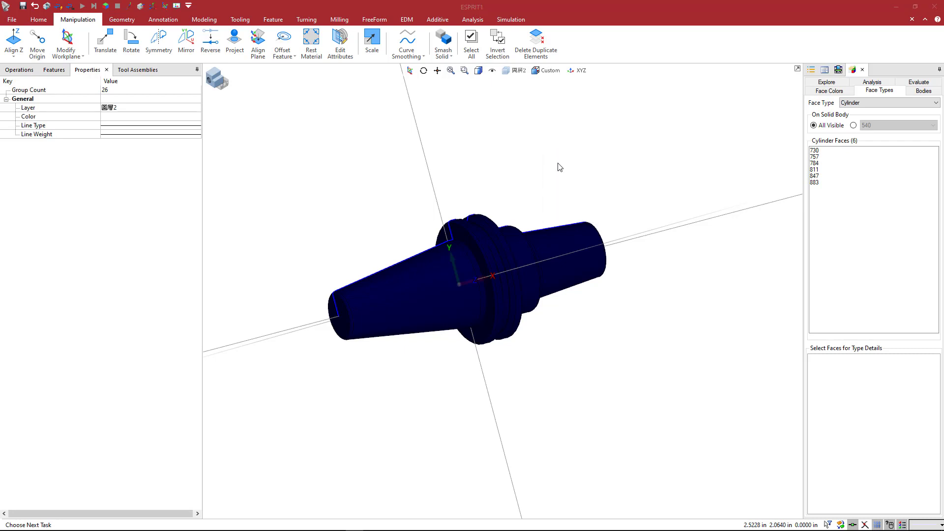
left_click(131, 42)
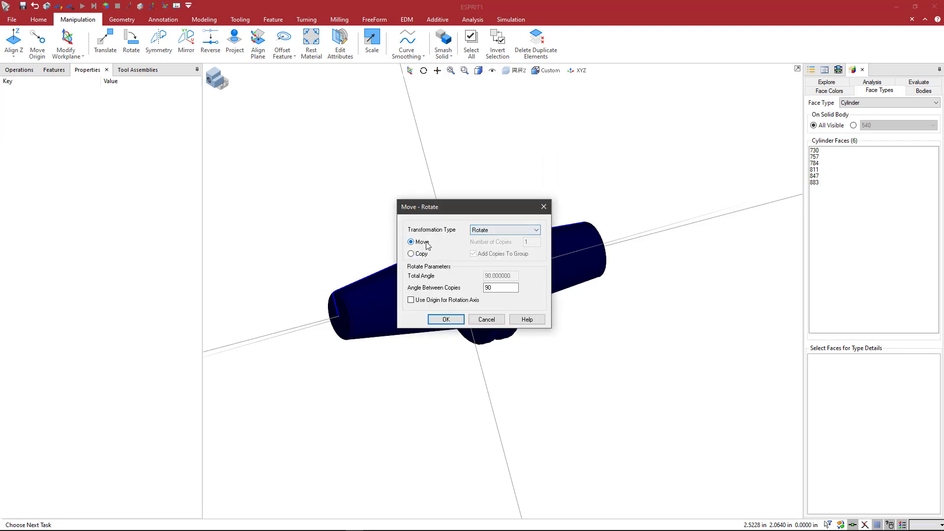
triple_click(499, 287)
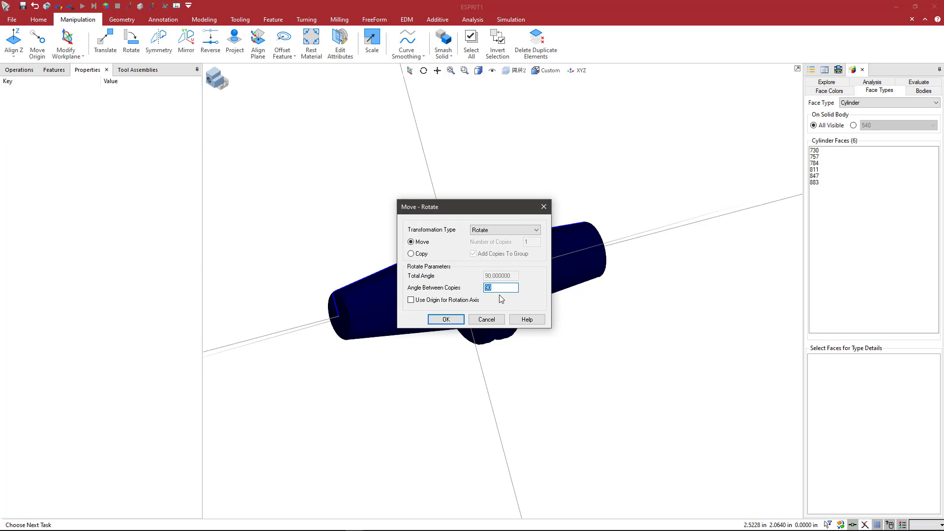
mouse_move(475, 300)
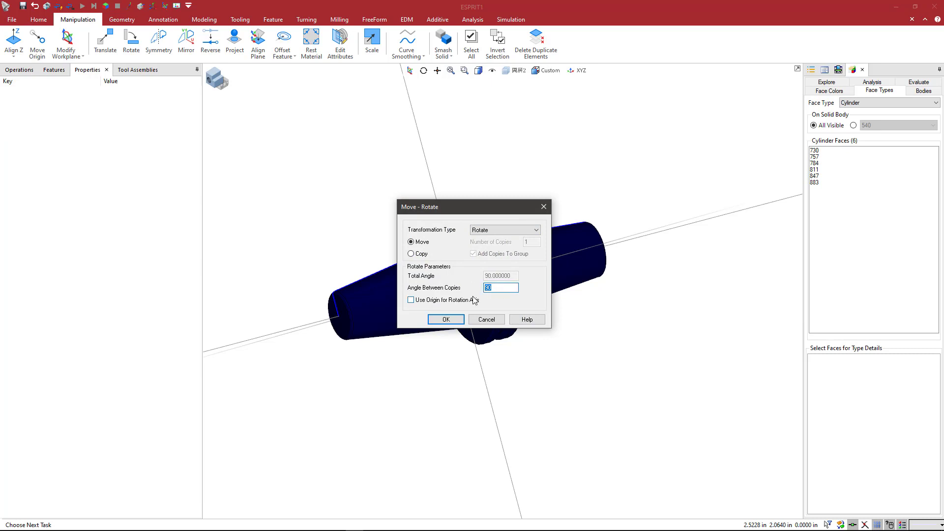
left_click(411, 299)
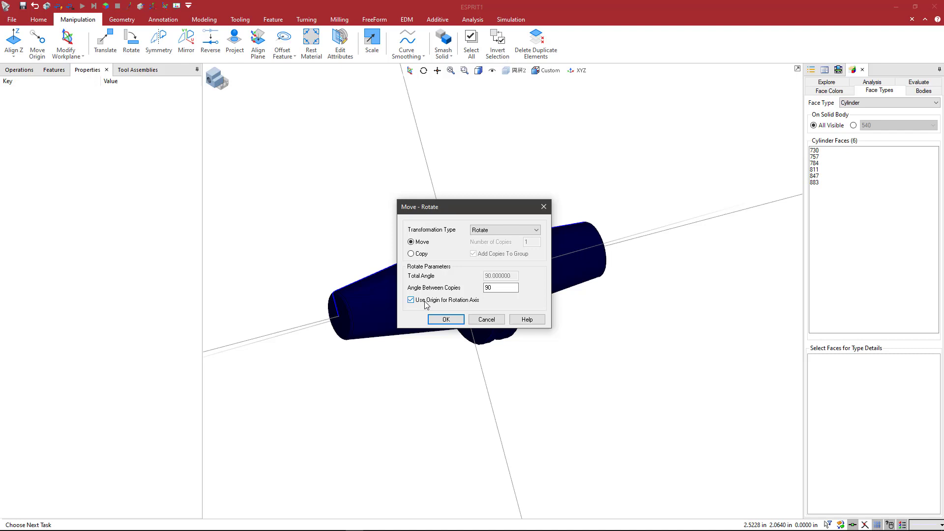
left_click(411, 299)
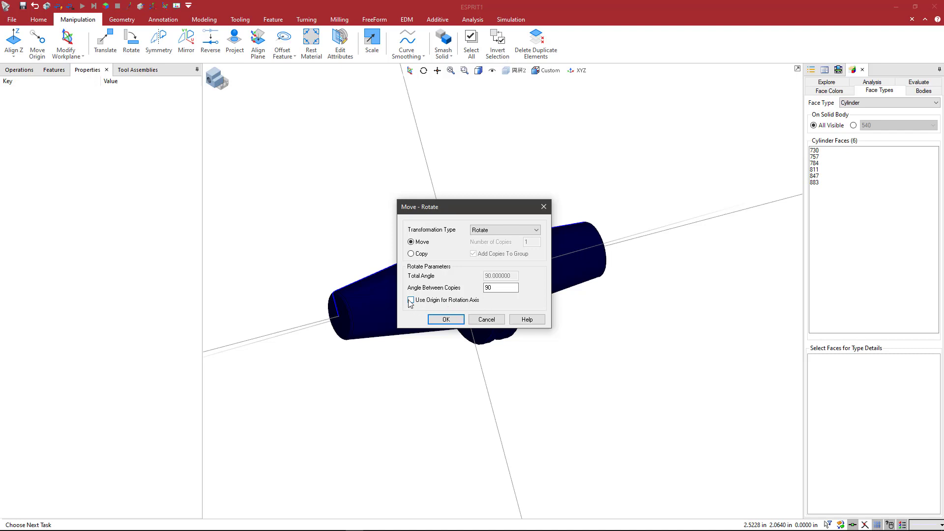
left_click(411, 298)
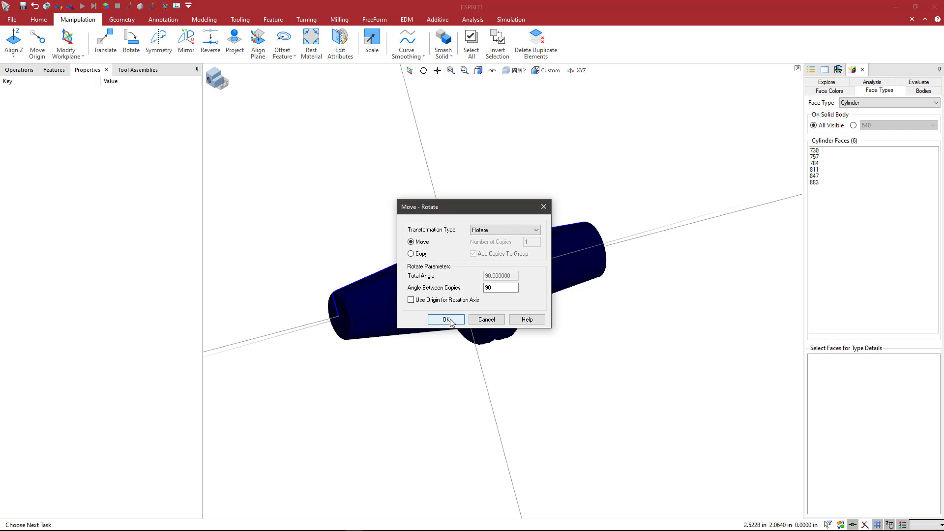
left_click(445, 318)
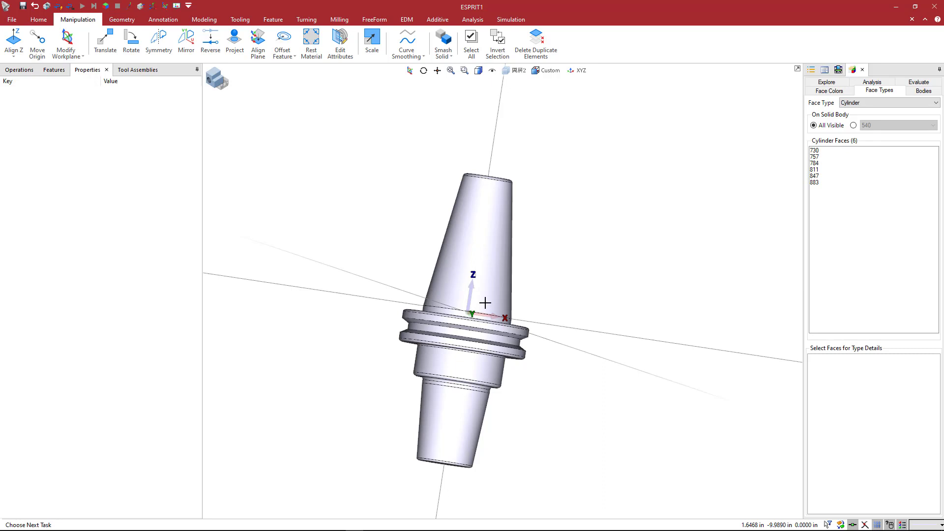
mouse_move(487, 169)
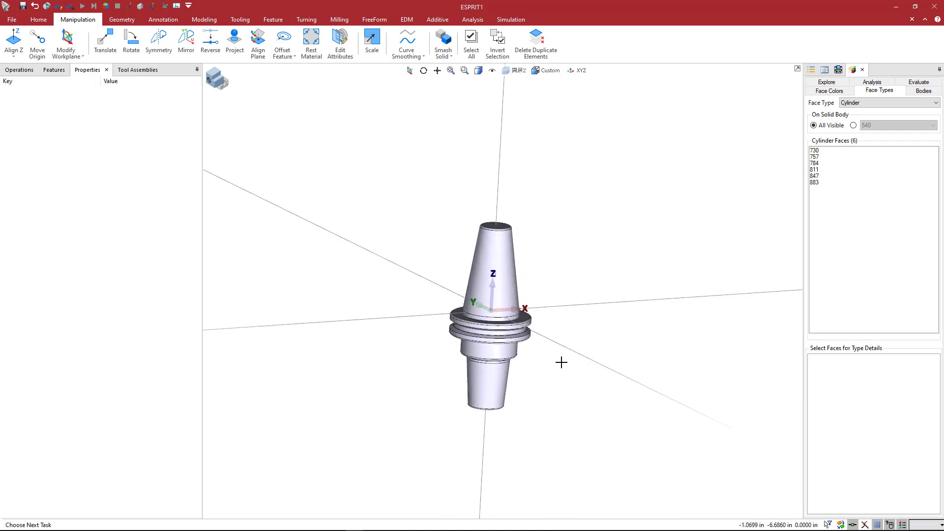
mouse_move(558, 361)
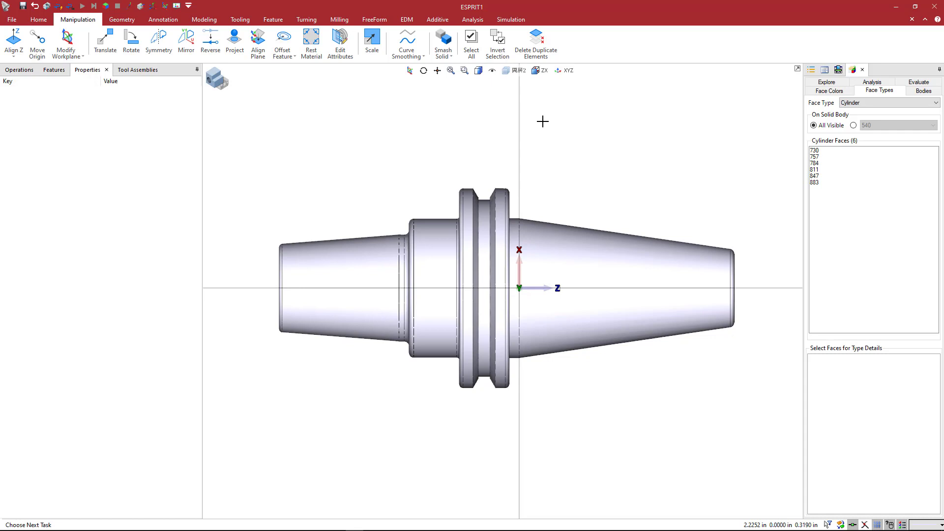
mouse_move(532, 288)
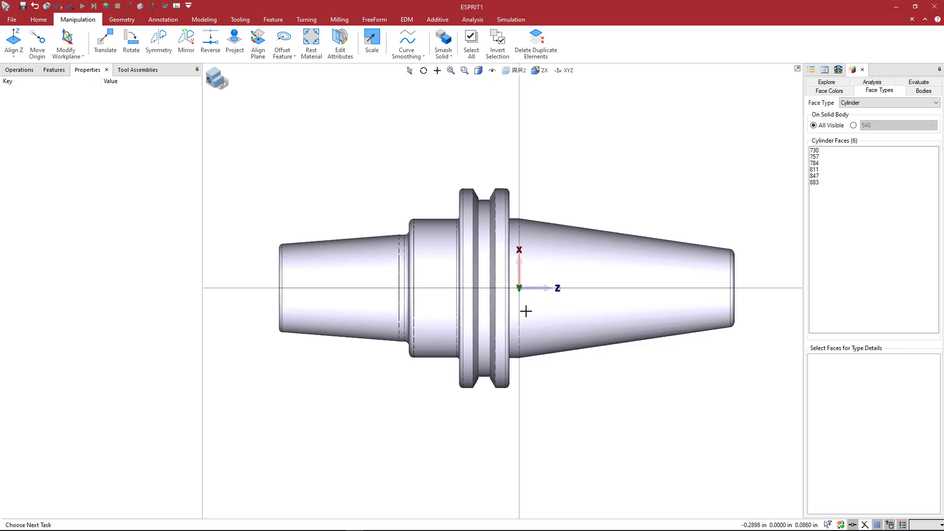
mouse_move(514, 303)
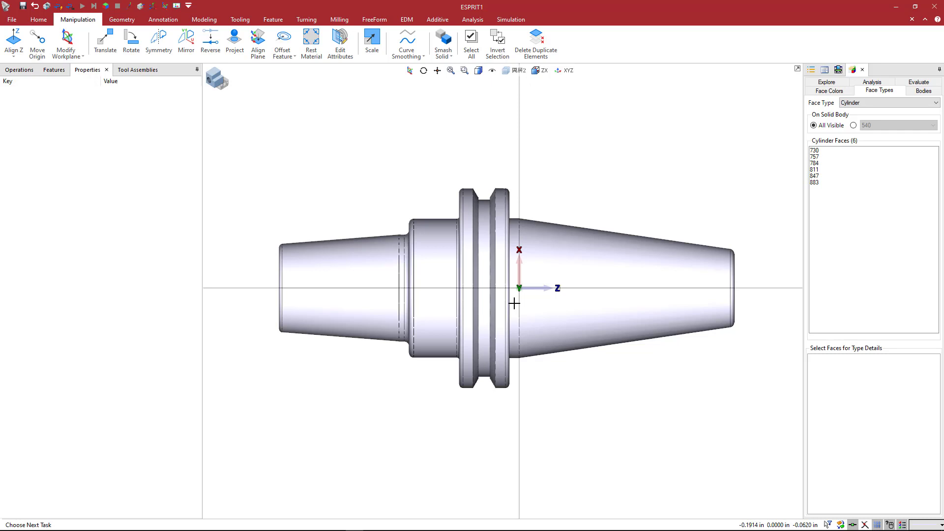
mouse_move(460, 288)
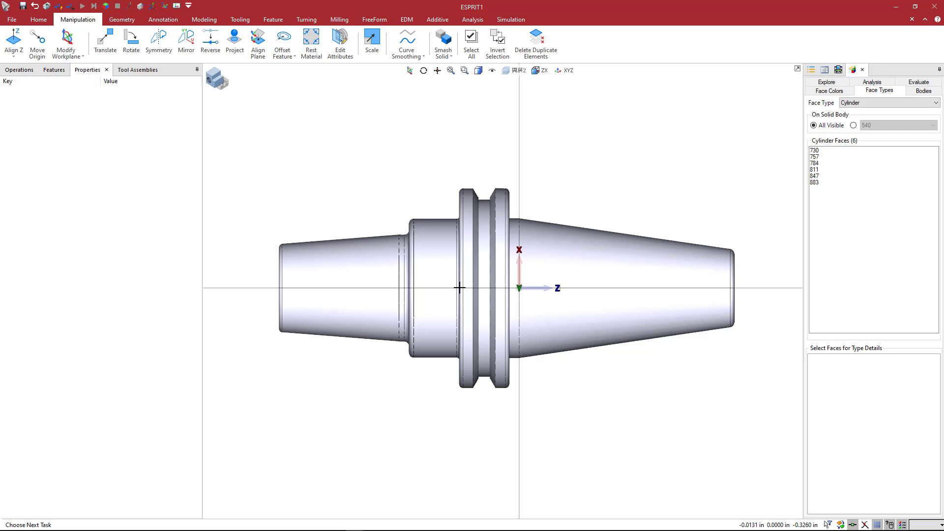
mouse_move(278, 284)
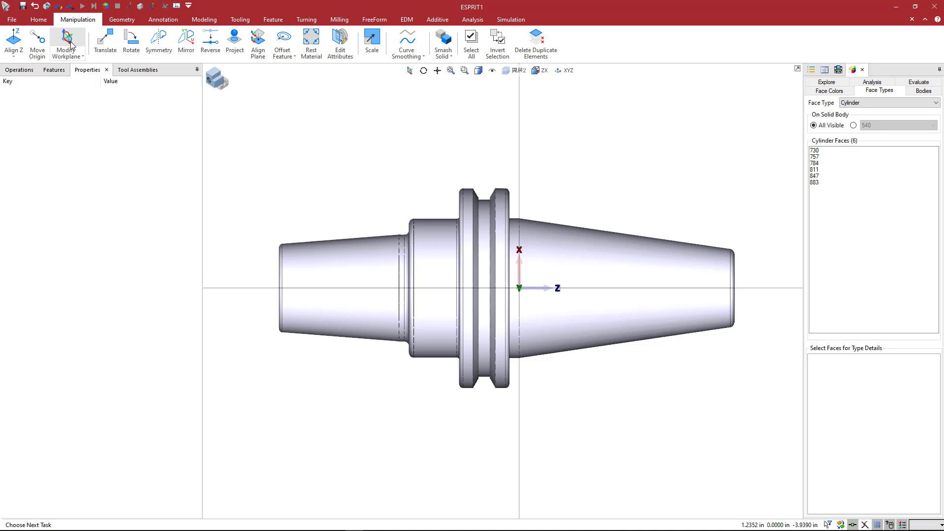
mouse_move(66, 43)
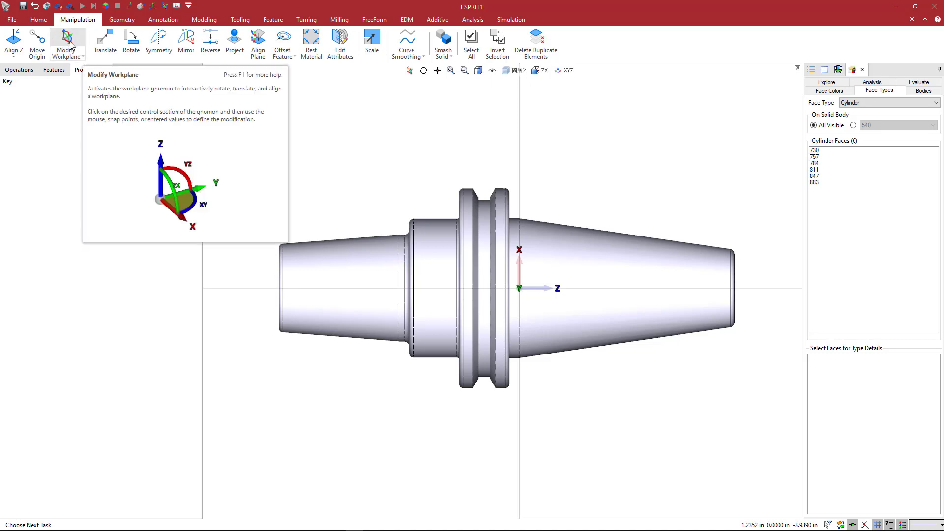
Step: Move the workplane 3.0000 in along W so its origin lands on the holder's end face
left_click(68, 45)
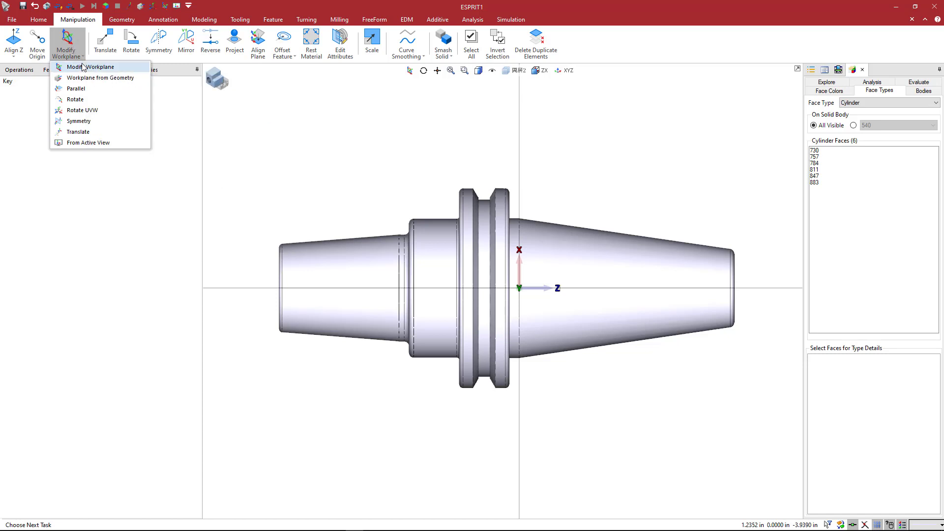
left_click(91, 67)
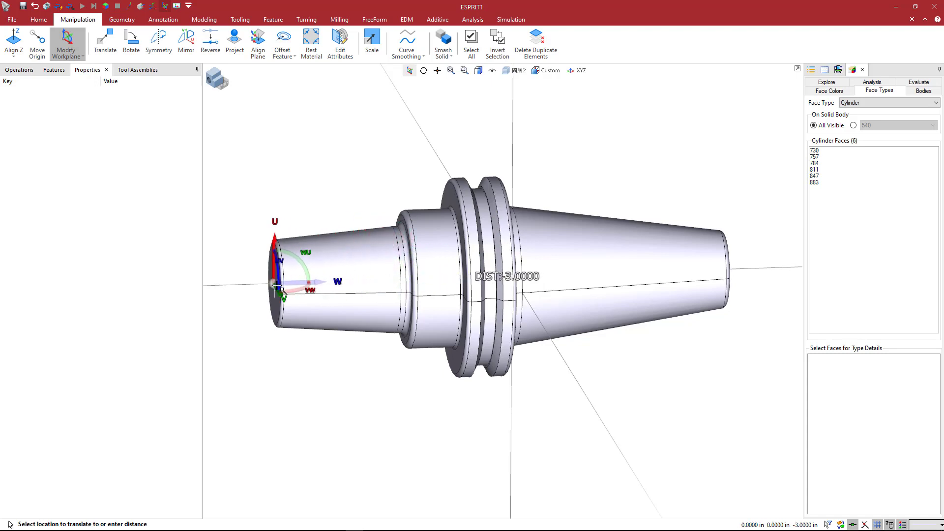
scroll("up", 3)
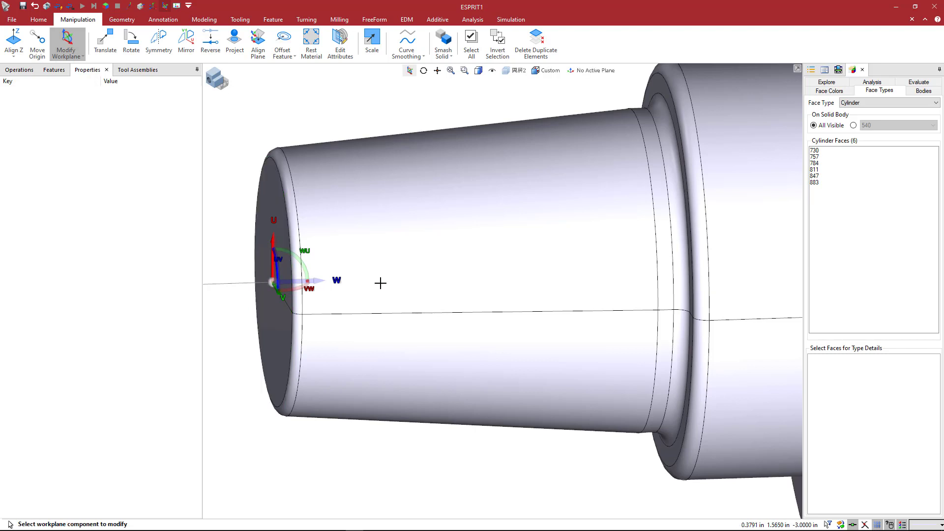
mouse_move(522, 234)
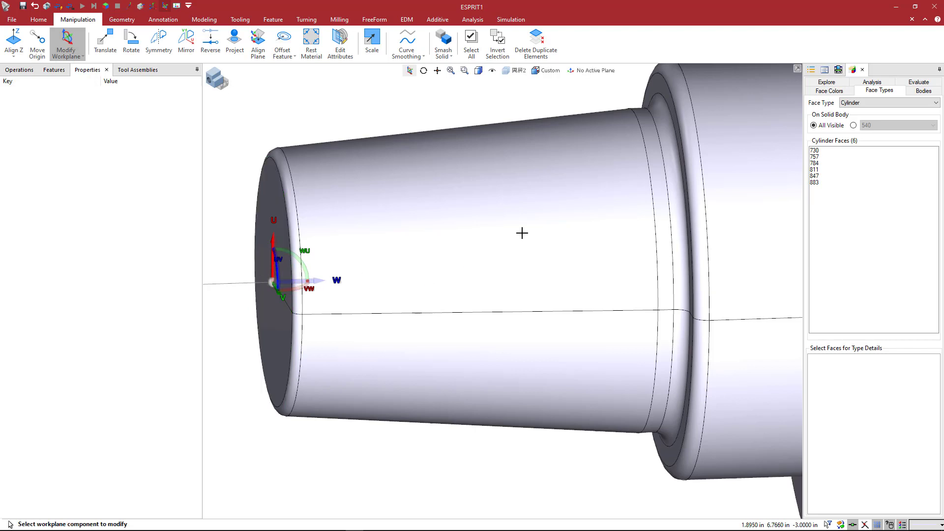
Step: Save work planes HA_1 and TA_1 at the nose face and make HA_1 active
left_click(590, 71)
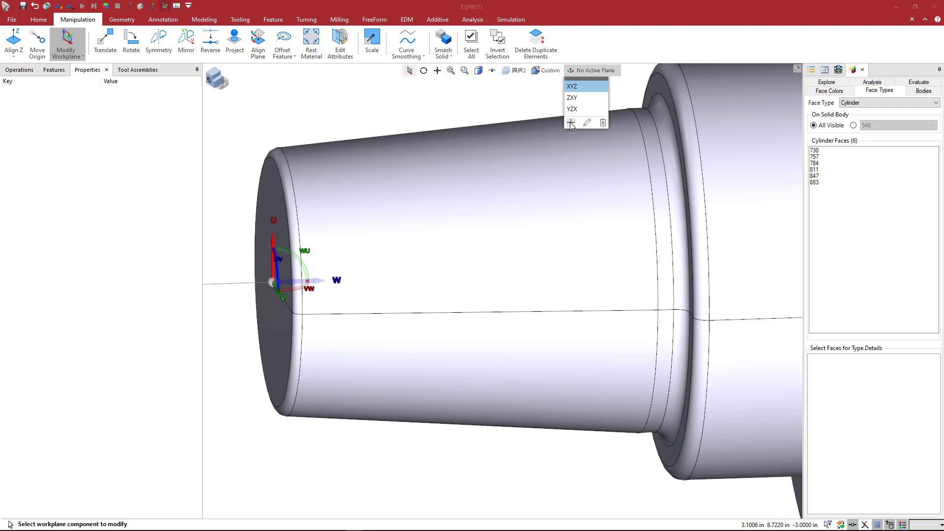
left_click(570, 123)
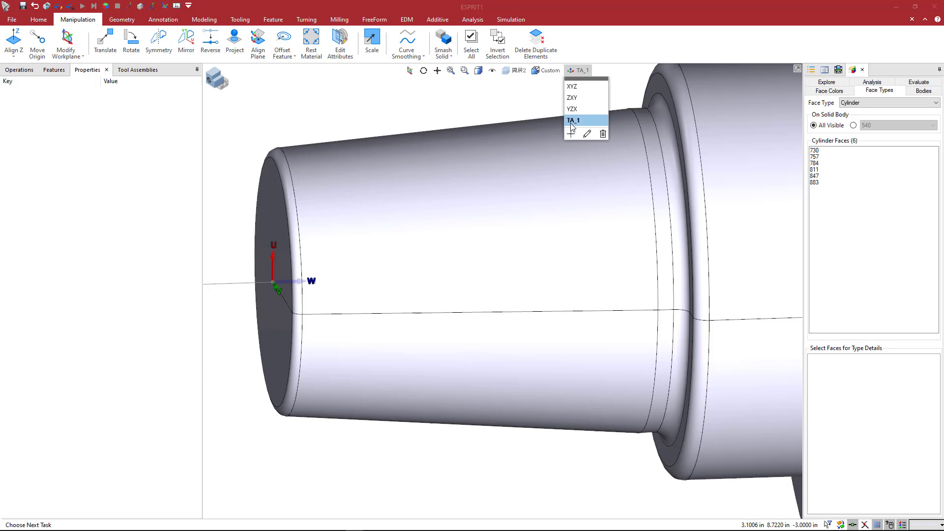
mouse_move(580, 127)
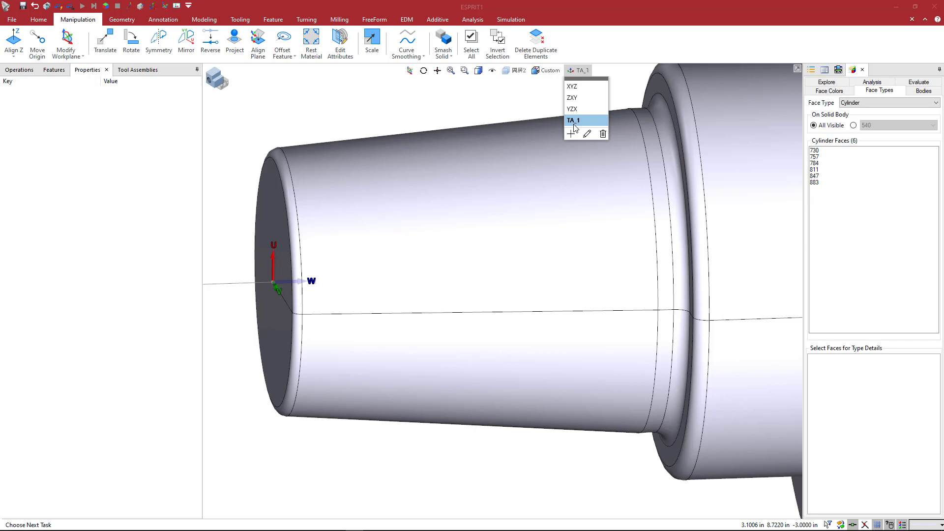
mouse_move(522, 214)
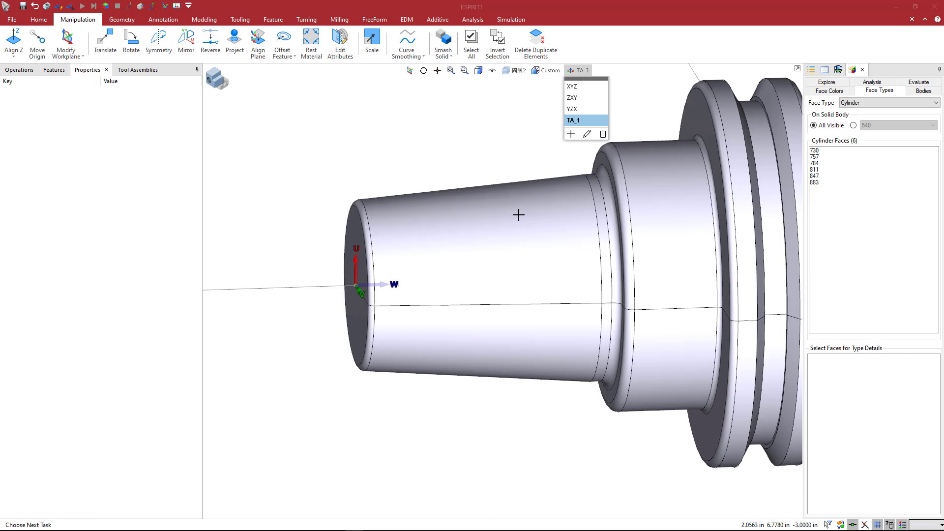
mouse_move(355, 288)
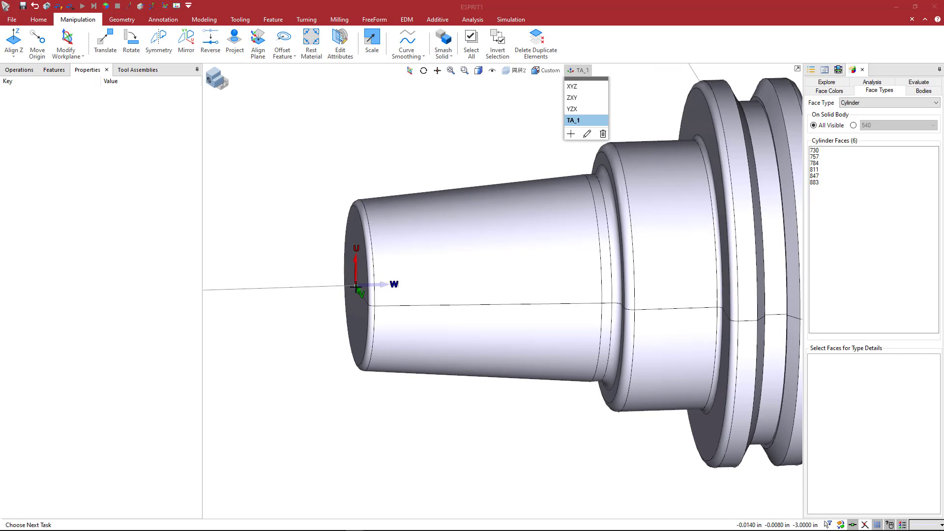
mouse_move(406, 276)
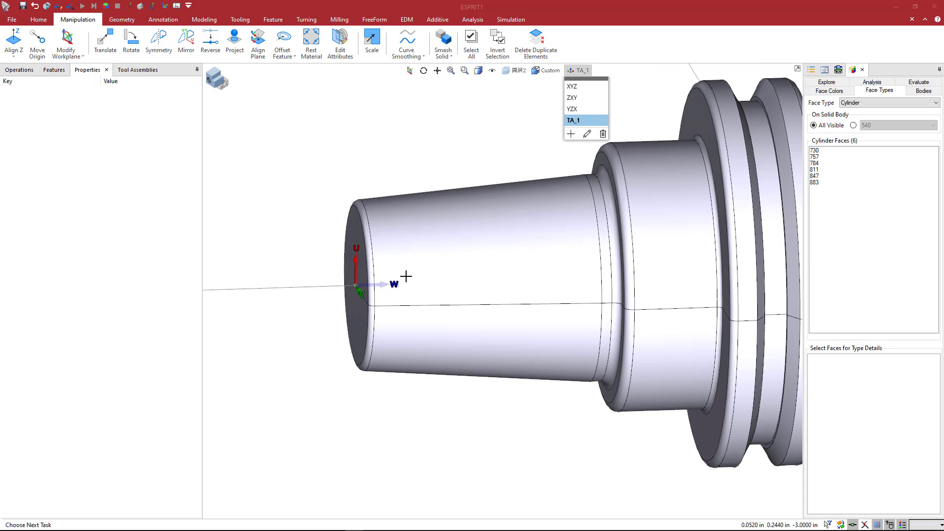
left_click(570, 133)
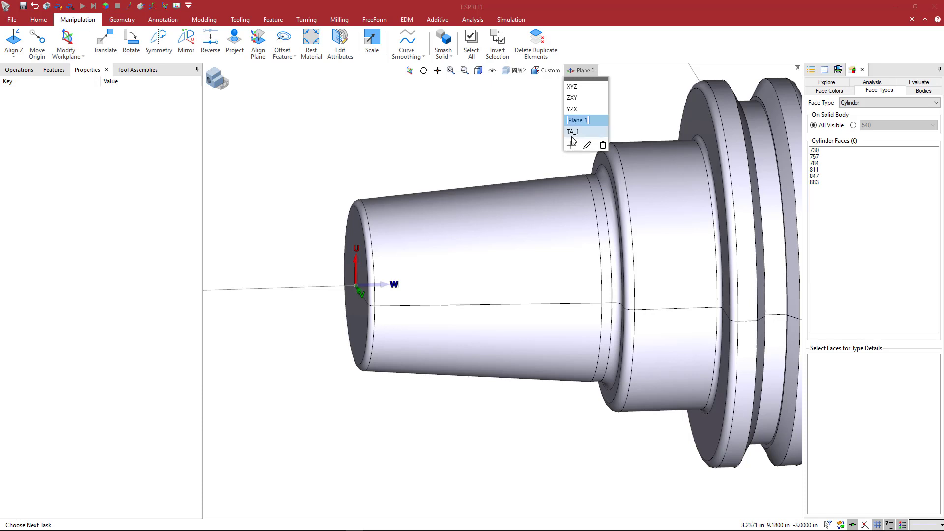
left_click(585, 120)
type("HA_1")
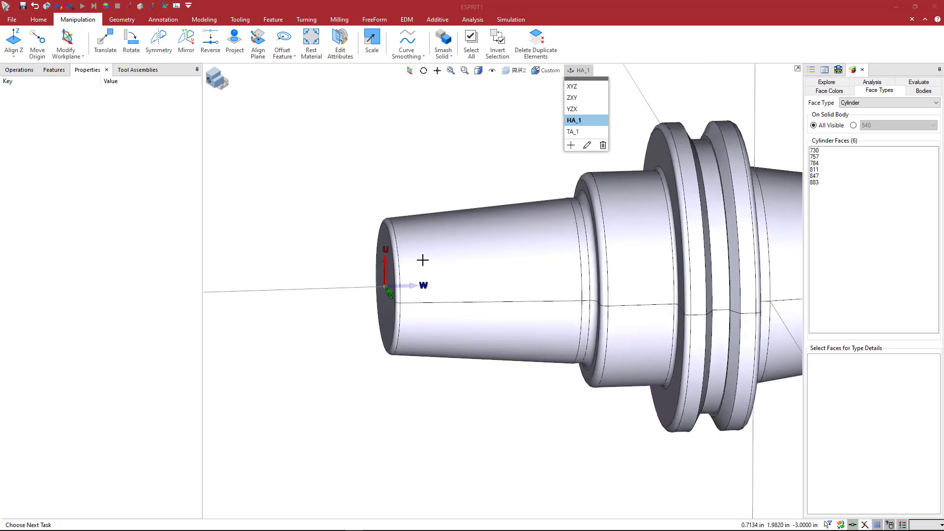
mouse_move(395, 283)
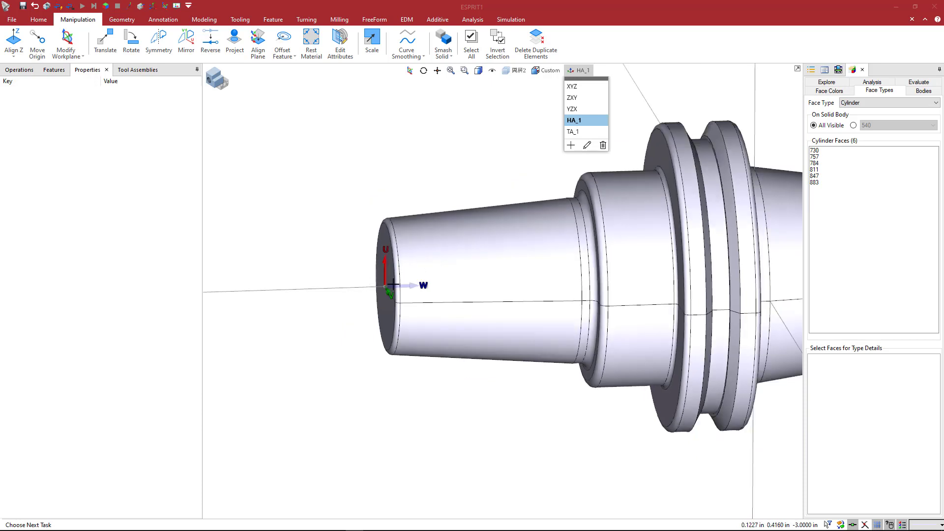
mouse_move(509, 171)
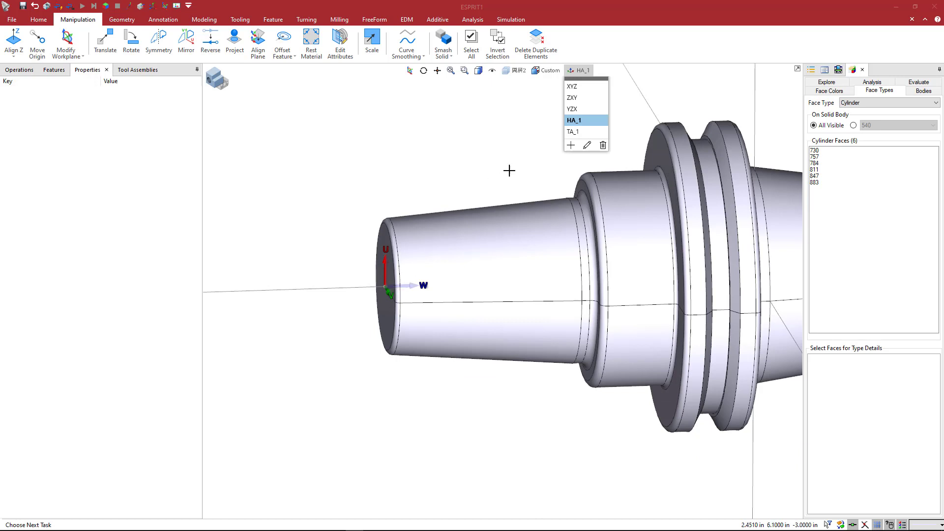
mouse_move(402, 286)
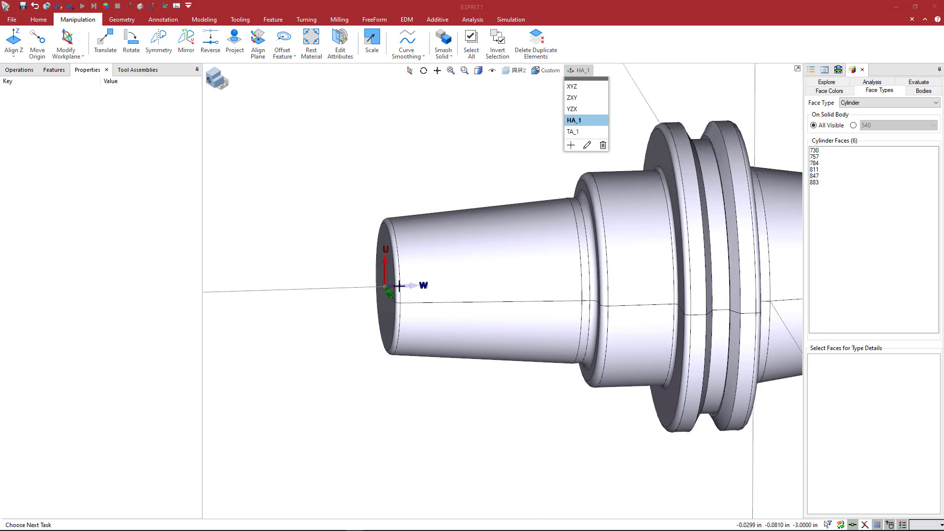
mouse_move(283, 297)
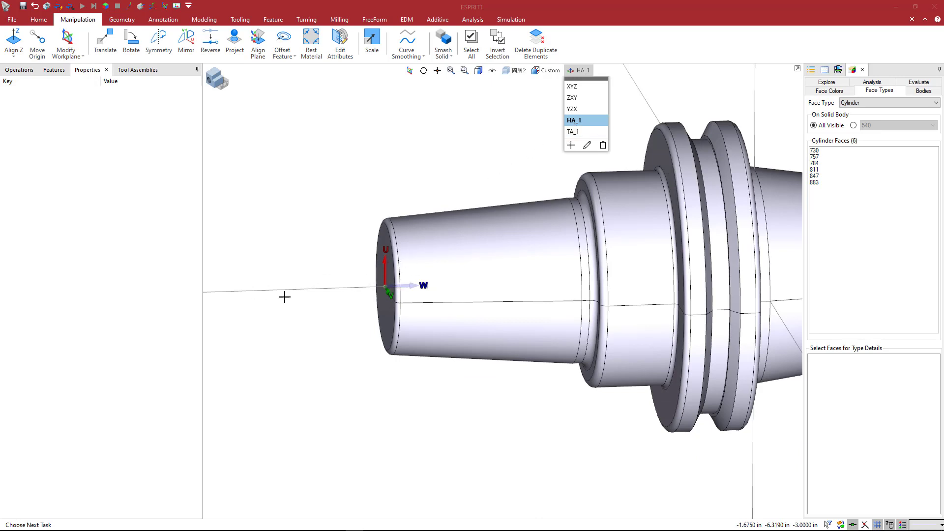
mouse_move(550, 187)
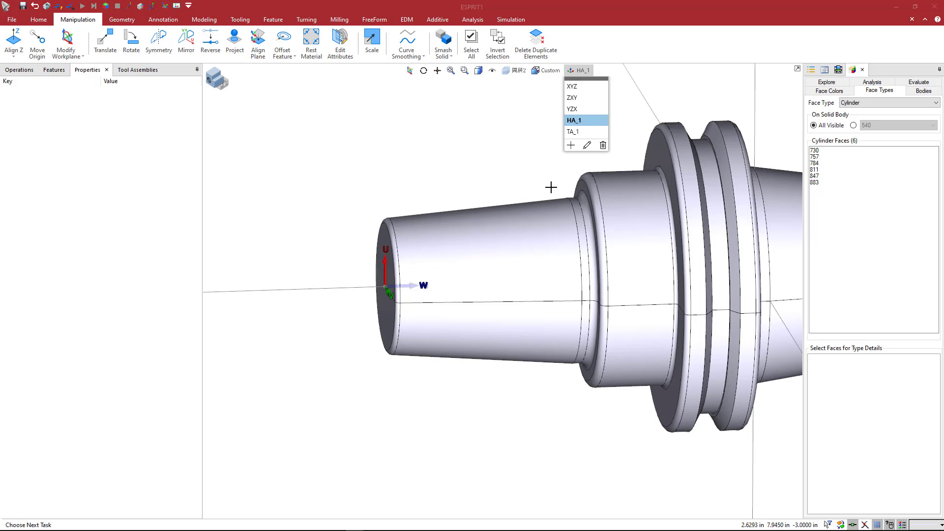
mouse_move(470, 149)
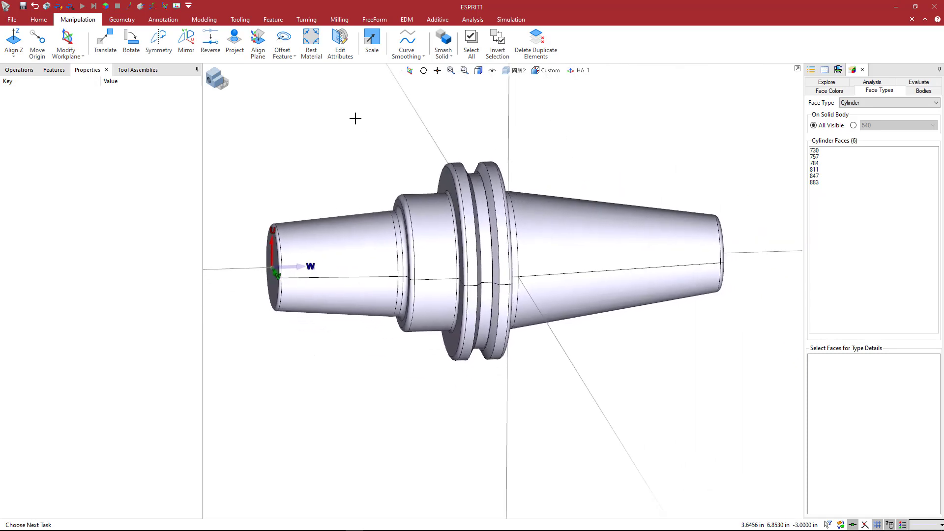
mouse_move(342, 128)
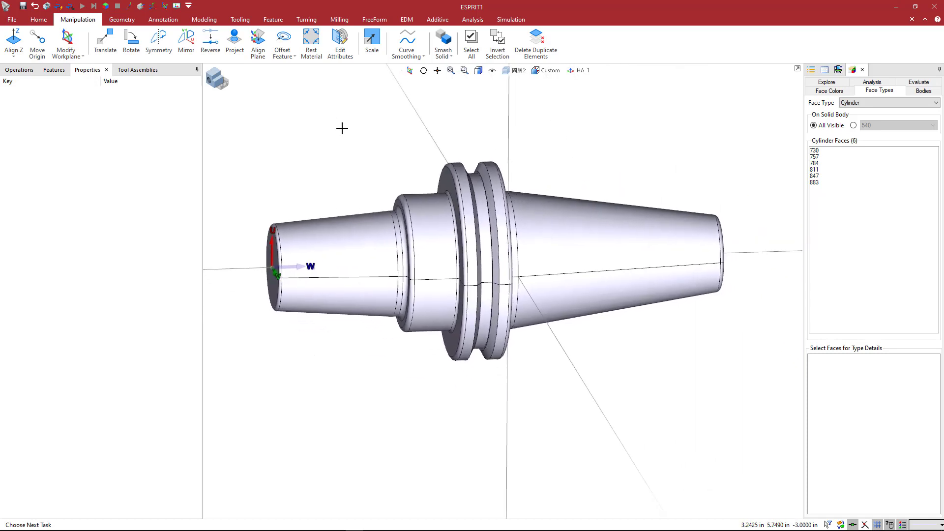
mouse_move(346, 142)
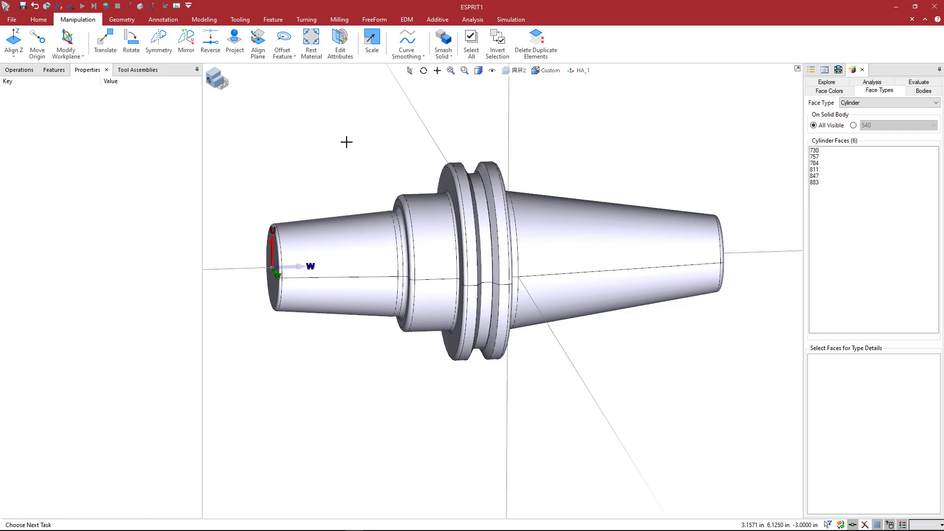
Step: Save the holder as a new file and load Pavelka1.esprit from recent files
left_click(12, 18)
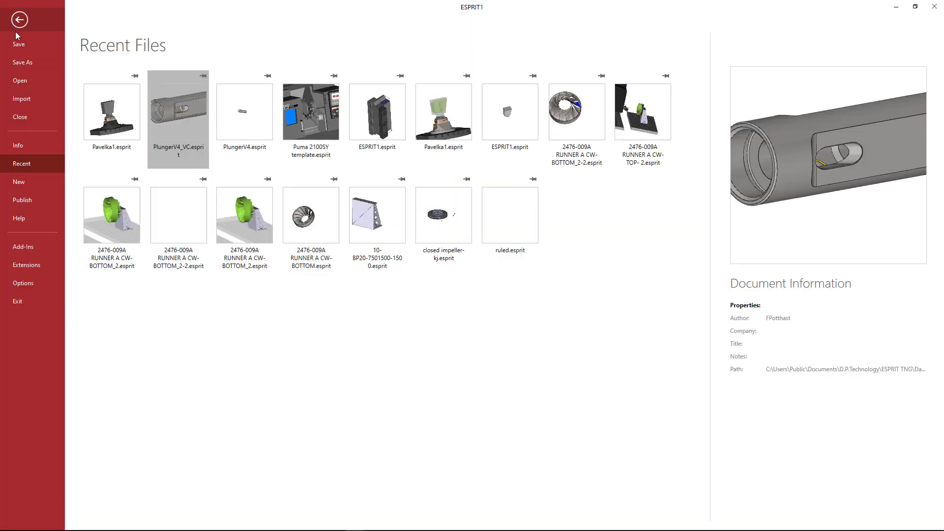
left_click(23, 62)
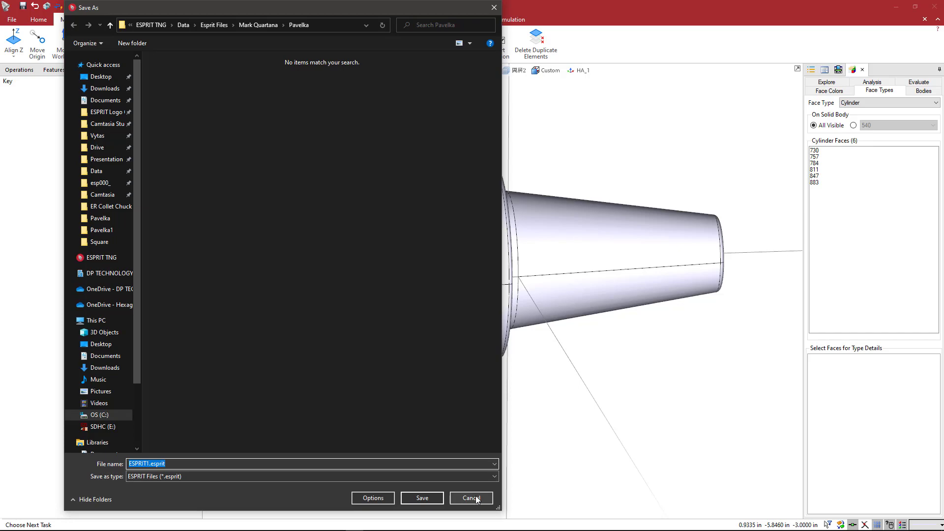
left_click(471, 498)
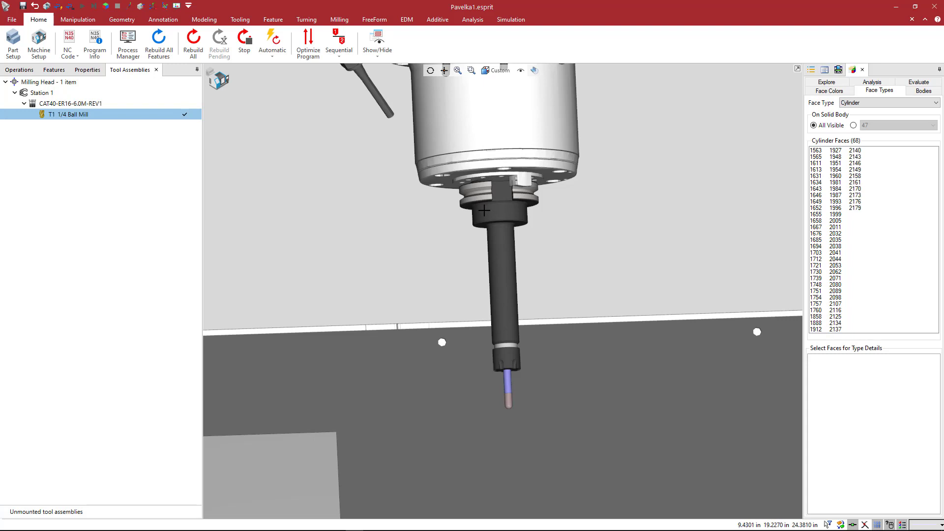
mouse_move(503, 276)
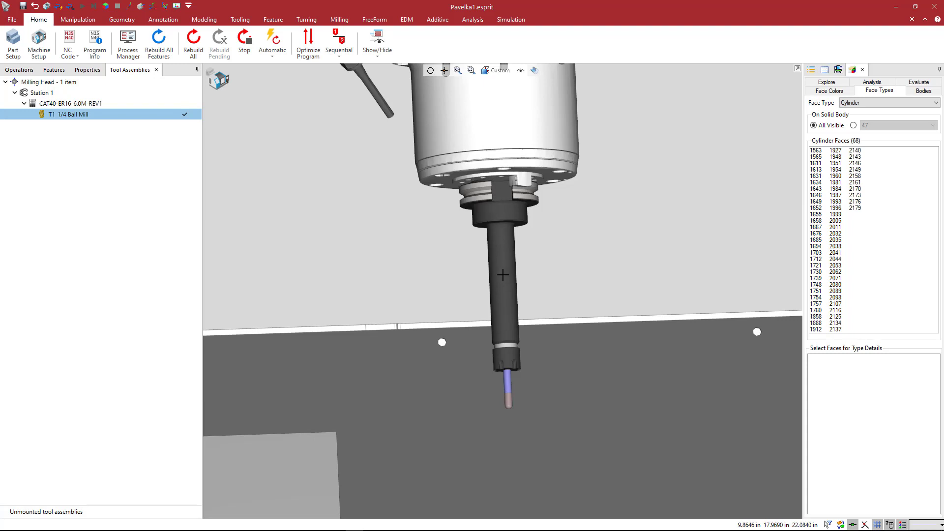
mouse_move(237, 155)
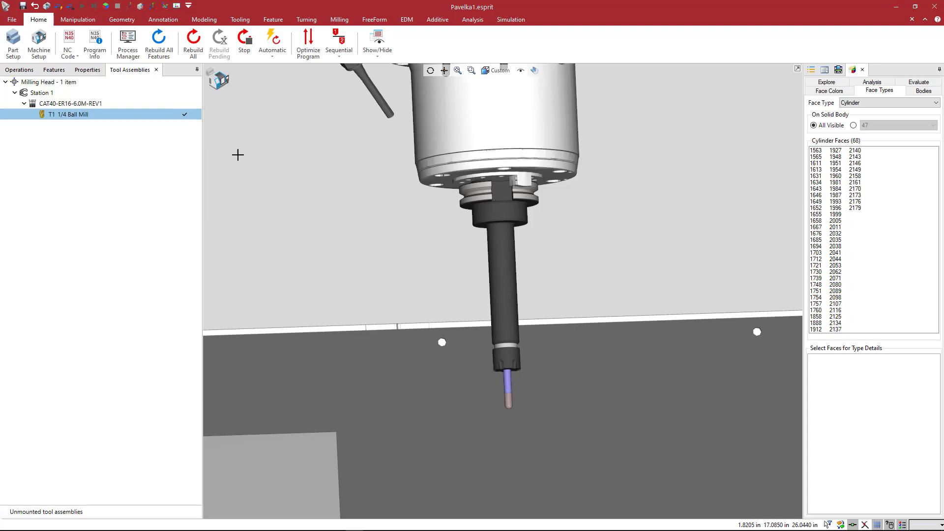
Step: Inspect the CAT40-ER16 holder's properties and browse the Maritool CAT folder without choosing a file
left_click(76, 103)
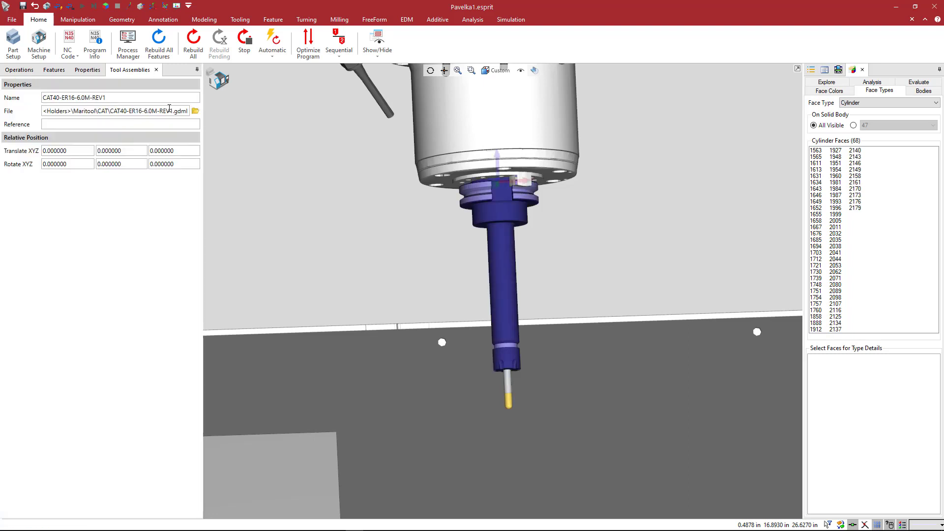
left_click(194, 111)
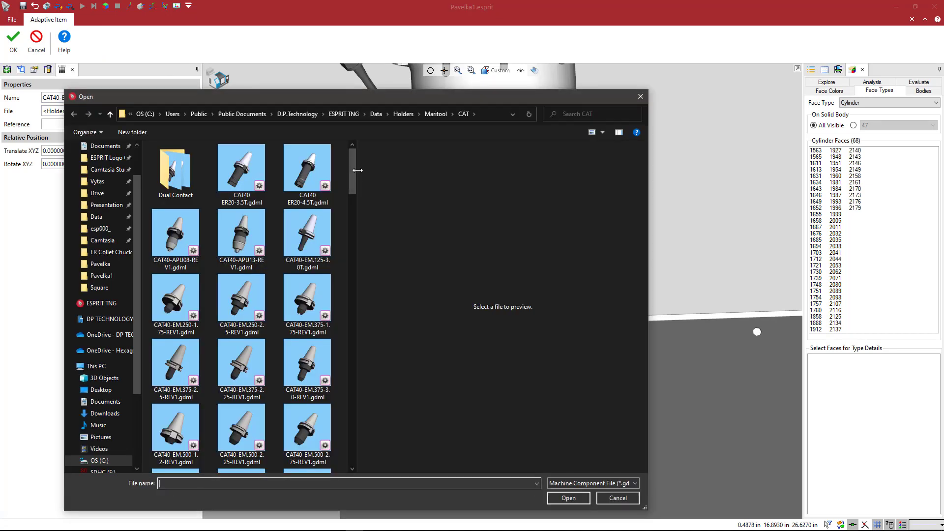
left_click(307, 234)
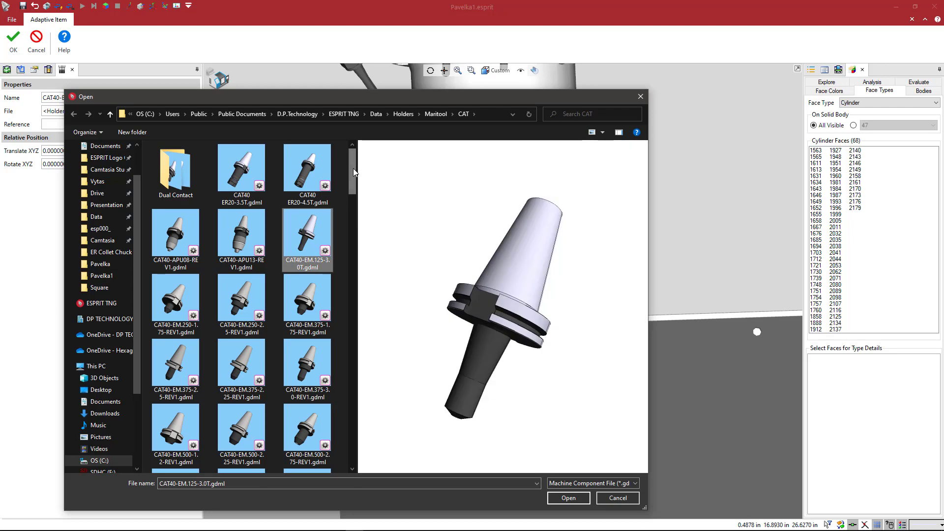
scroll("down", 3)
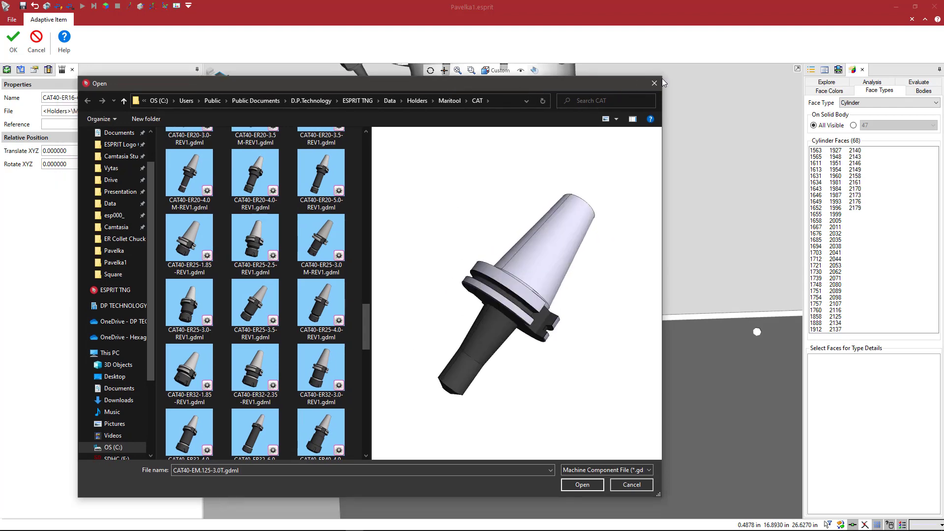
left_click(580, 484)
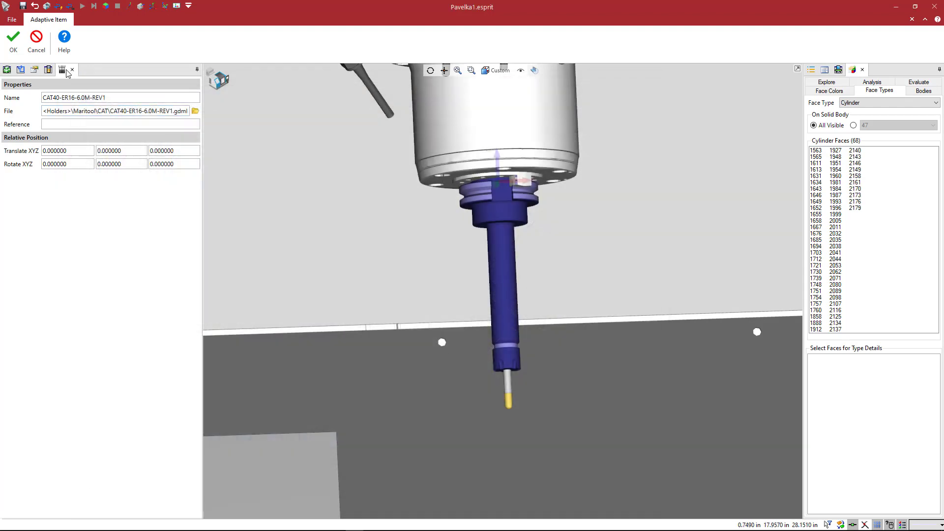
Step: Add adaptive item 24.05.071.005-3.gdml from Holders\Techniks to Station 1
left_click(12, 42)
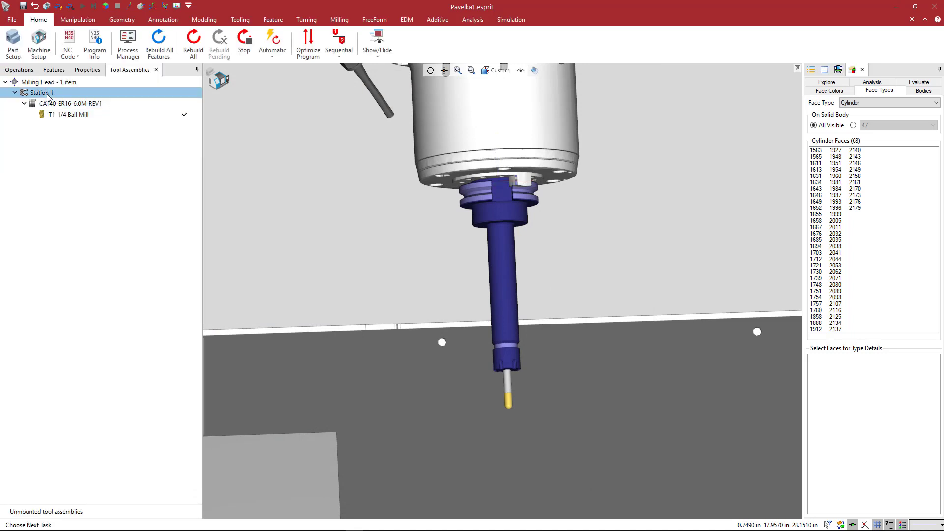
right_click(42, 93)
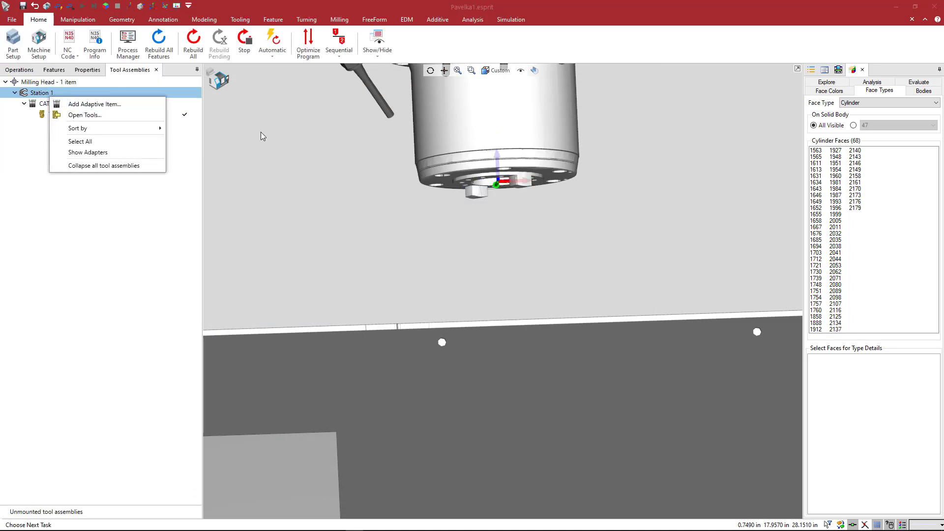
left_click(84, 116)
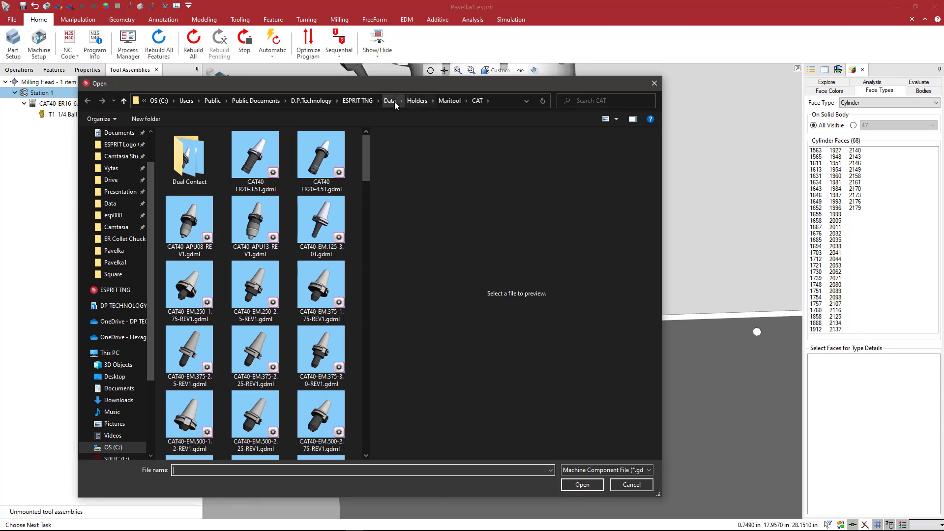
left_click(417, 100)
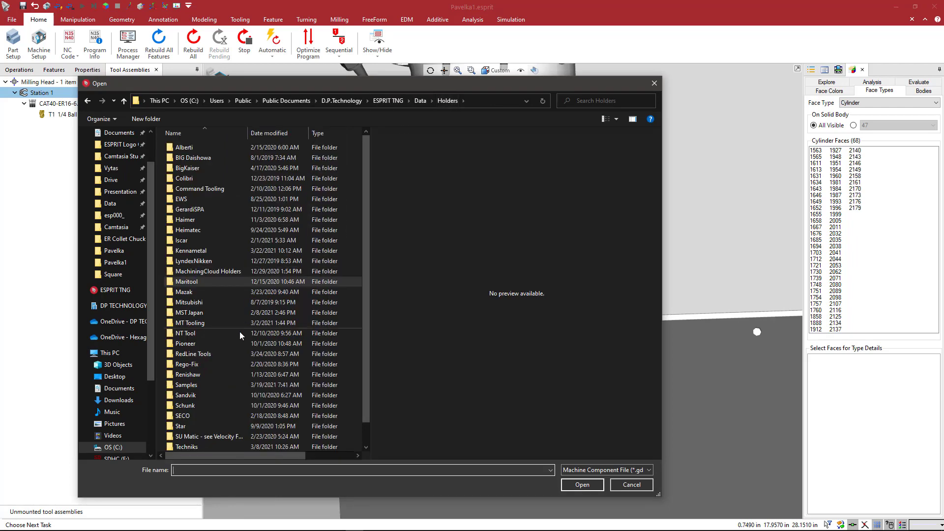
double_click(189, 447)
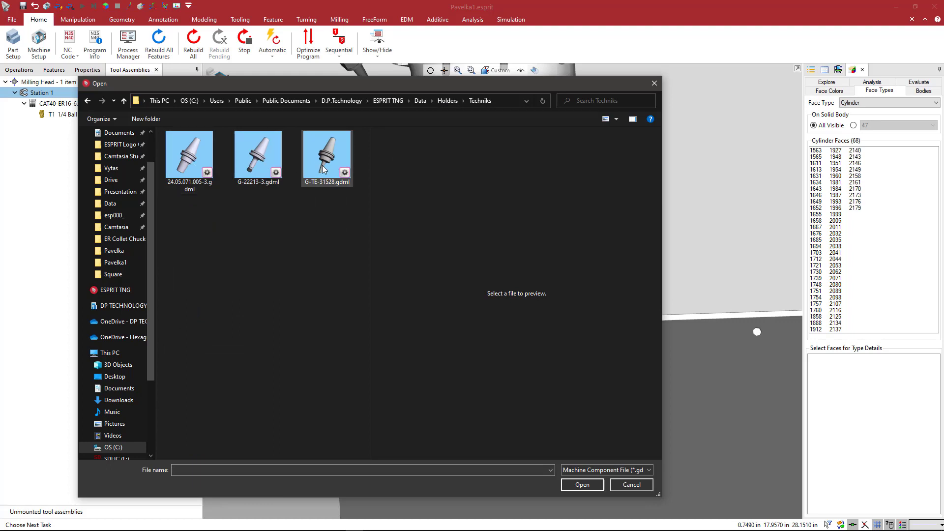
left_click(188, 155)
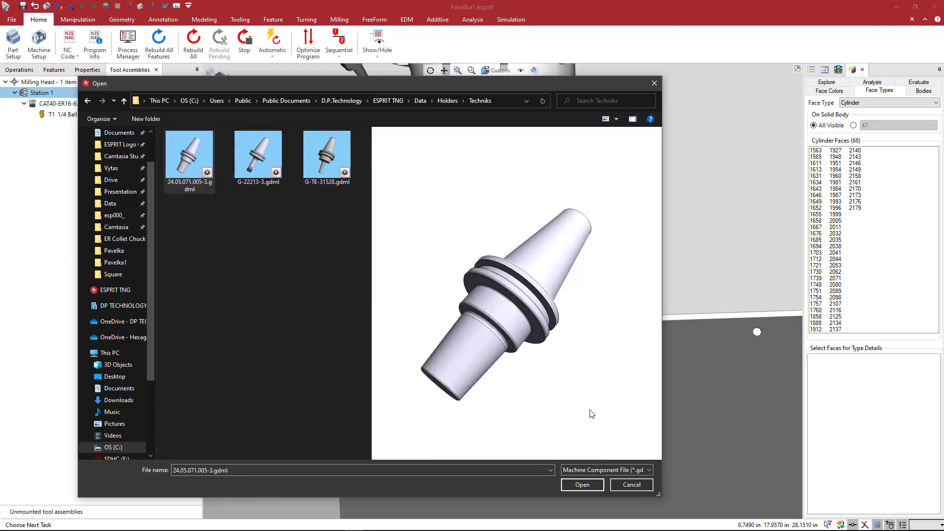
left_click(581, 484)
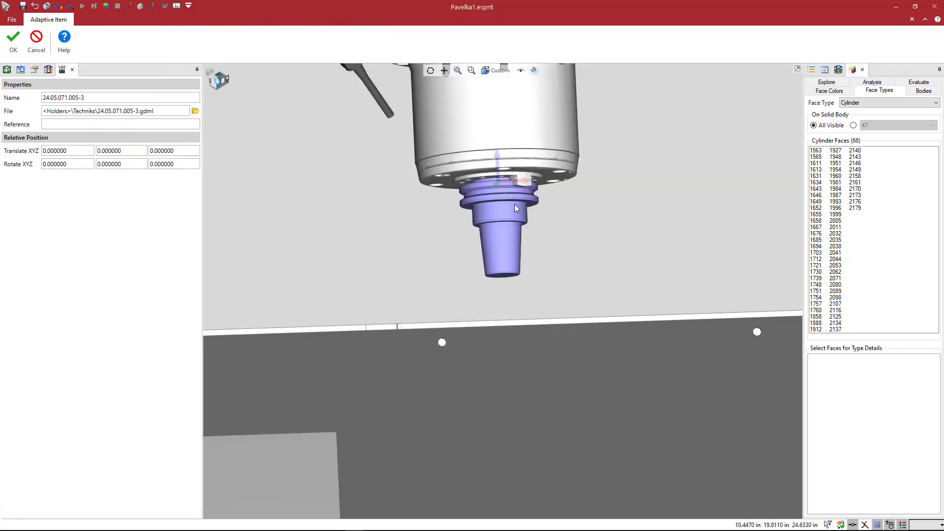
mouse_move(307, 162)
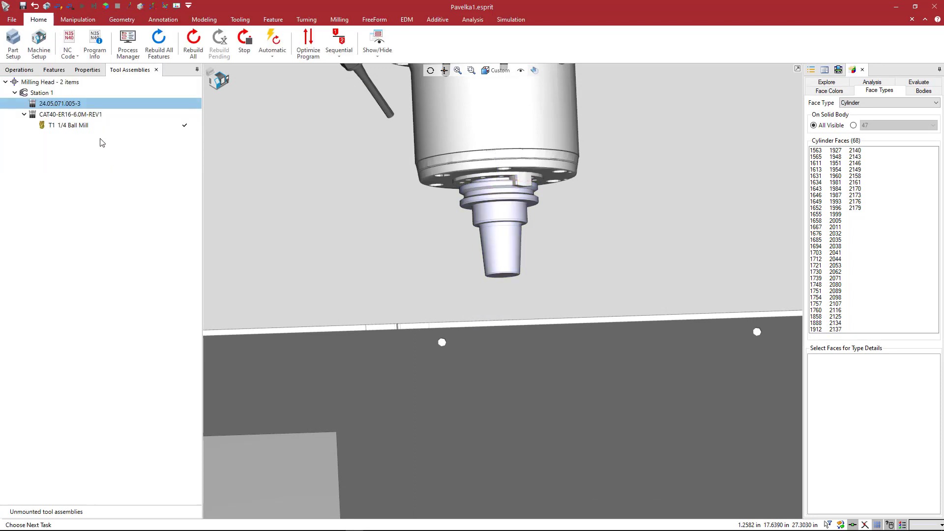
Step: Add end mill T2 EM .5 Axial Sub under the Techniks holder
right_click(58, 104)
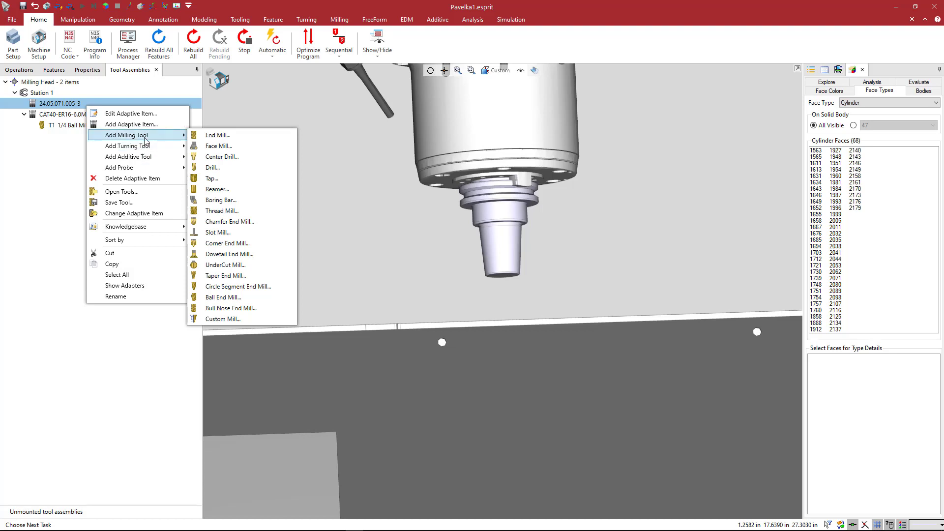
mouse_move(318, 179)
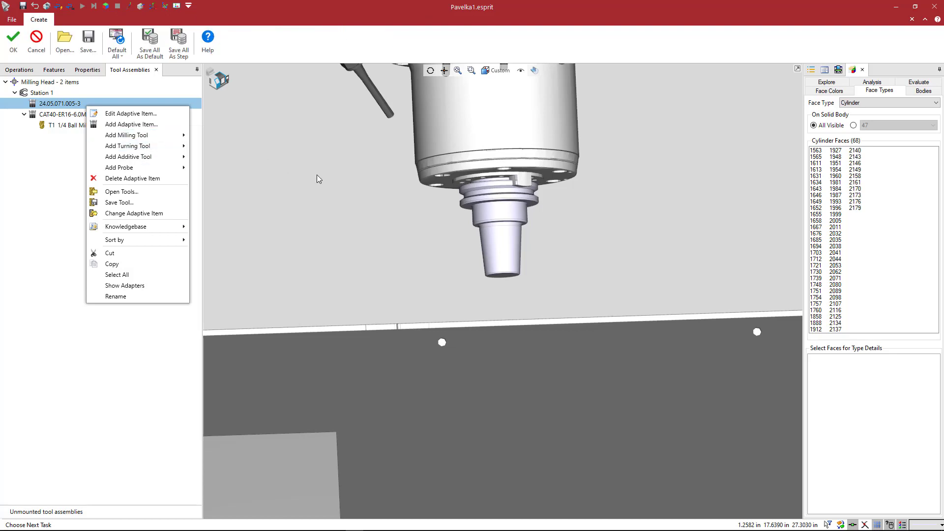
left_click(127, 135)
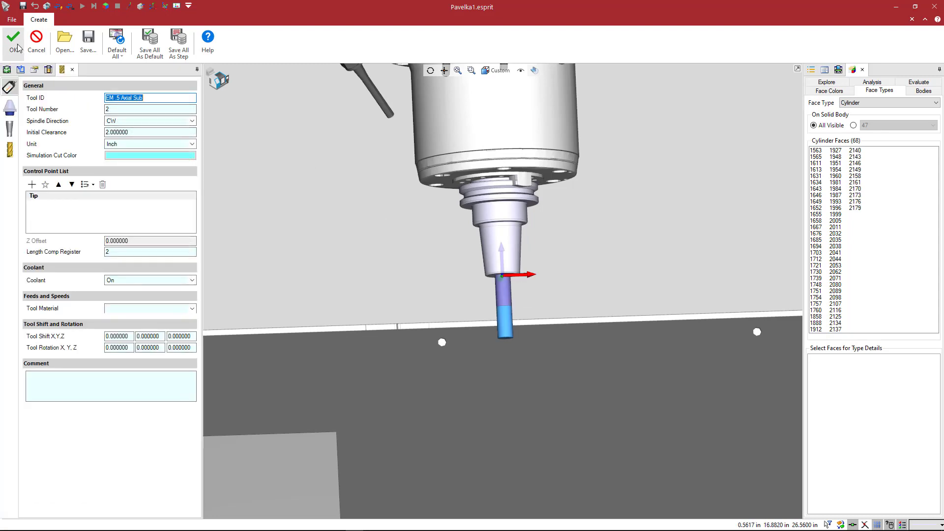
left_click(13, 37)
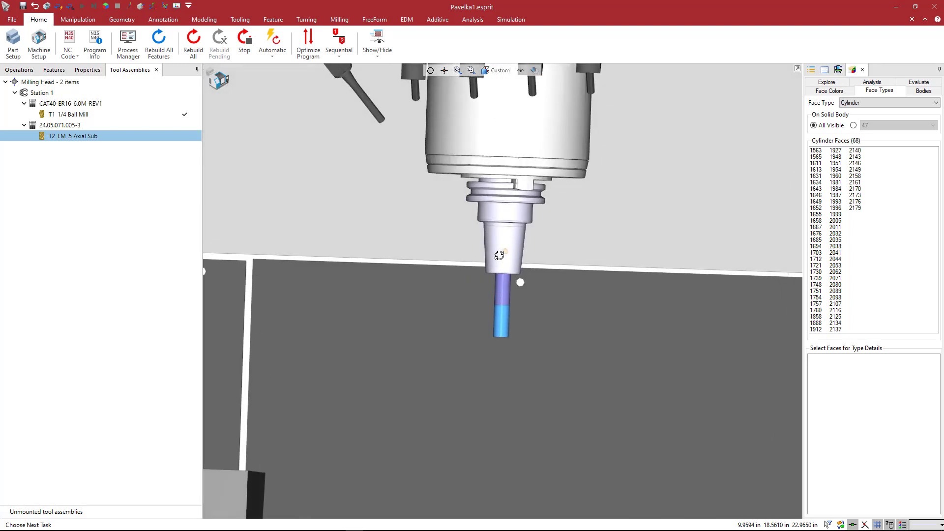
left_click(71, 103)
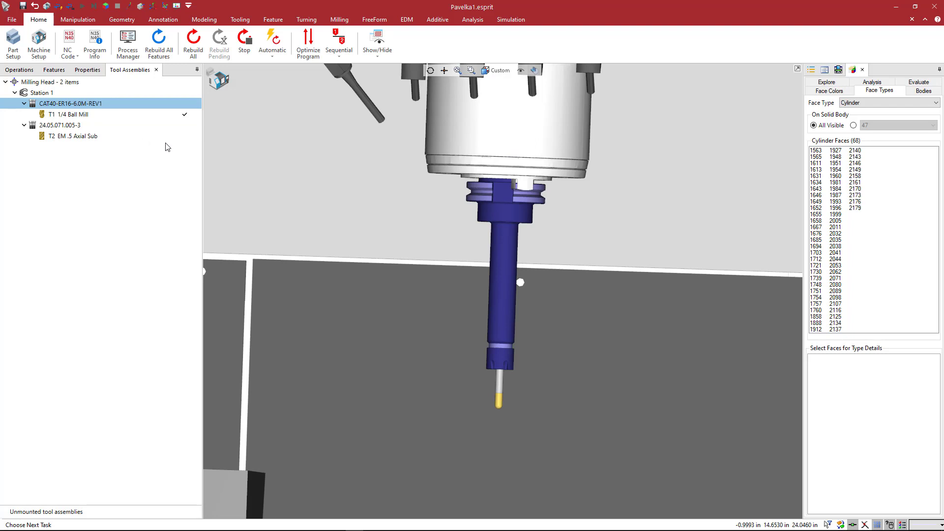
mouse_move(466, 203)
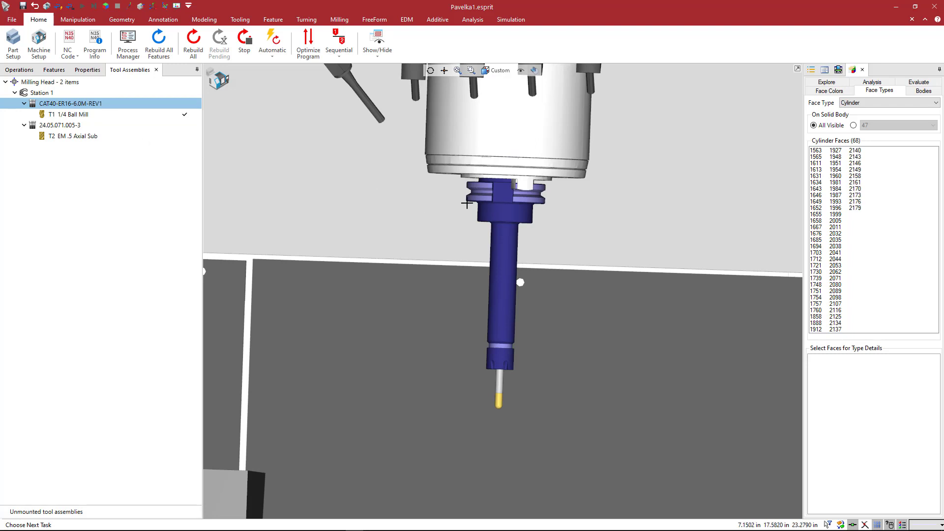